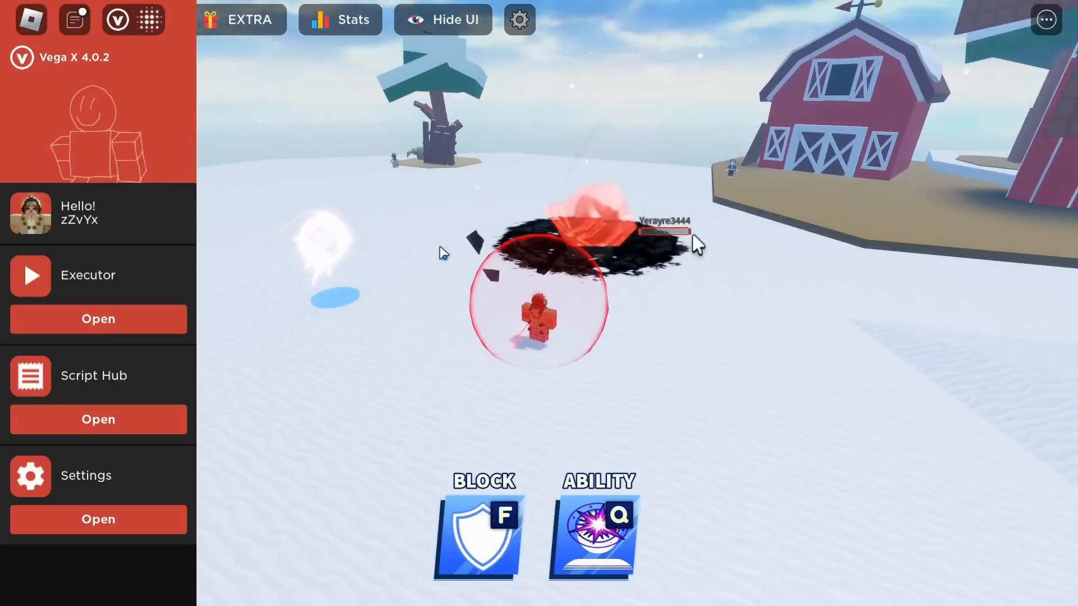
- Run the REDz HUB Blade Ball script from the Vega X executor
left_click(98, 319)
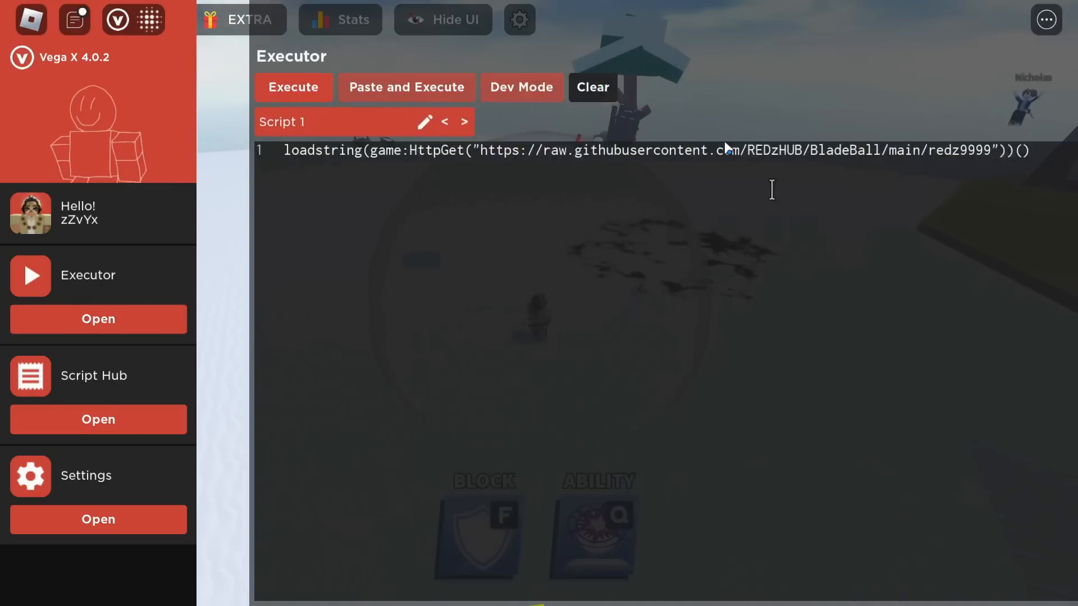
left_click(98, 420)
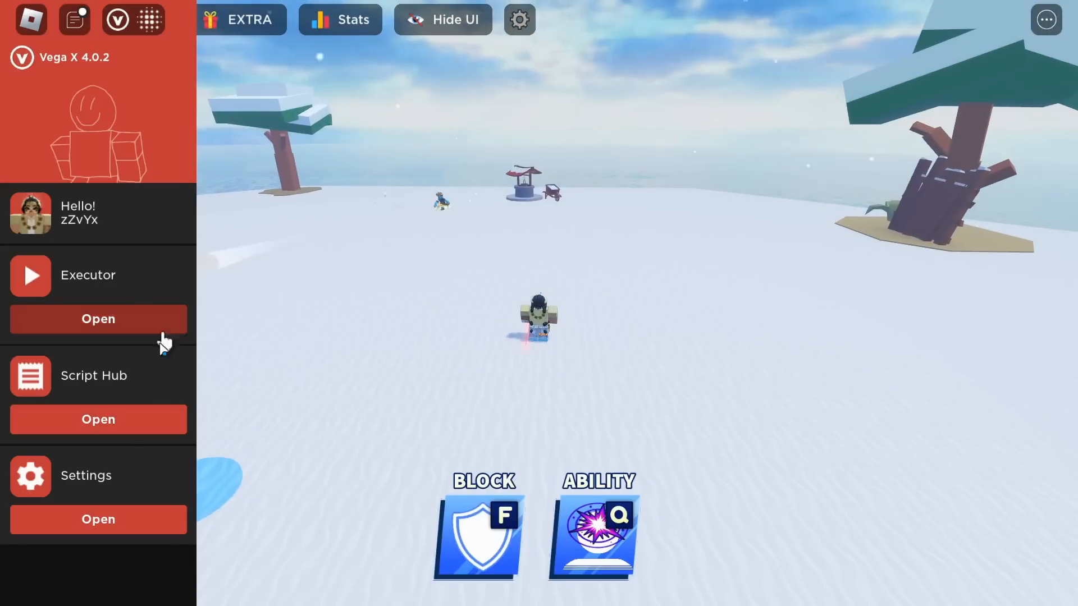
left_click(98, 420)
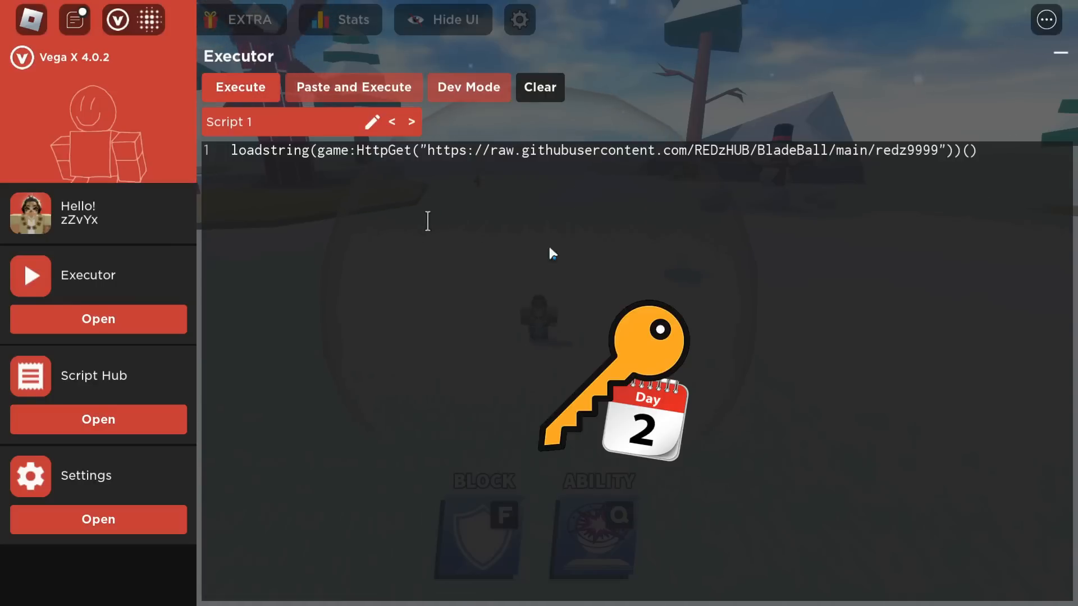
left_click(241, 88)
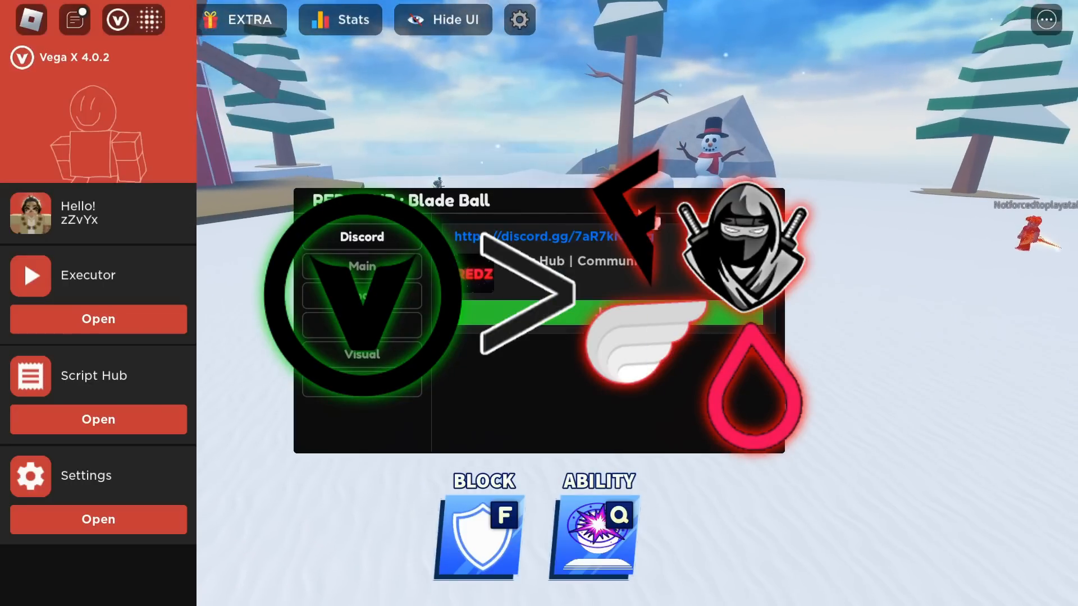
- View the hub's Main settings, then collapse the REDz HUB window
left_click(362, 267)
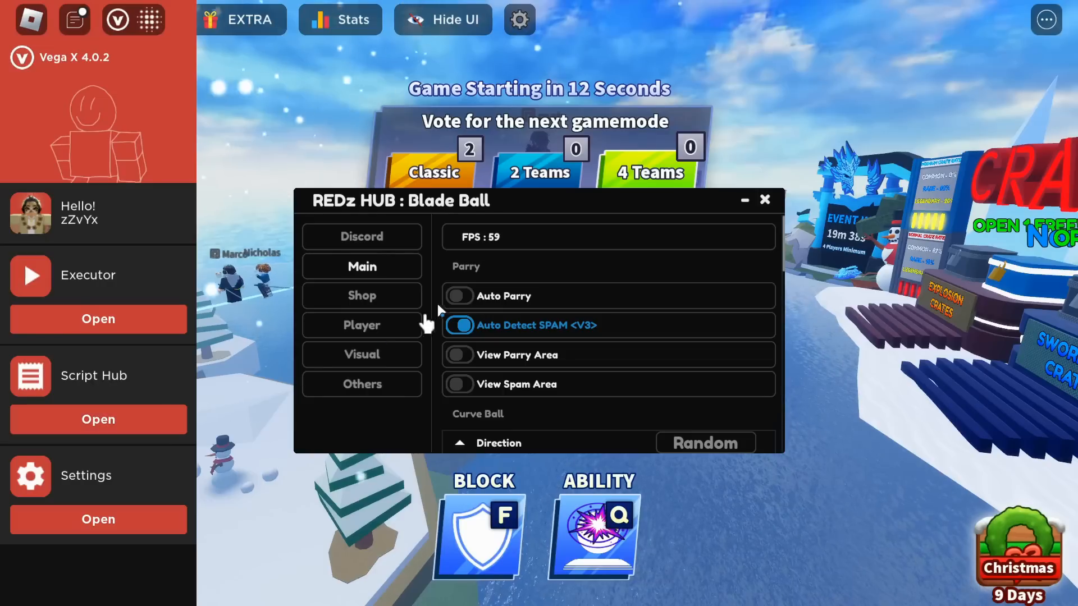
left_click(743, 200)
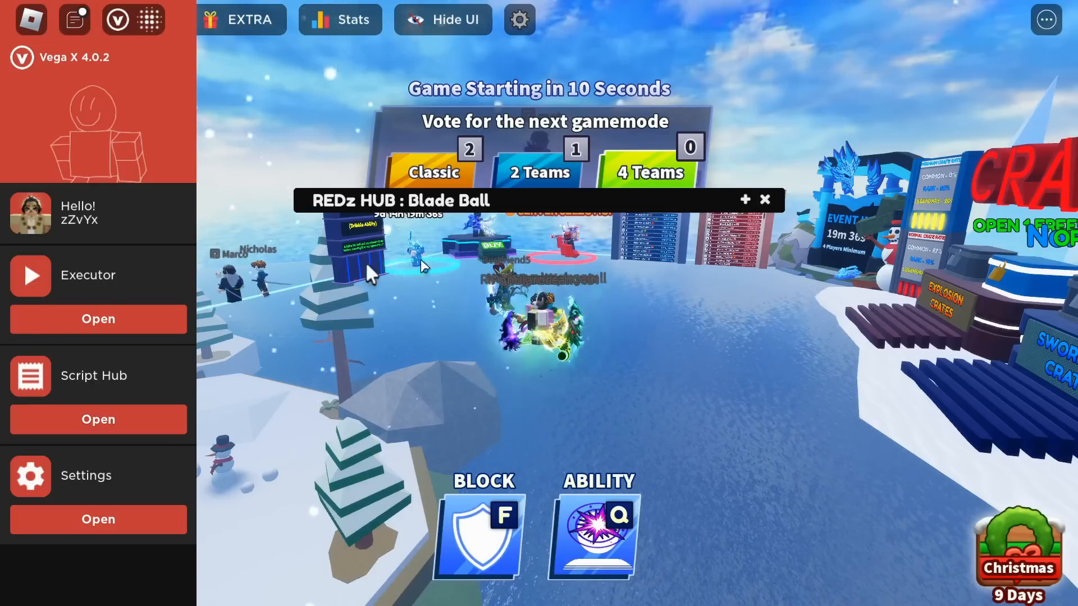
left_click(97, 420)
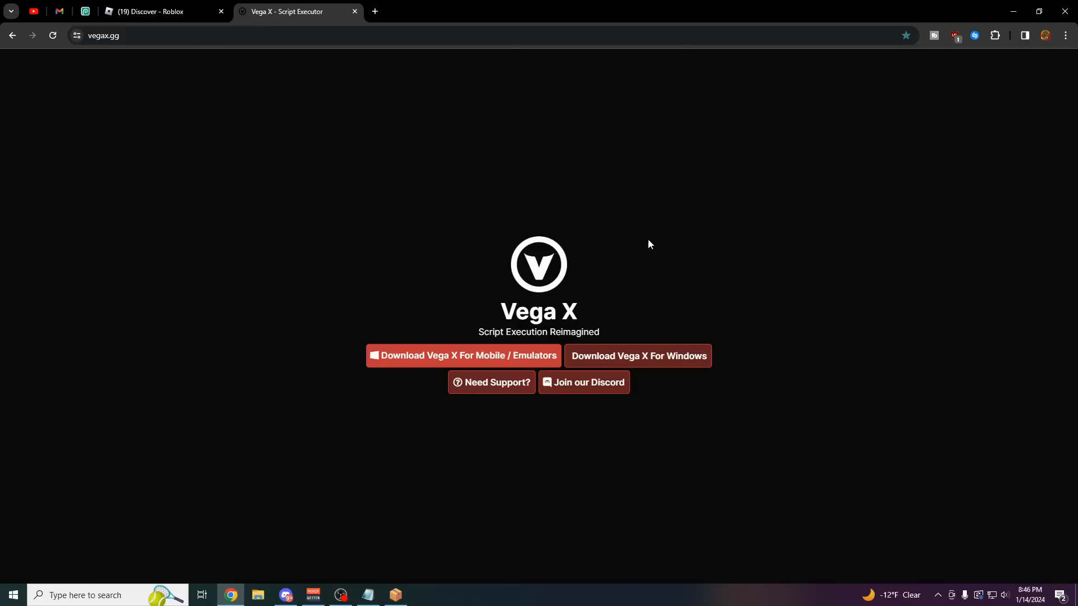
mouse_move(558, 270)
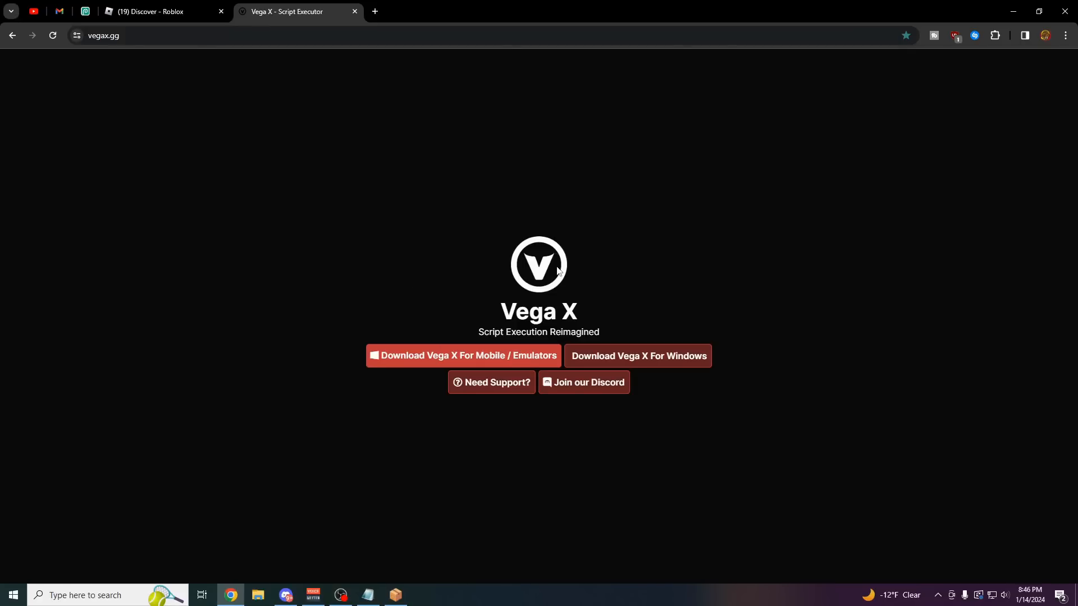
mouse_move(430, 340)
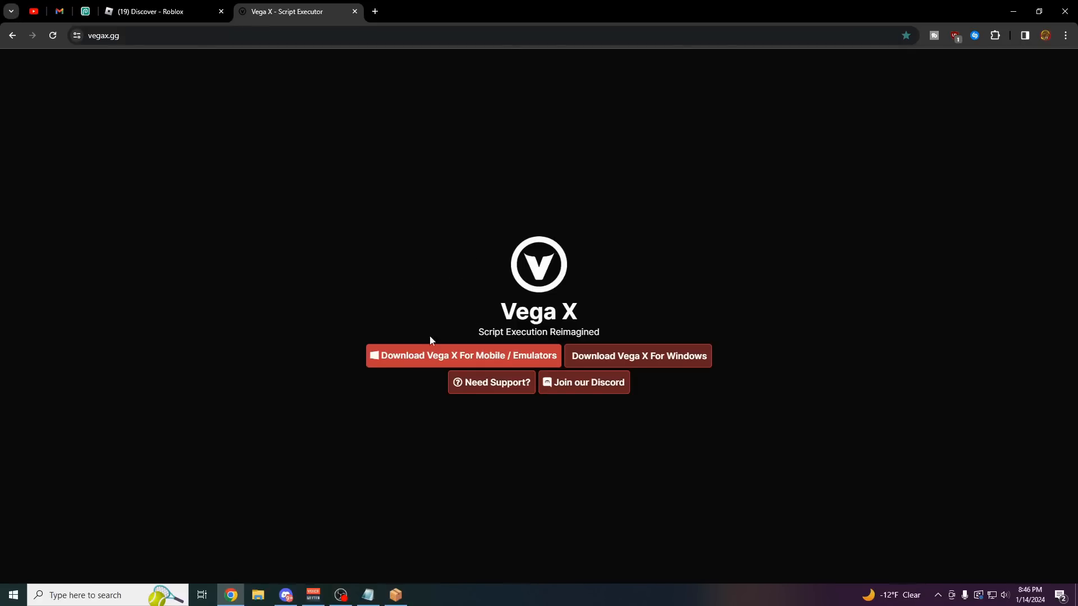
mouse_move(513, 364)
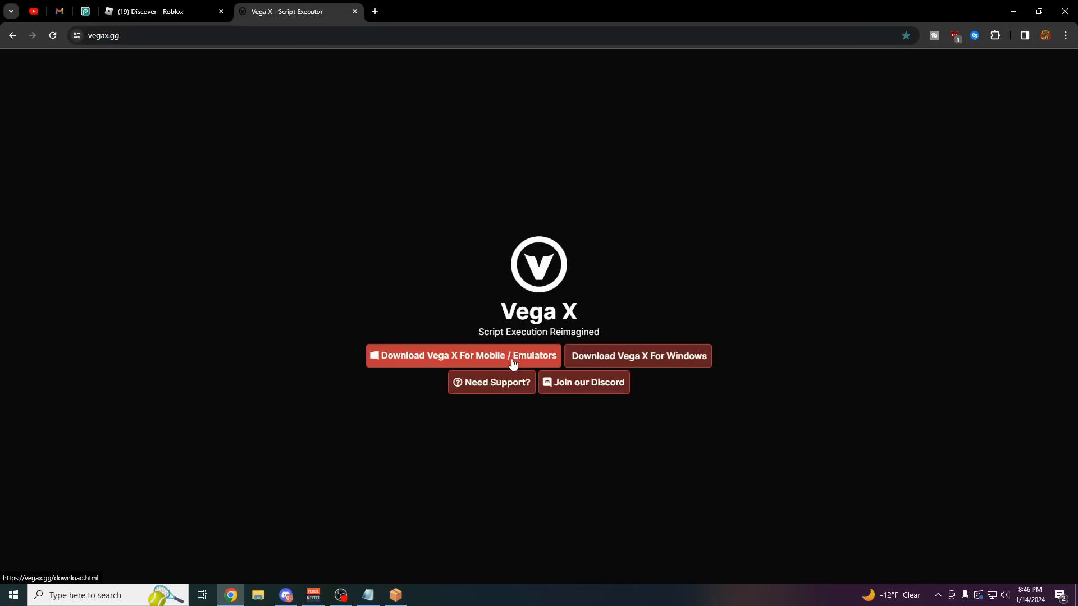
- Follow 'Download Vega X For Mobile / Emulators' to the MediaFire VegaX_V4 page
left_click(462, 356)
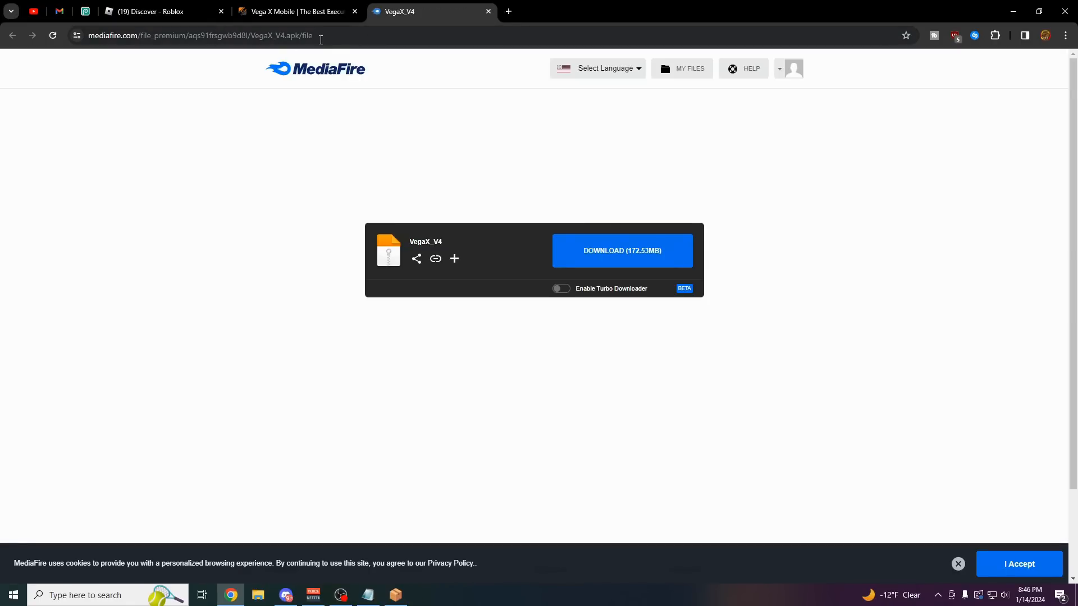
- Switch to the MuMu Player 12 article and start the MuMu Player download
left_click(508, 11)
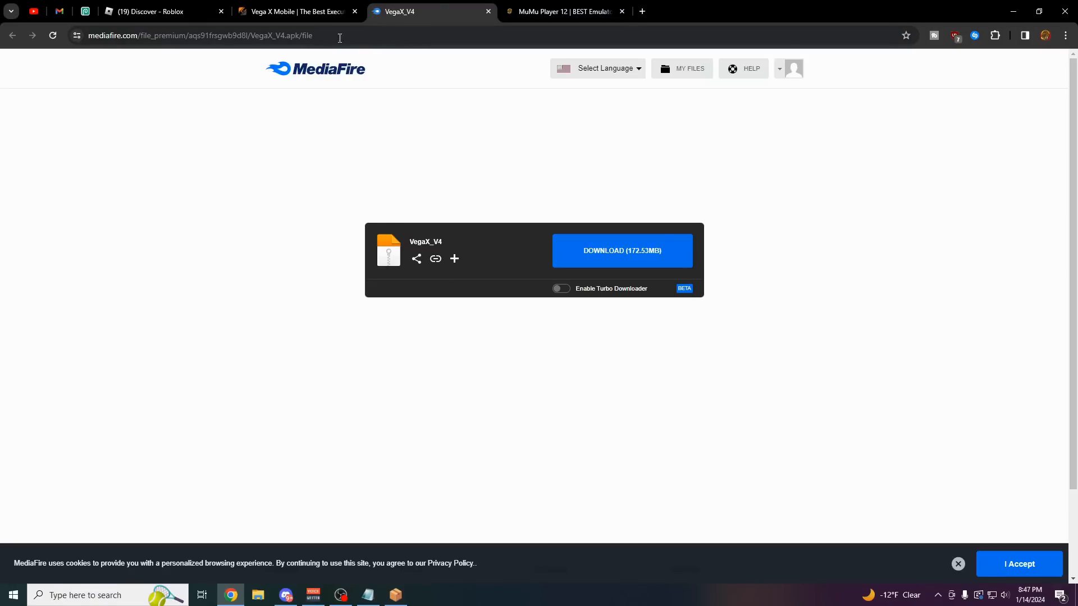
left_click(563, 12)
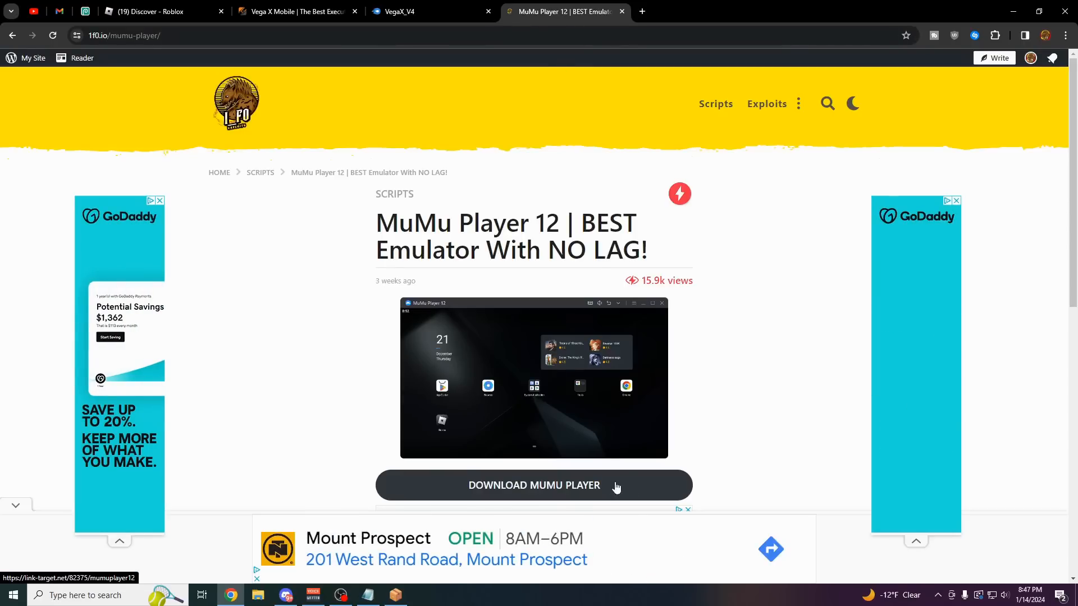
left_click(534, 486)
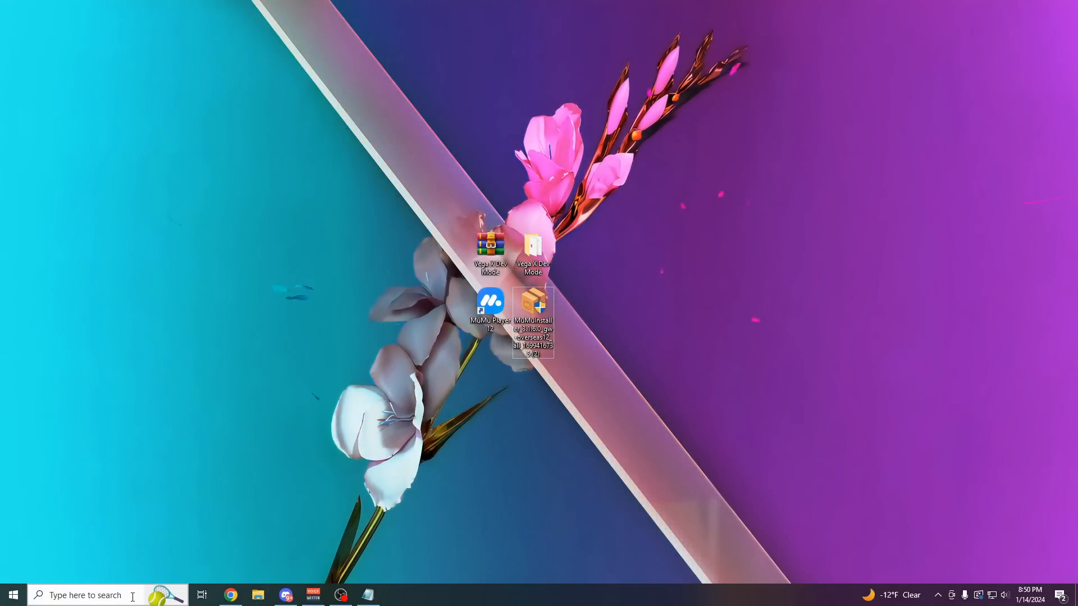
- Search 'mumu', launch MuMu MultiPlayer 12, and start the MuMu Player 12-1 instance
left_click(85, 595)
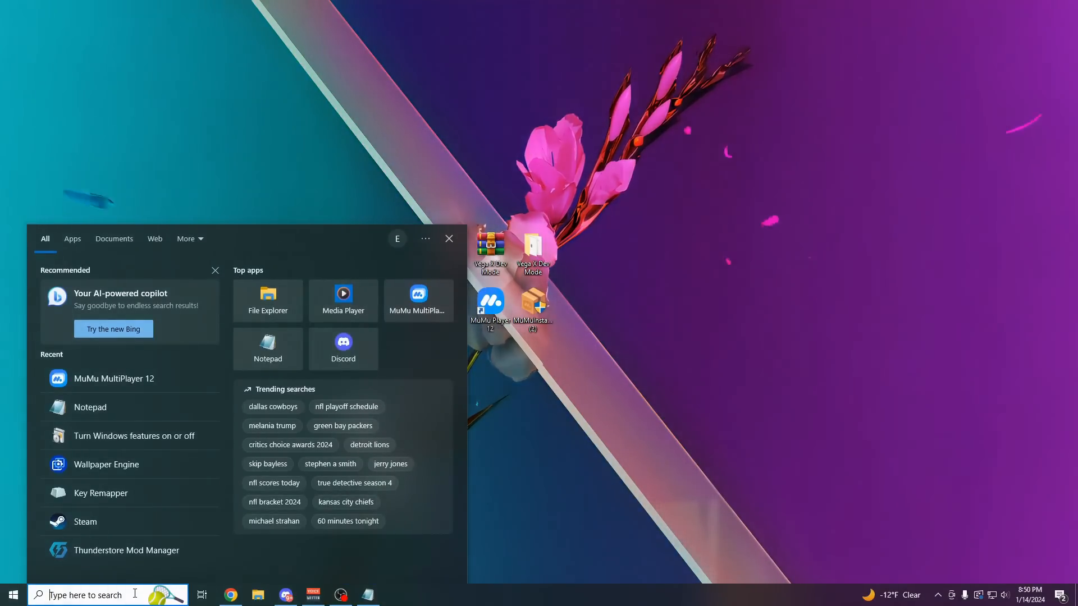
type("mumu")
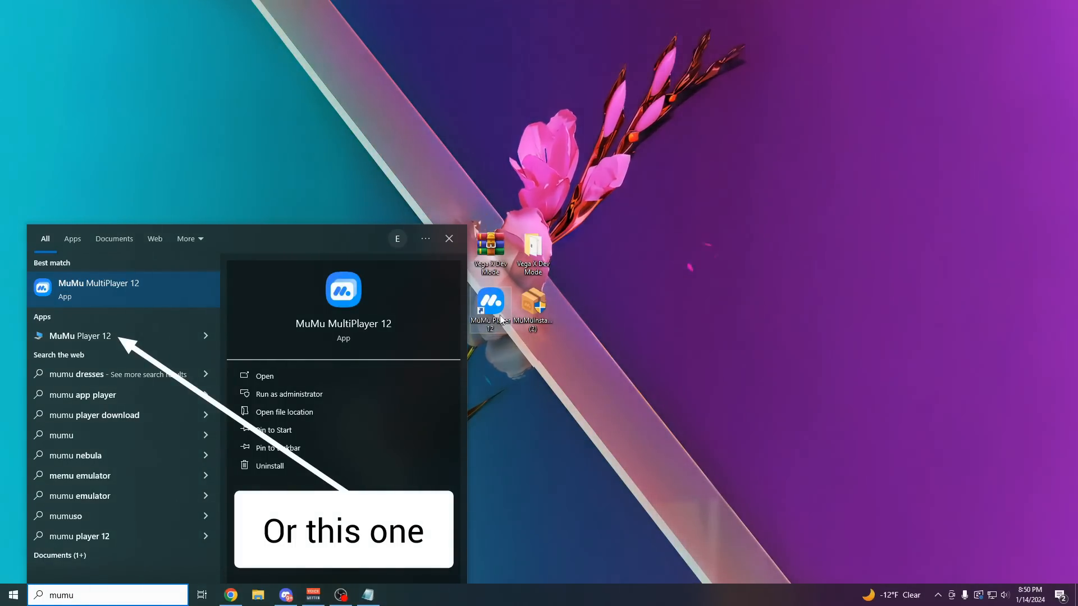
left_click(263, 376)
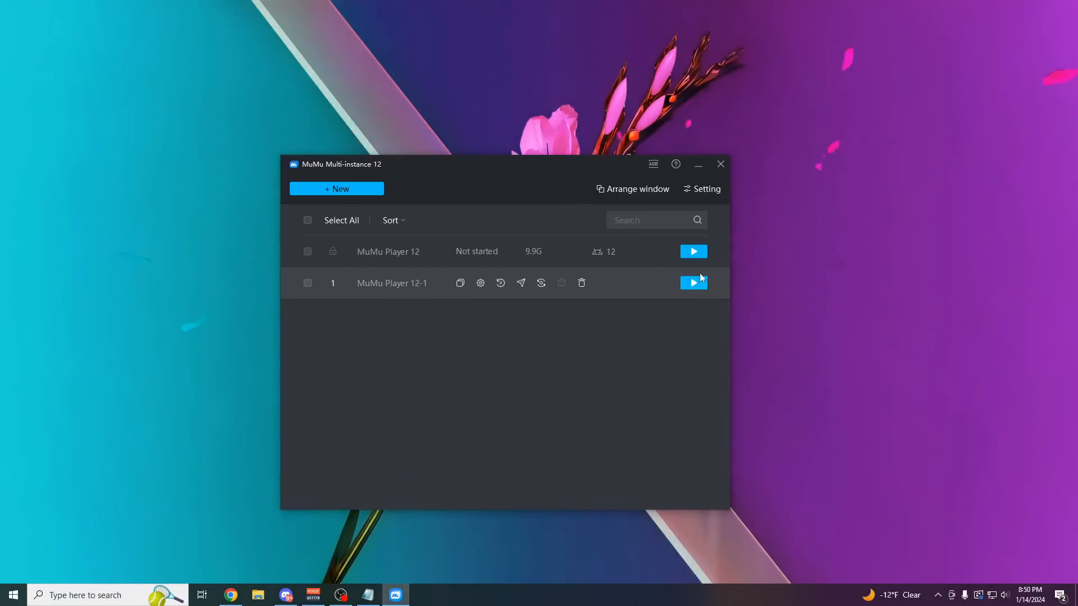
left_click(692, 282)
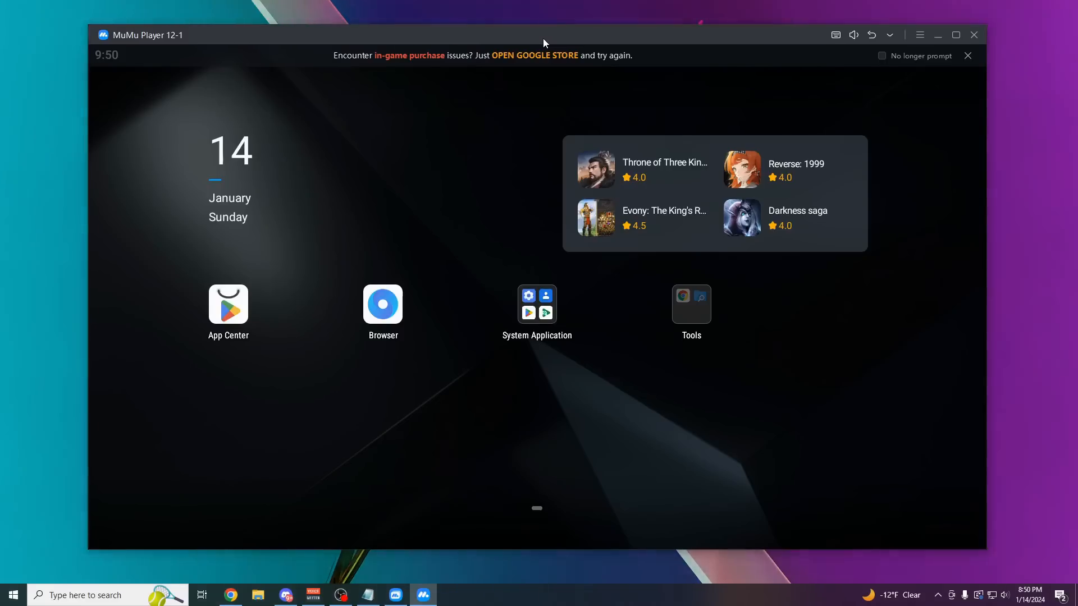
mouse_move(383, 306)
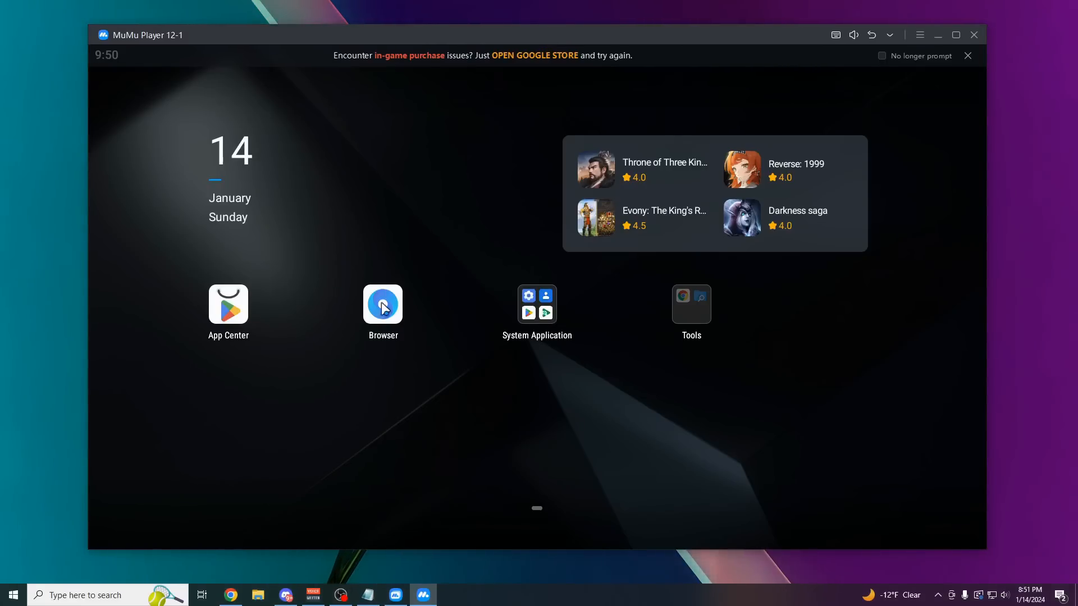
- Launch the emulator's Browser app and open a new tab on Google
left_click(382, 304)
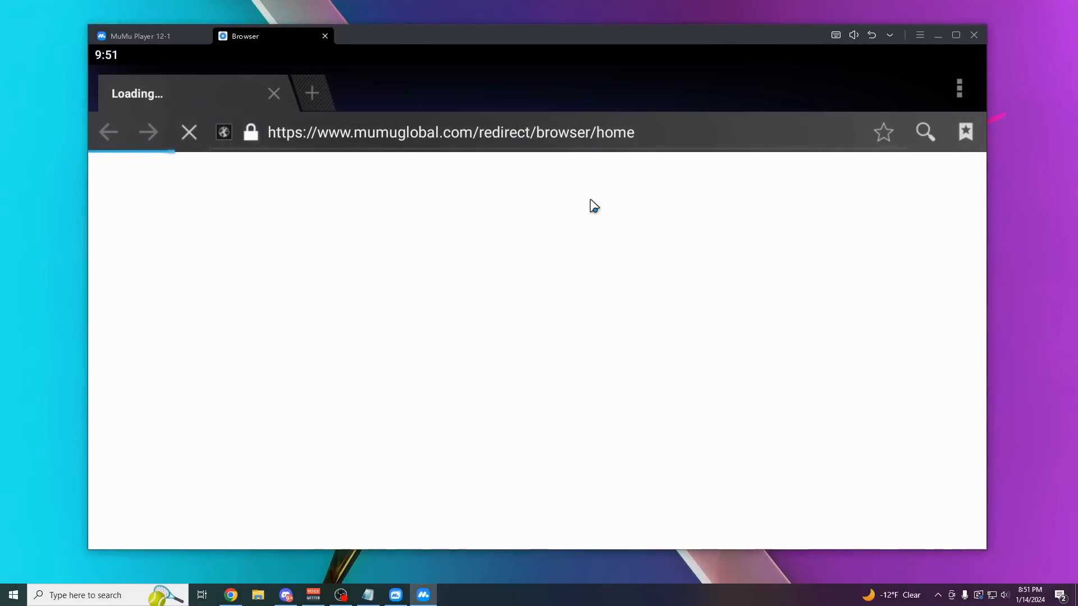
left_click(311, 93)
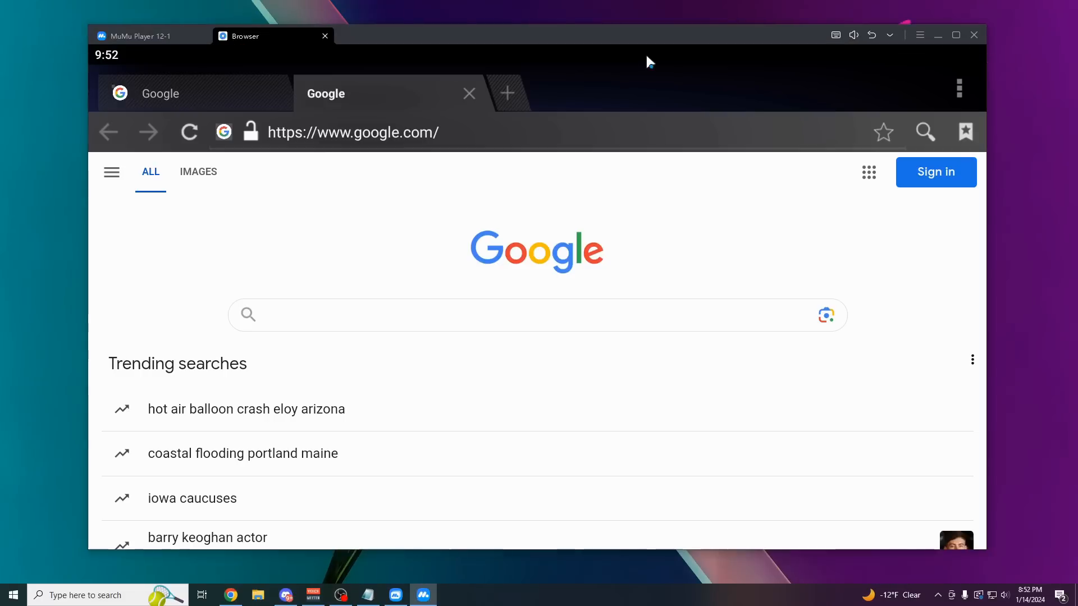
mouse_move(232, 595)
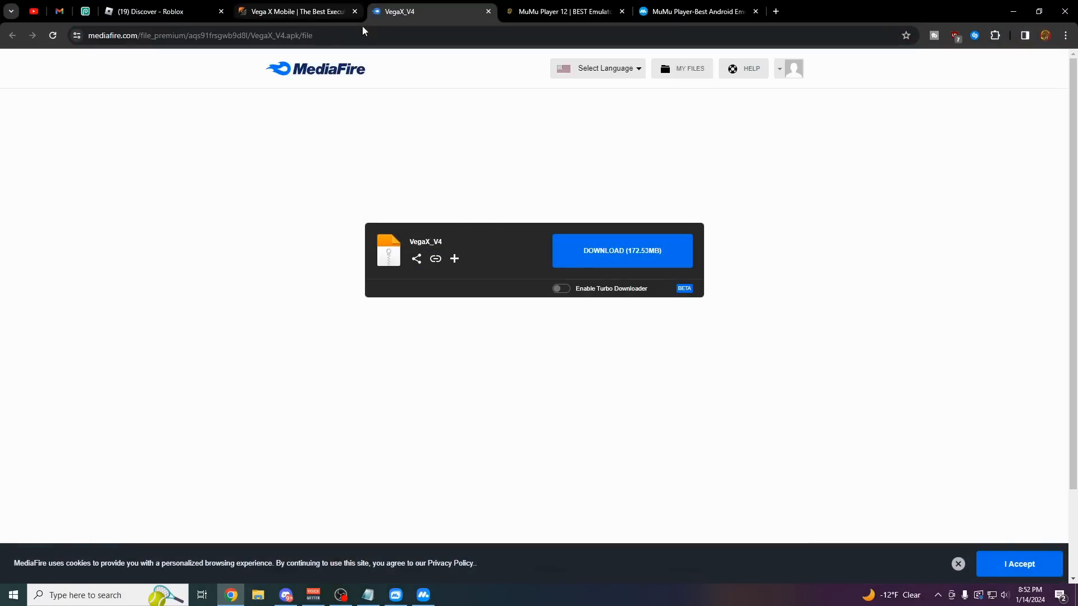
- Copy the MediaFire VegaX_V4 address from Chrome into the emulator browser
left_click(199, 35)
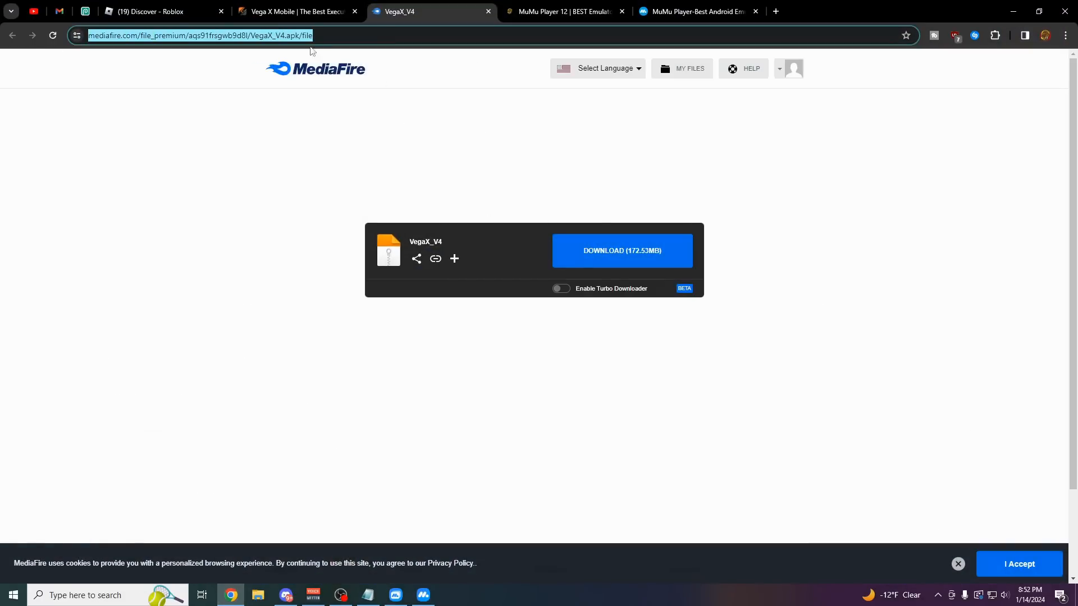
left_click(422, 594)
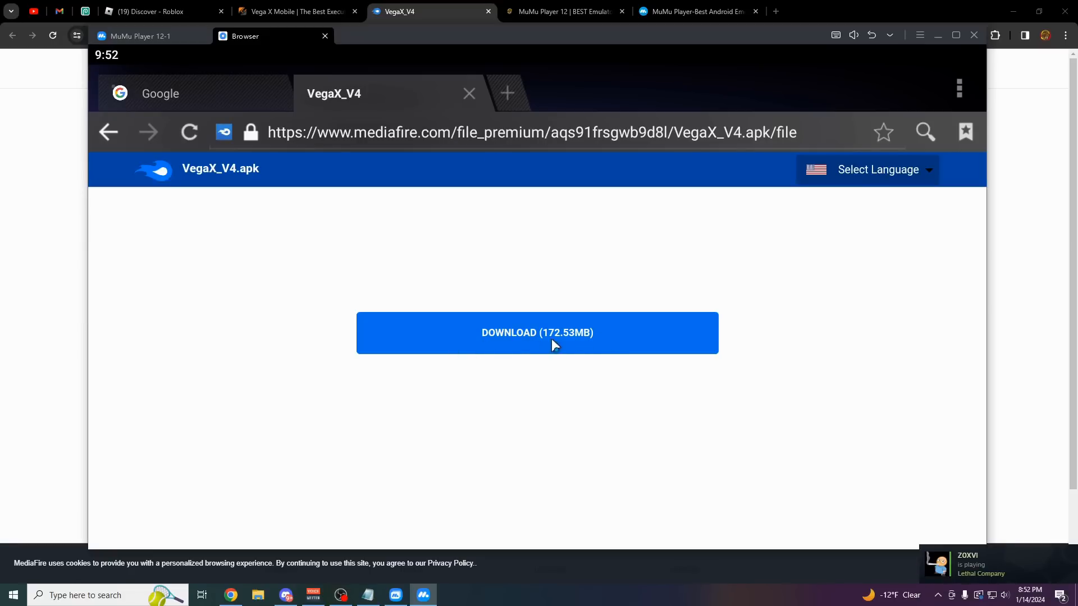
- Download VegaX_V4.apk from MediaFire, install it, and dismiss the installed notice
left_click(536, 333)
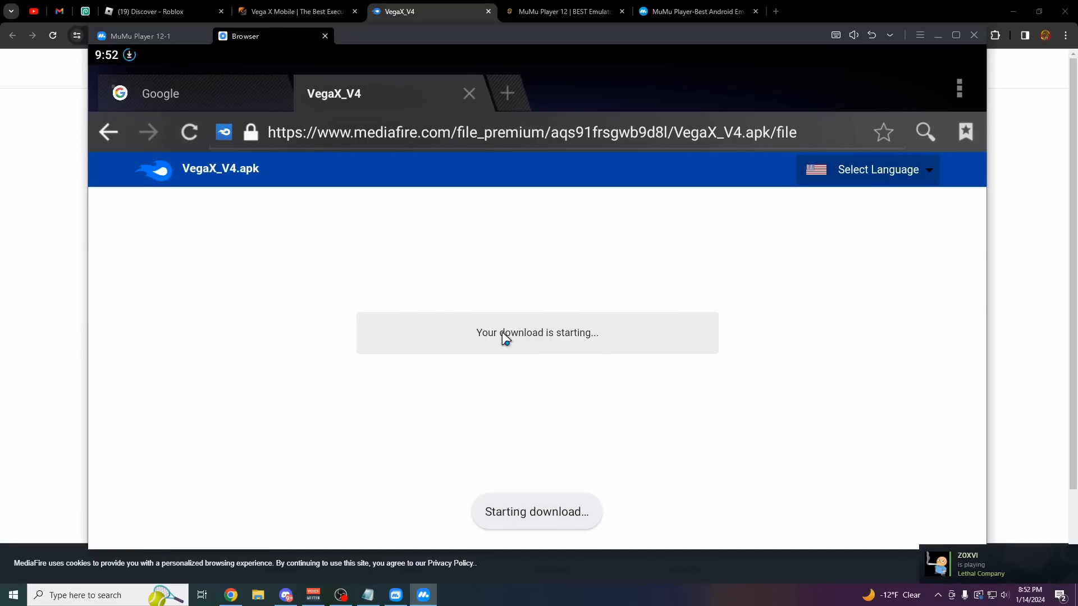
mouse_move(484, 273)
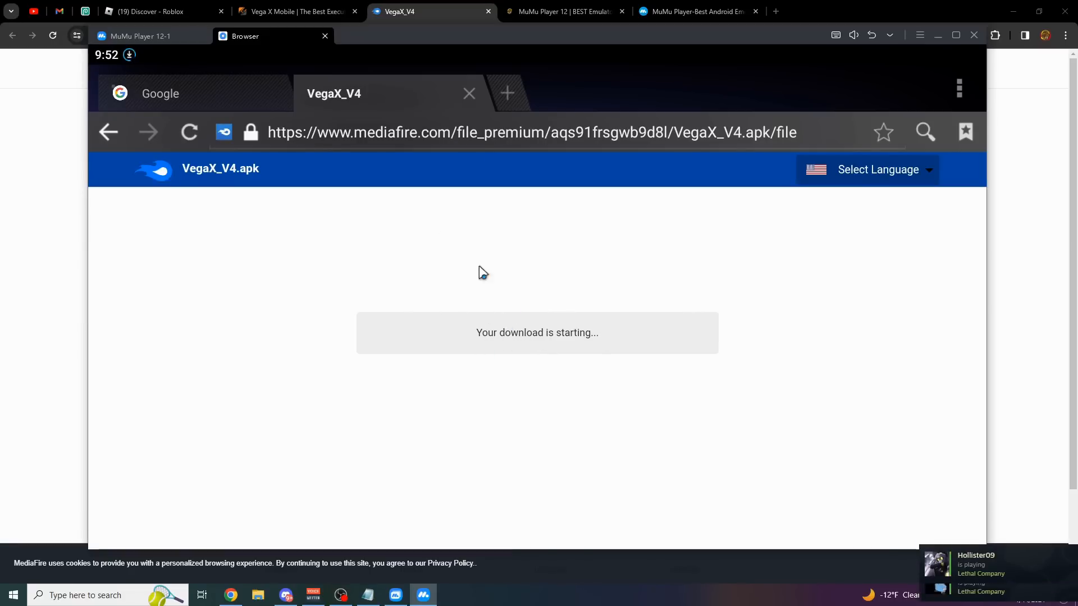
mouse_move(130, 55)
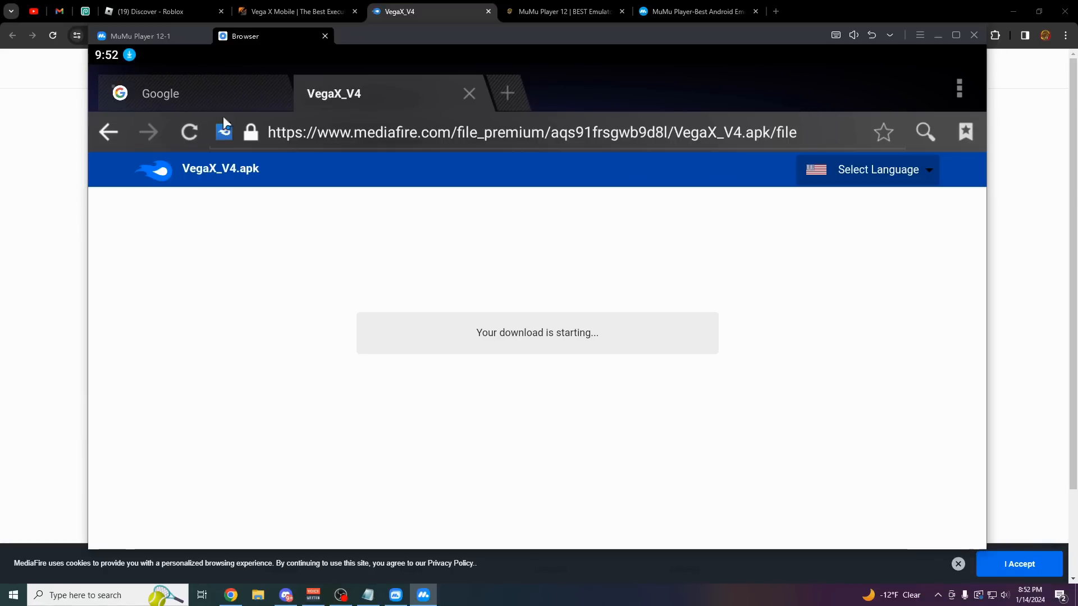
mouse_move(131, 59)
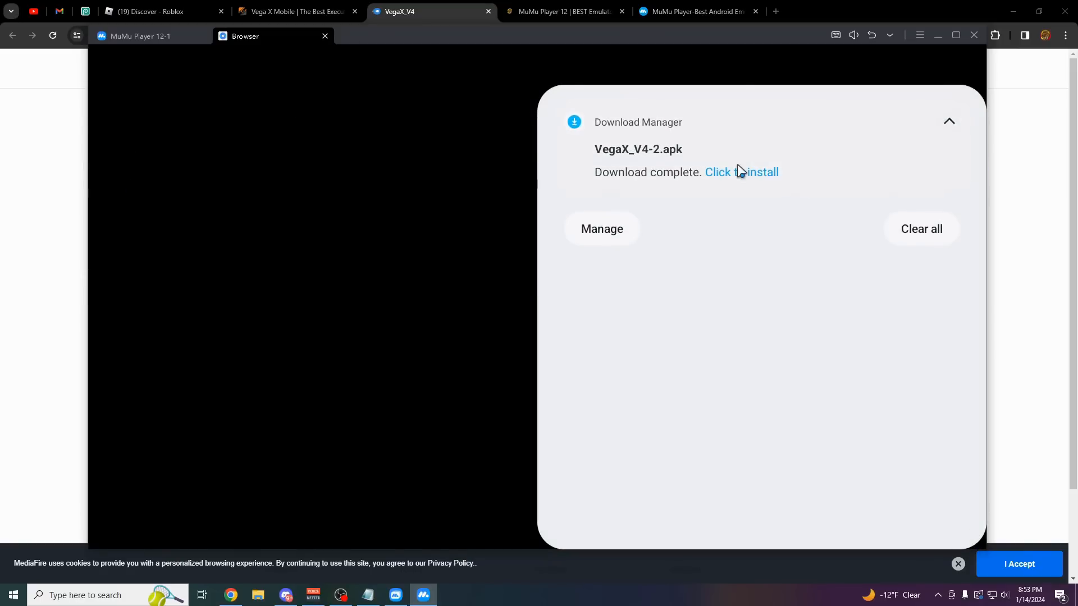
left_click(741, 171)
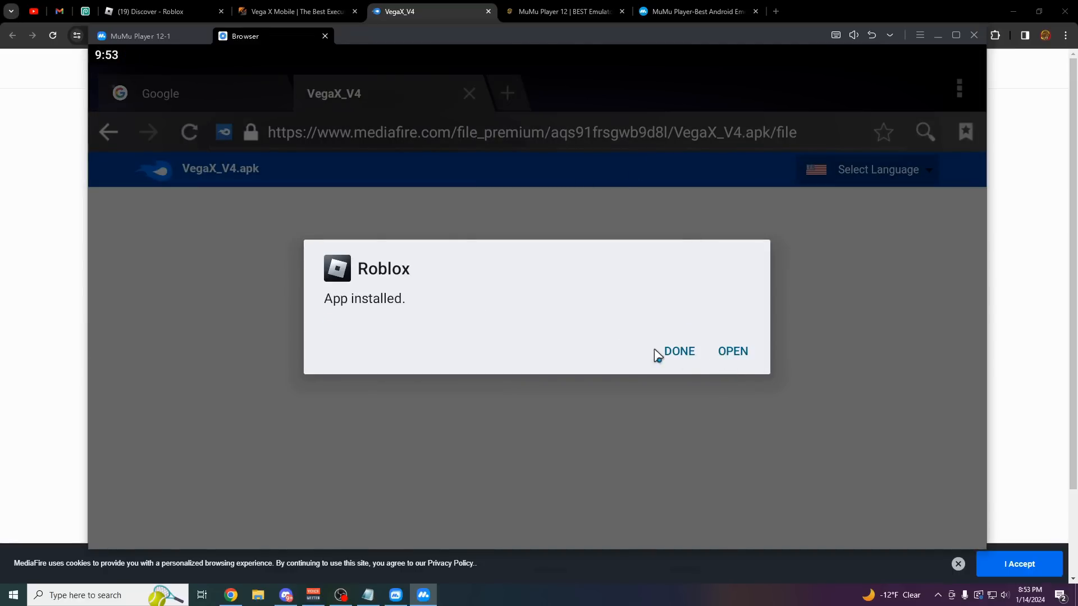
left_click(733, 351)
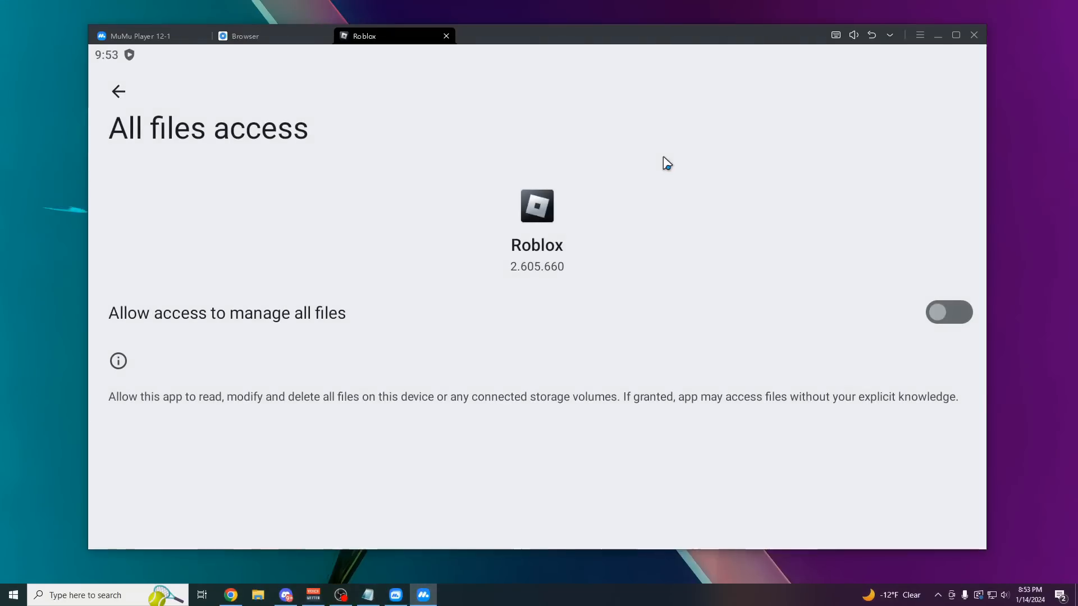
- Grant Roblox all-files access, go back, and log in to Roblox
left_click(950, 312)
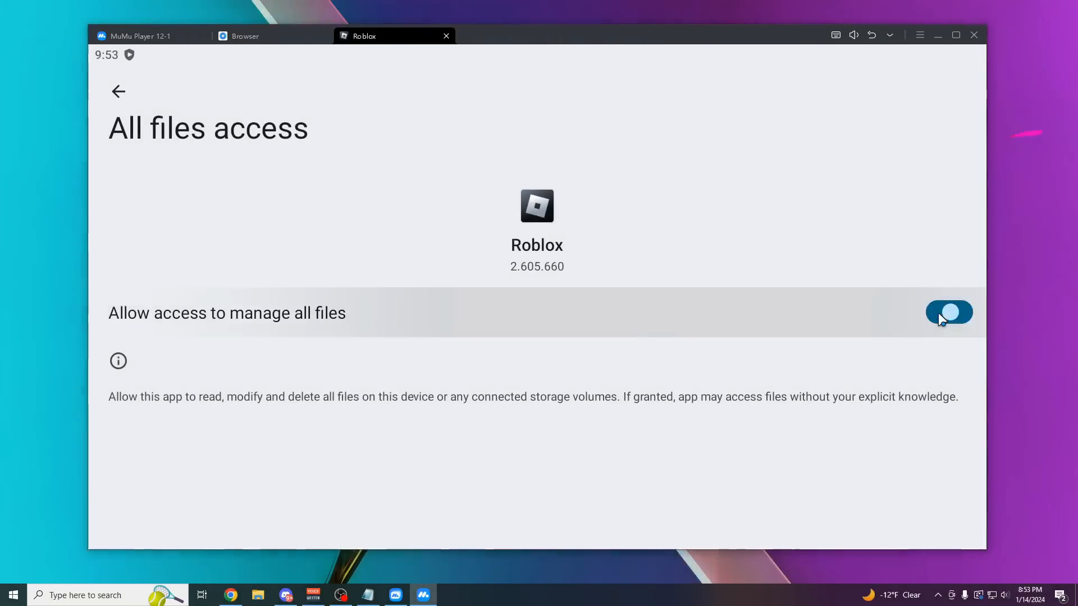
mouse_move(335, 285)
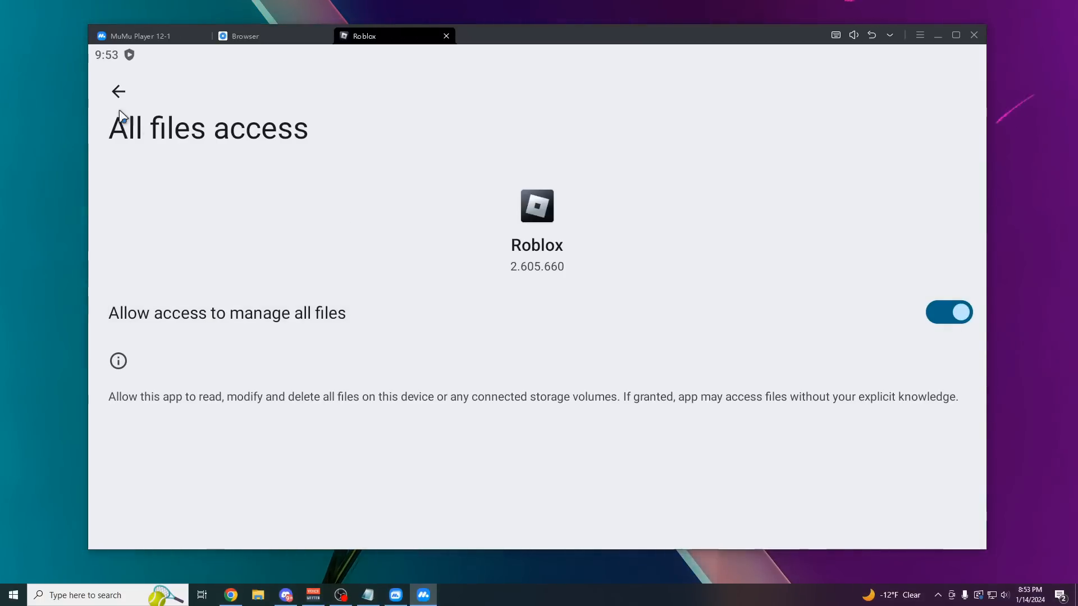
left_click(118, 91)
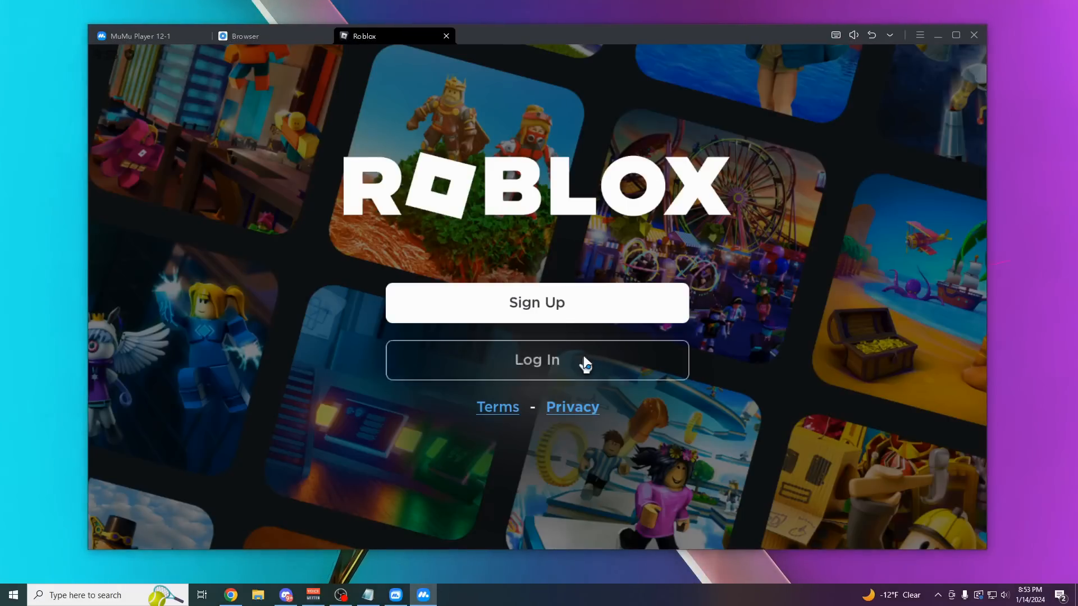
left_click(537, 360)
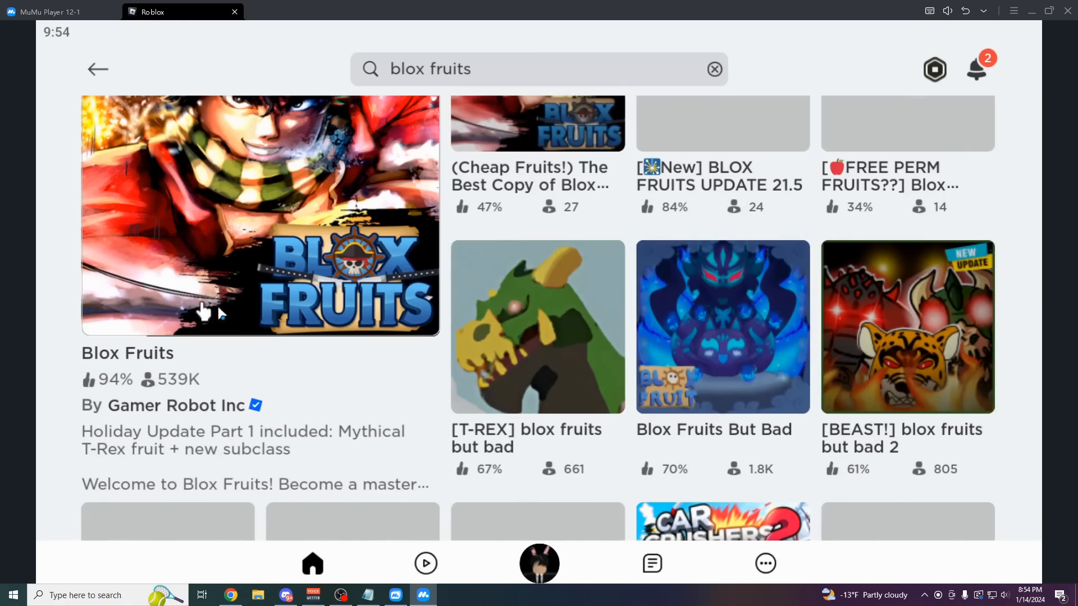
- Launch Blox Fruits and copy the Vega X key link via Get Key
left_click(260, 216)
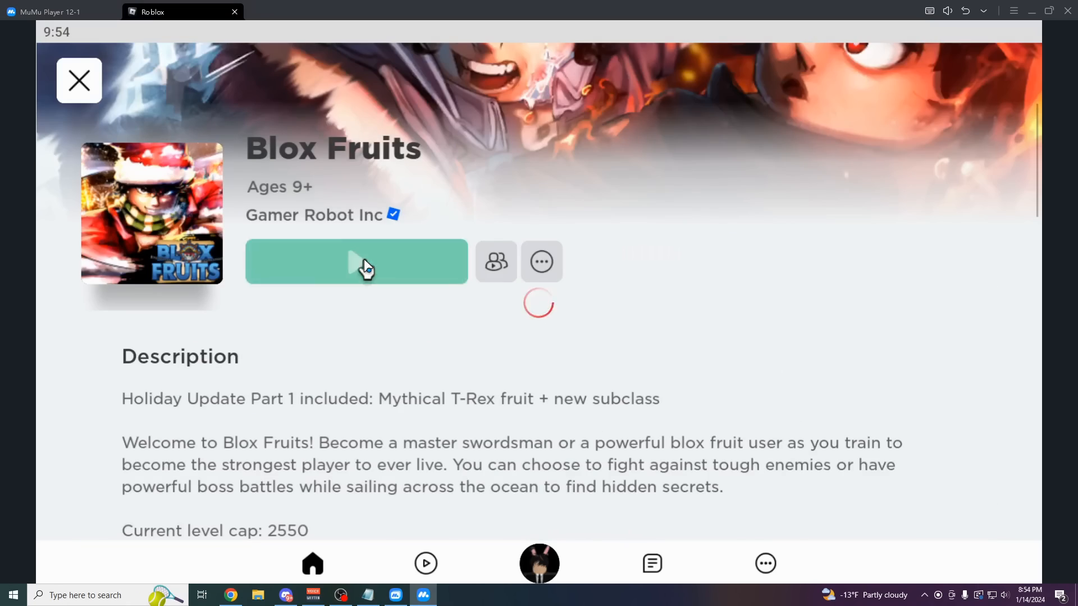
left_click(356, 261)
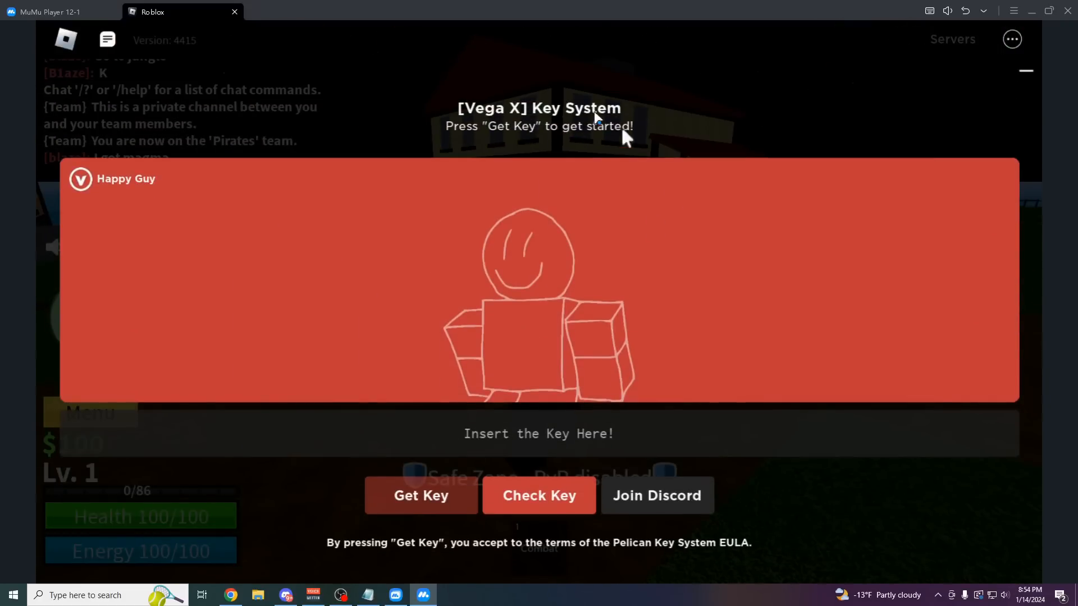
mouse_move(543, 129)
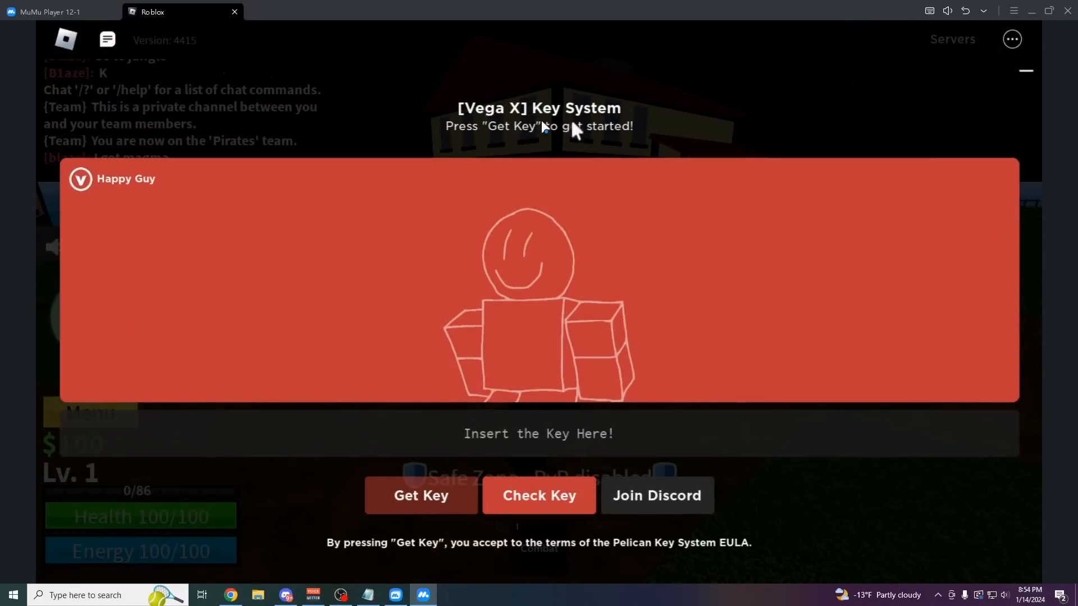
mouse_move(572, 355)
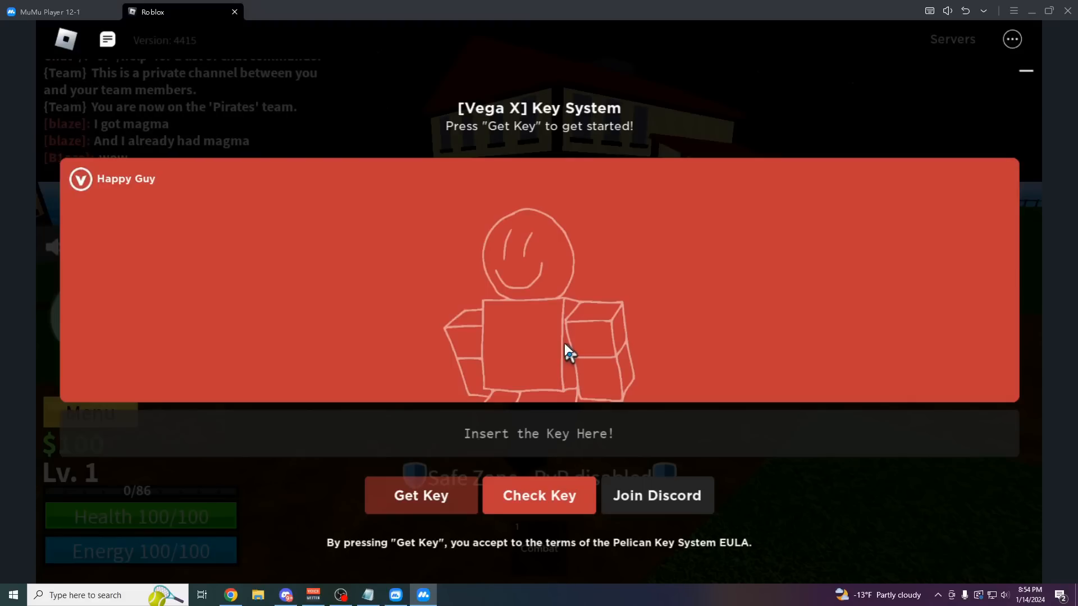
left_click(421, 495)
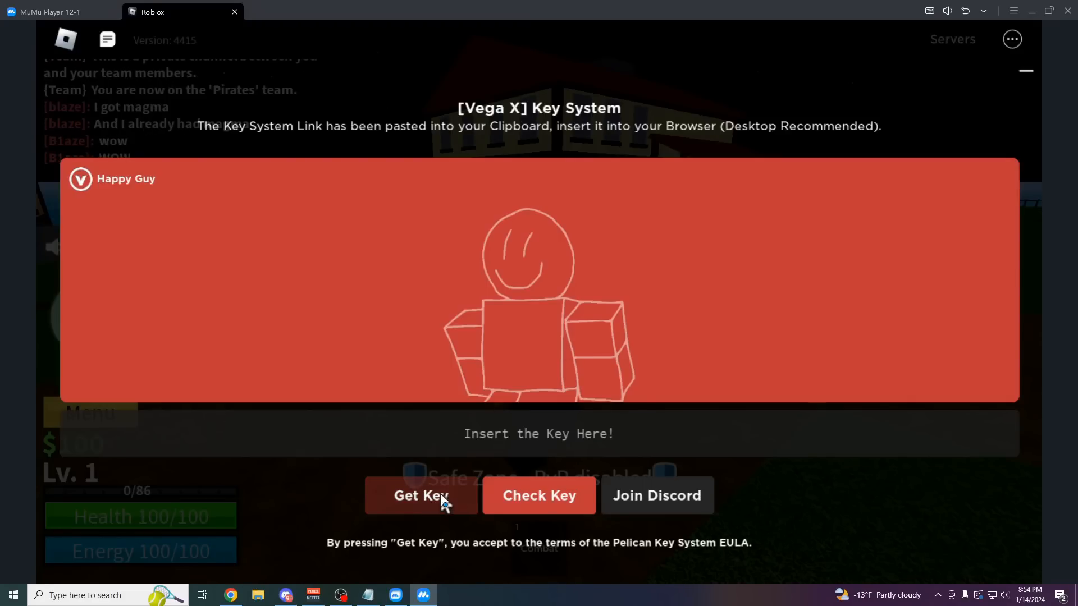
left_click(420, 496)
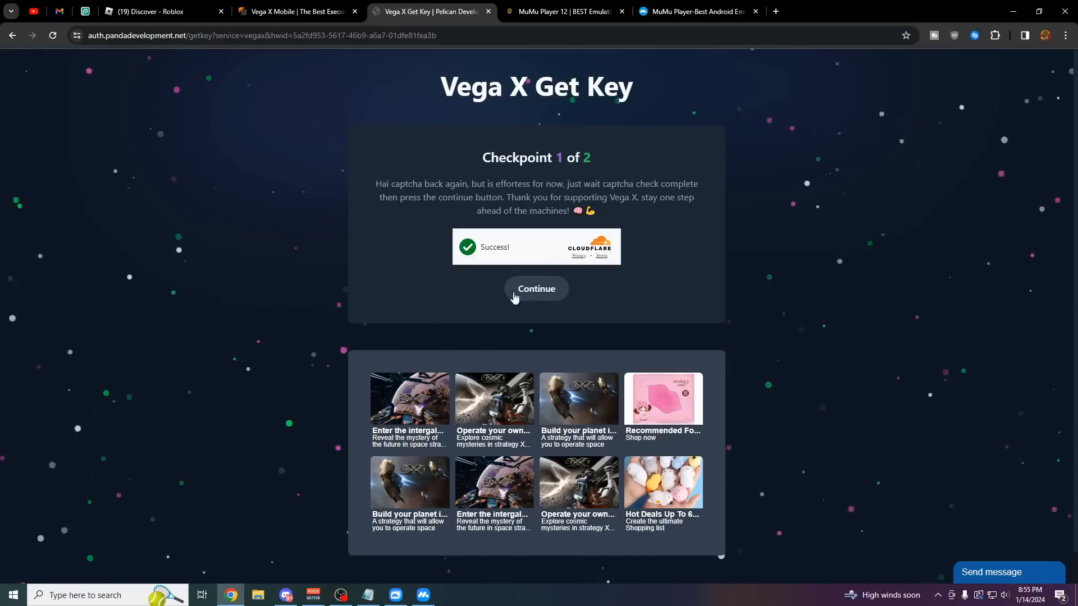
- Pass the first Vega X key checkpoint with Continue
left_click(536, 288)
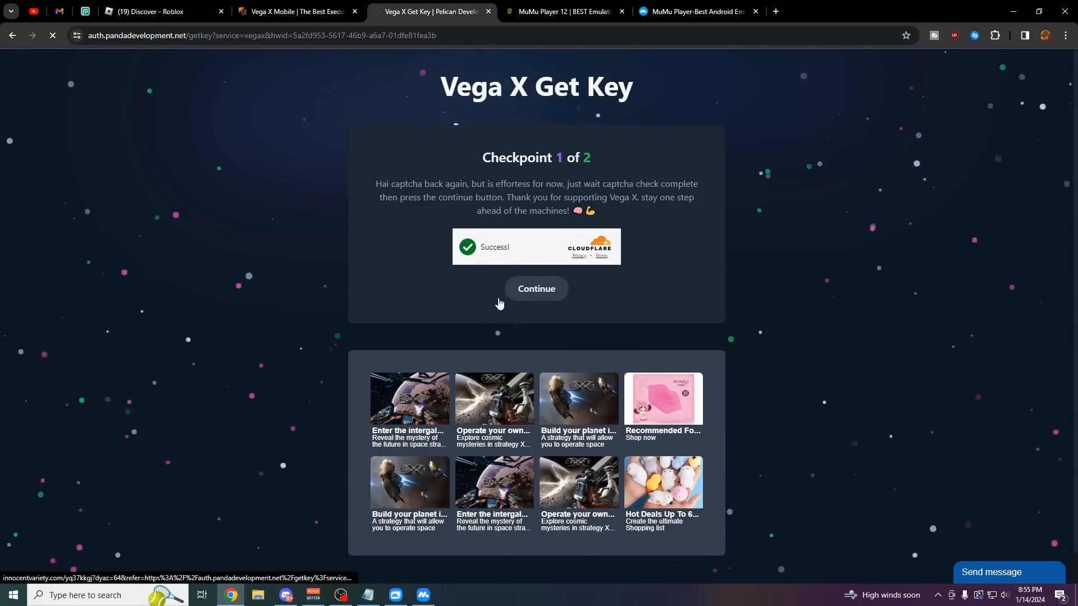
left_click(537, 288)
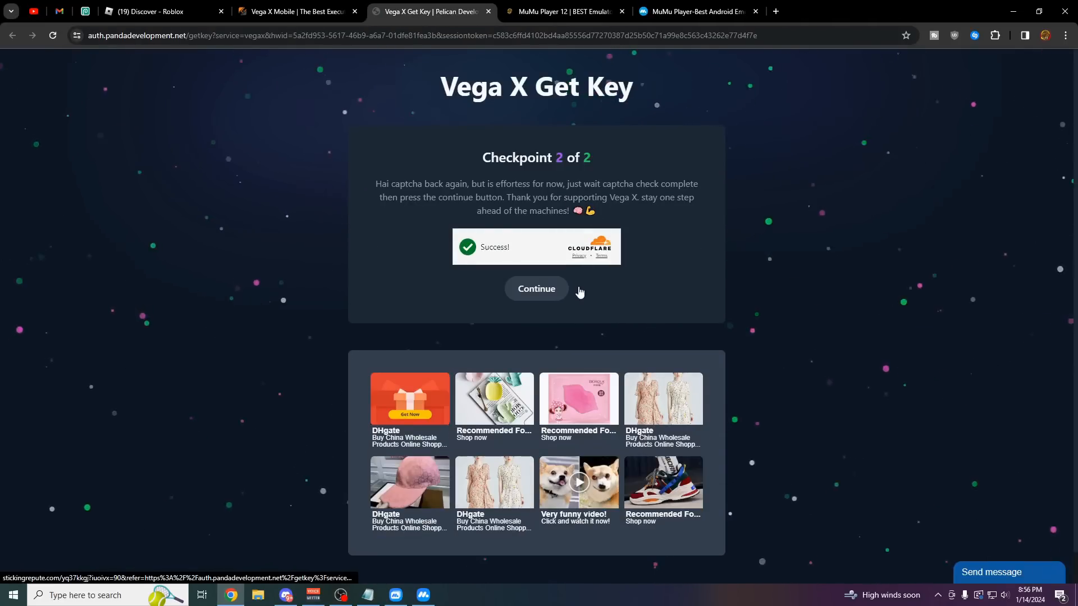
left_click(537, 288)
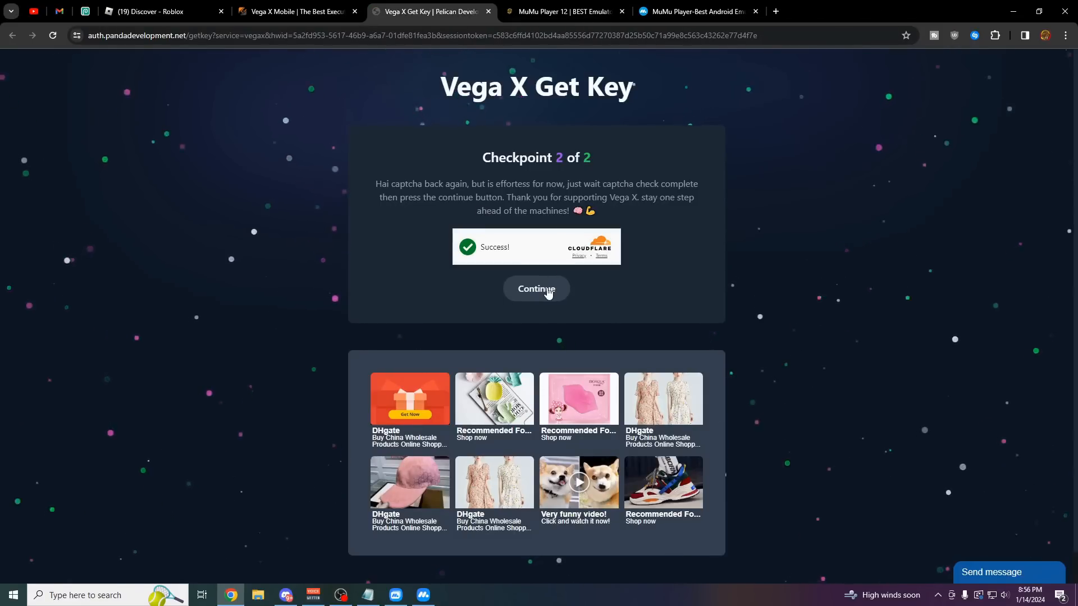
- Pass the second checkpoint and continue to the key website on Linkvertise
left_click(536, 288)
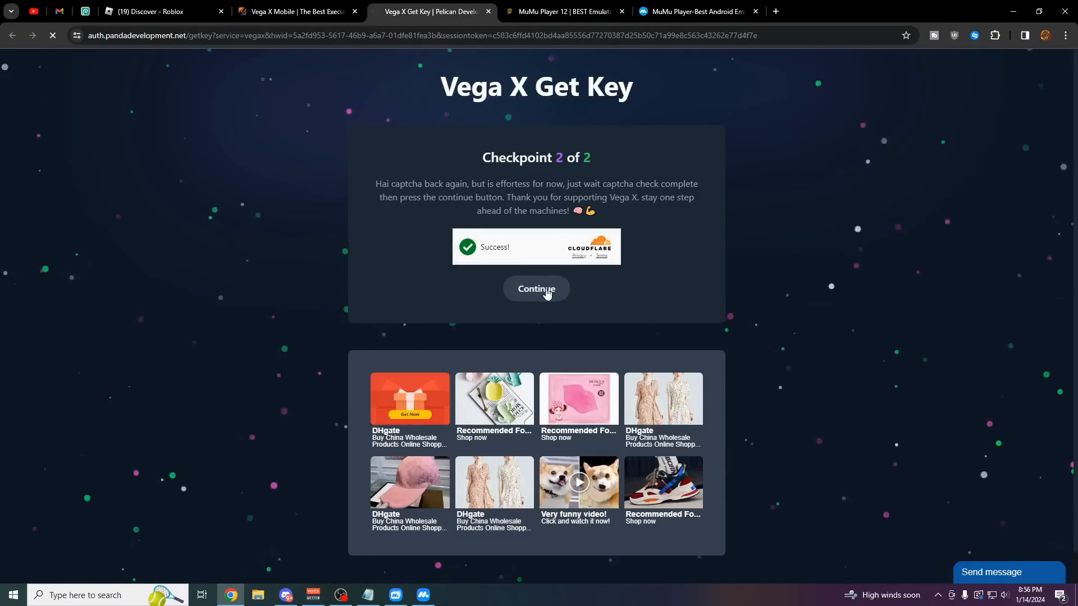
left_click(536, 288)
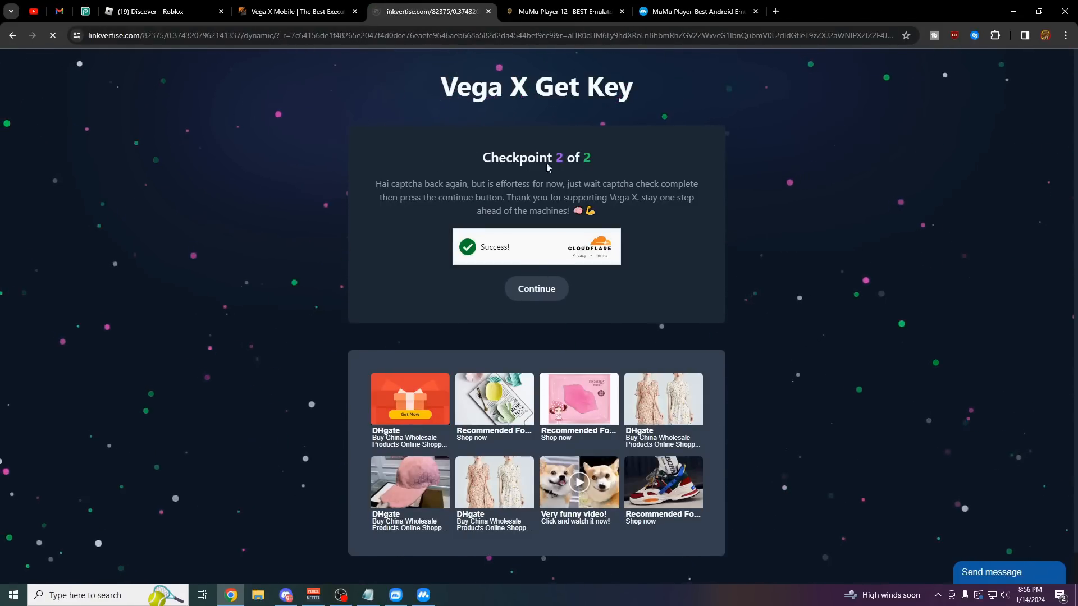
left_click(536, 289)
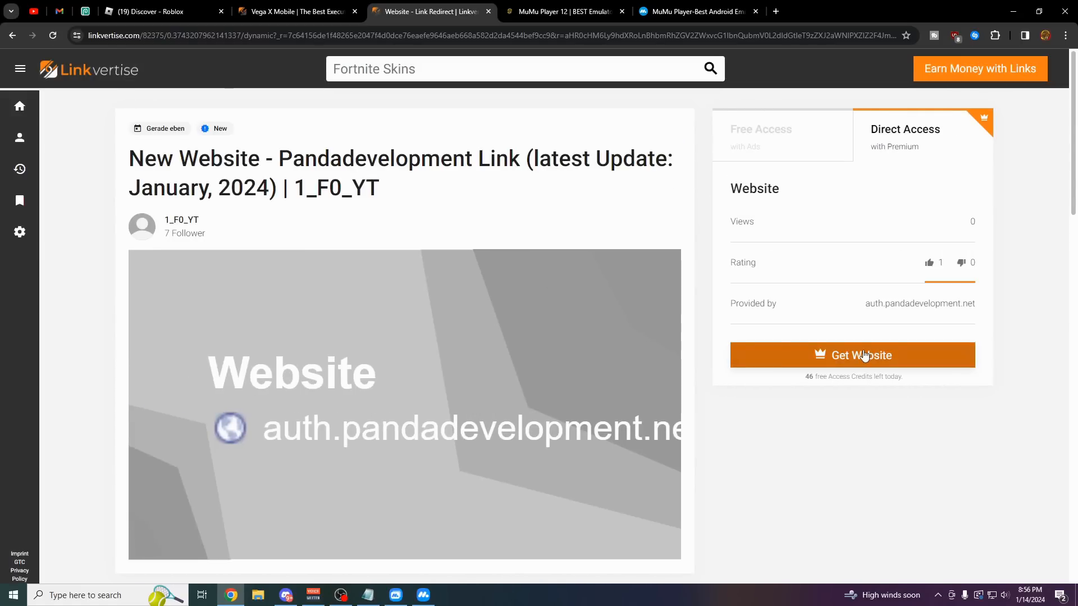
left_click(852, 356)
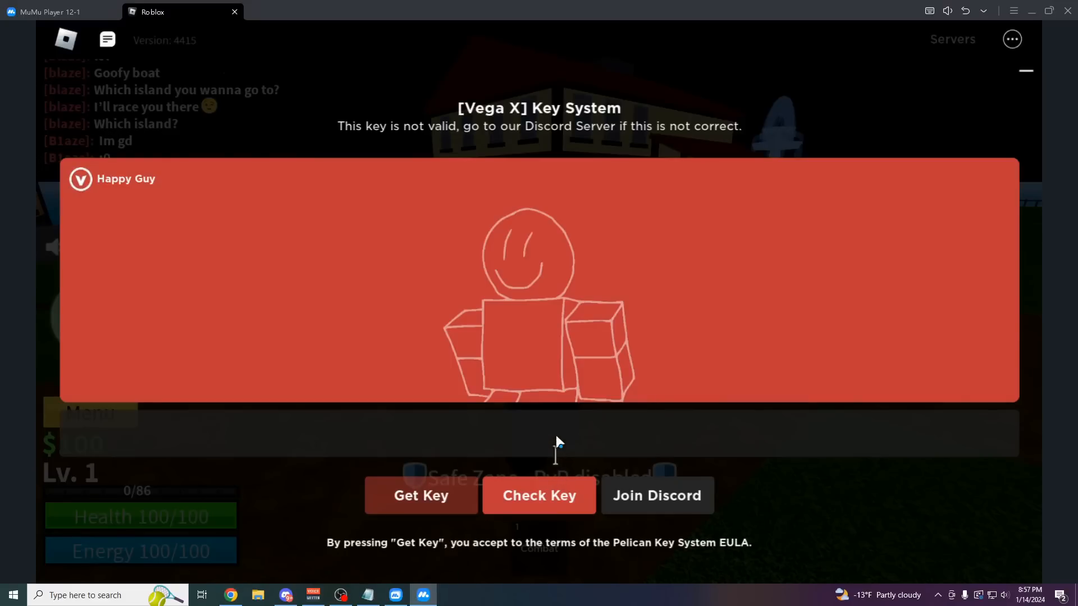
- Verify the key with Check Key, then bring up the Vega X menu and open Executor
left_click(539, 495)
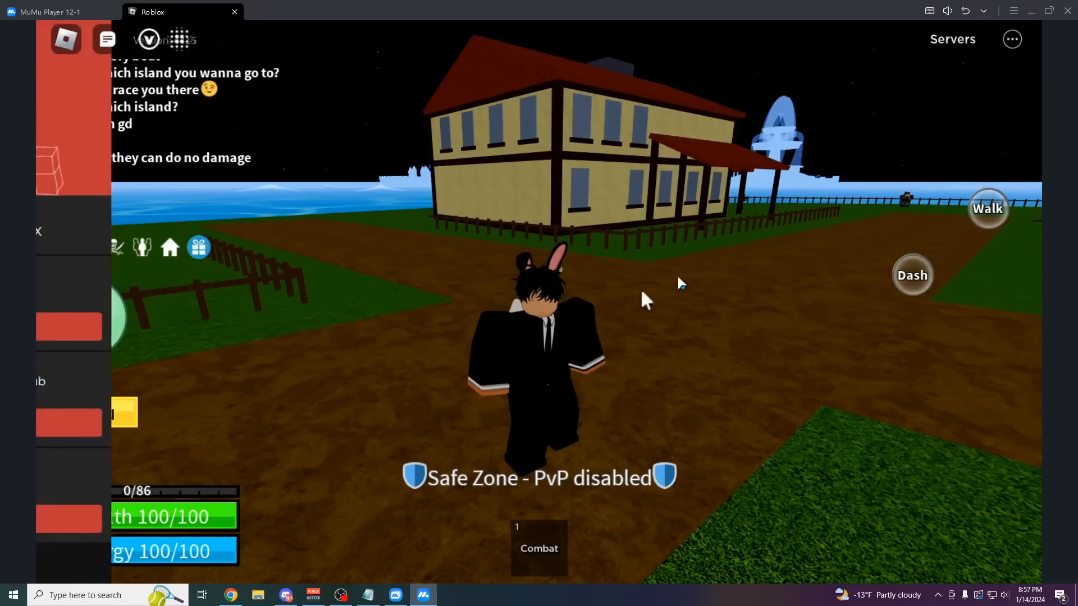
left_click(148, 39)
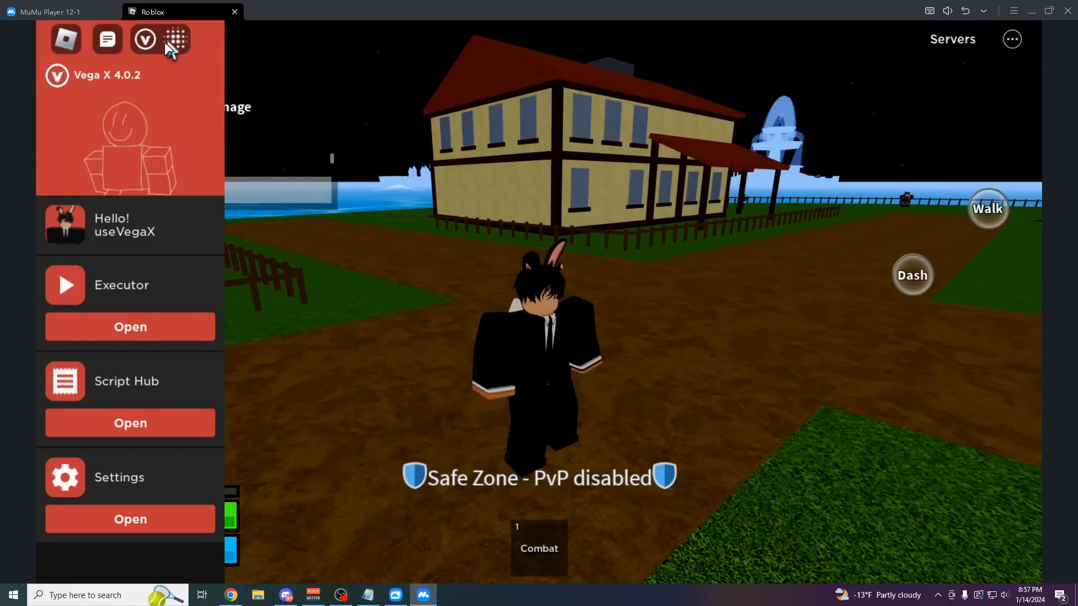
left_click(130, 327)
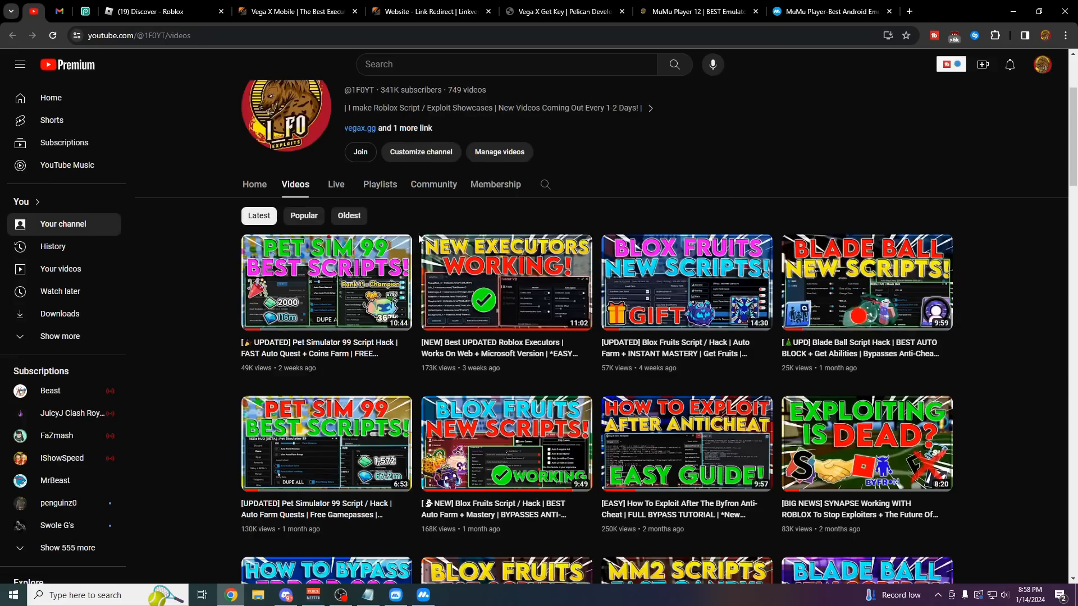
mouse_move(739, 255)
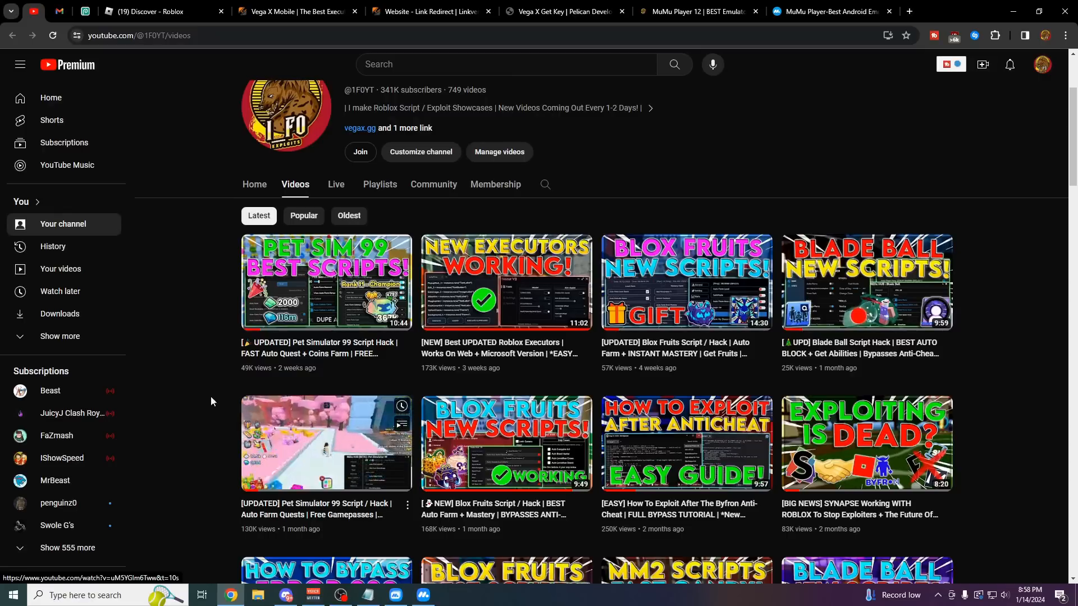
scroll("down", 3)
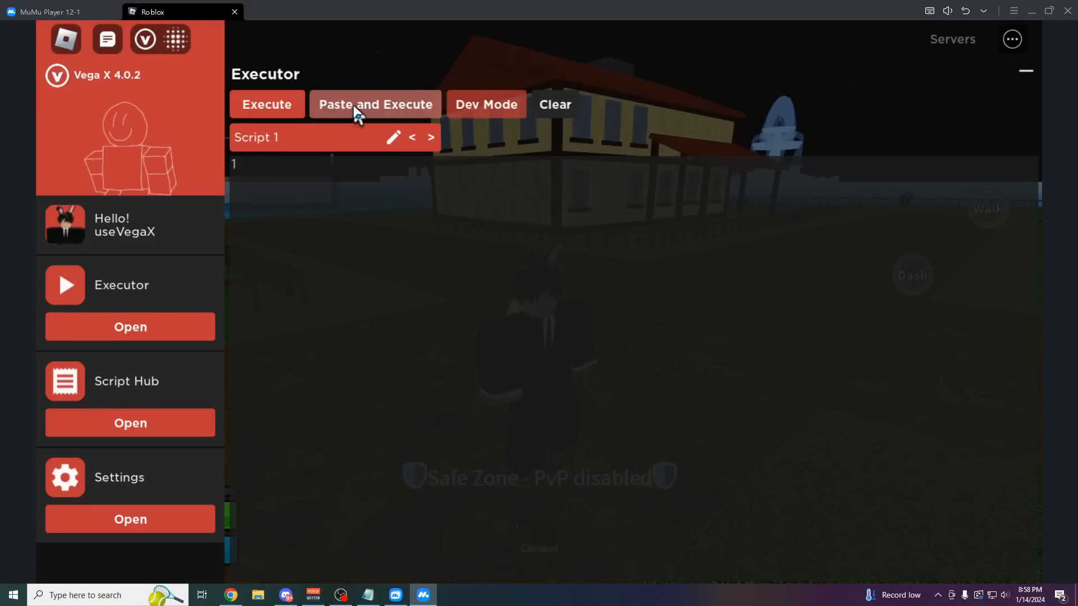
- Paste and execute the clipboard script, view MTriet Hub's General options, and reopen the Vega X menu
left_click(374, 104)
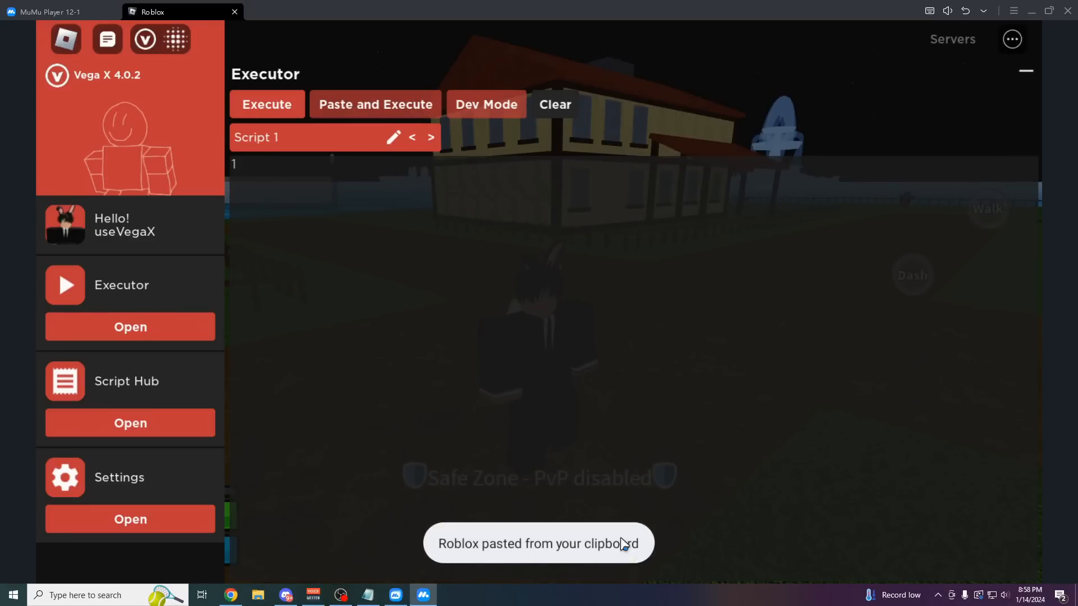
left_click(267, 104)
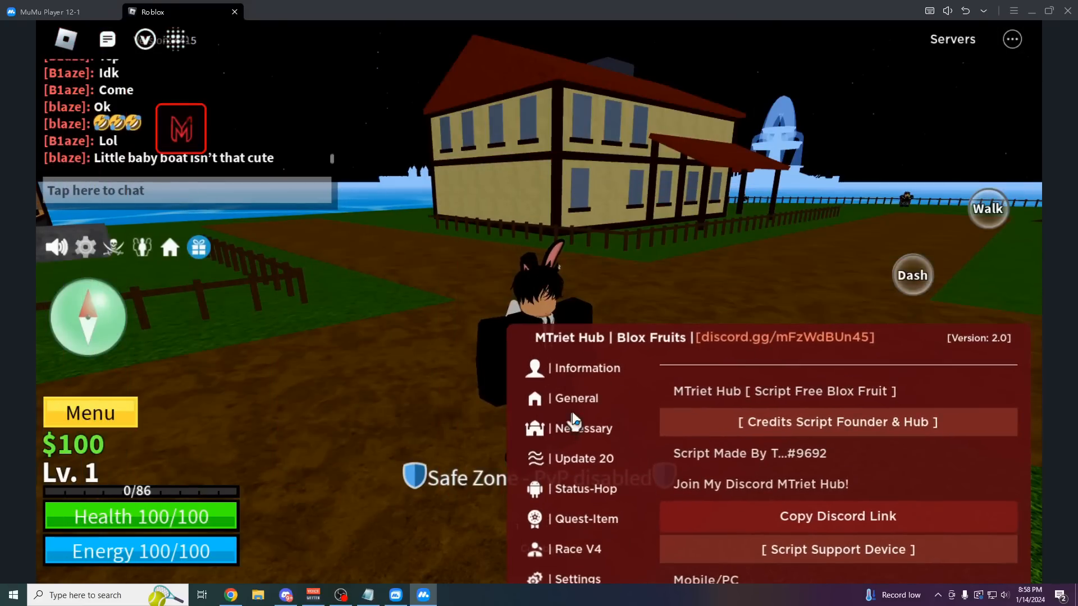
left_click(577, 398)
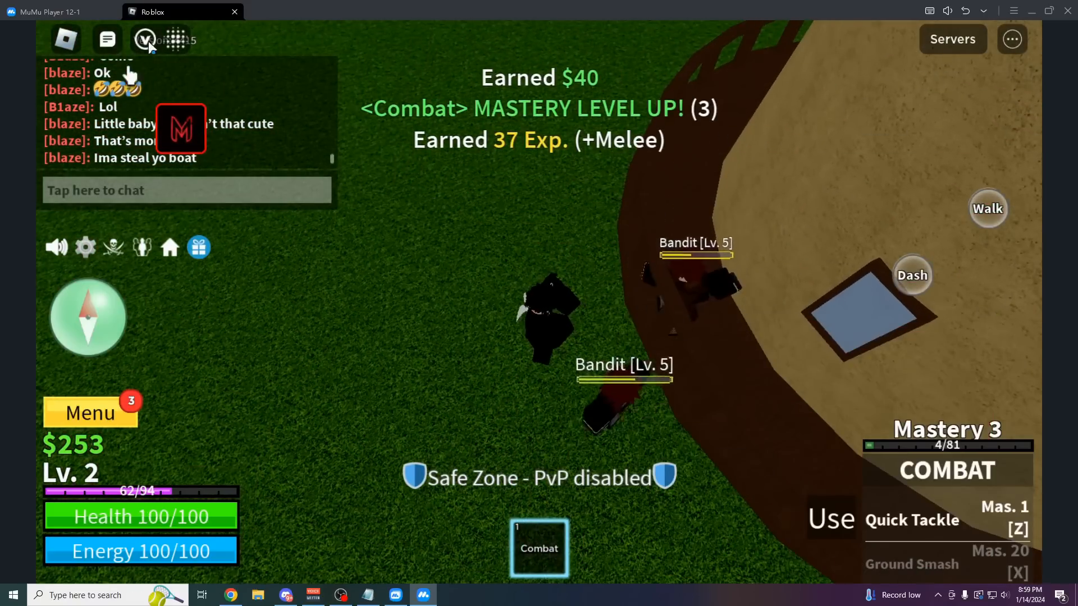
left_click(144, 40)
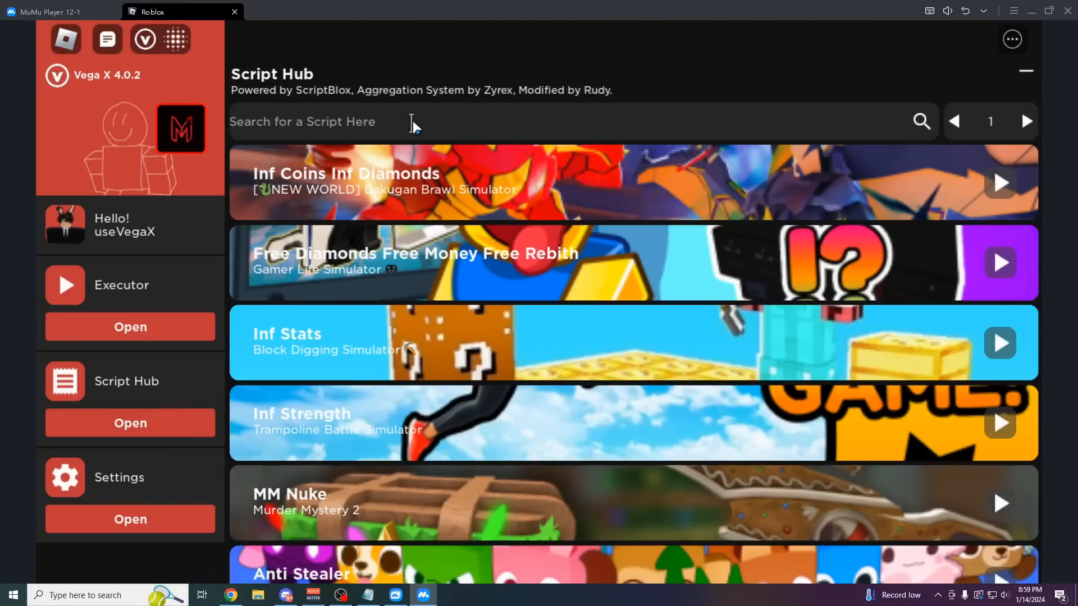
- Search the Script Hub for 'blox fruits'
left_click(539, 122)
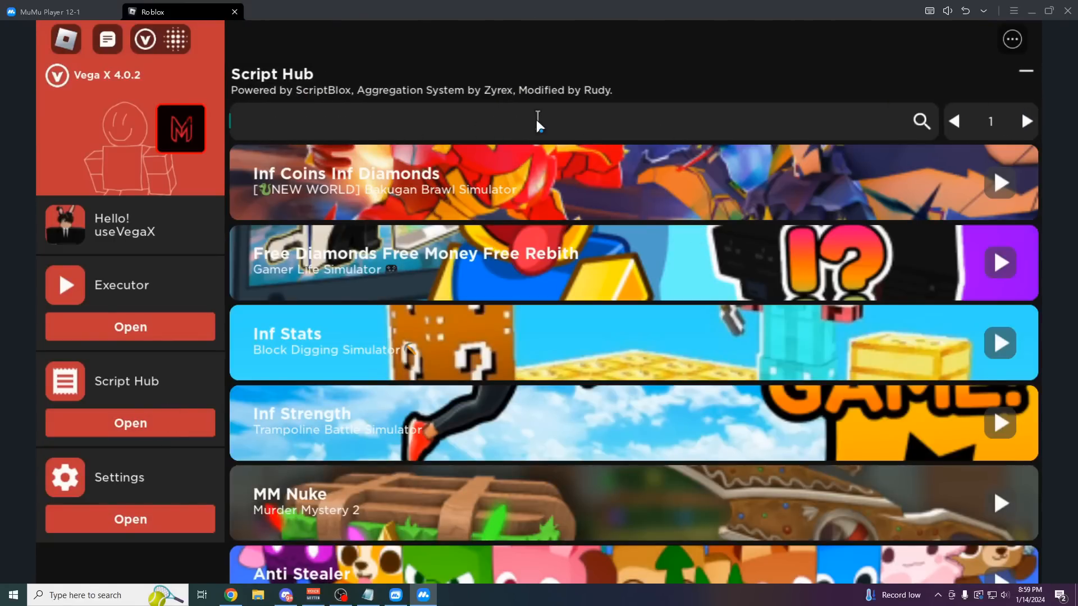
type("blox f")
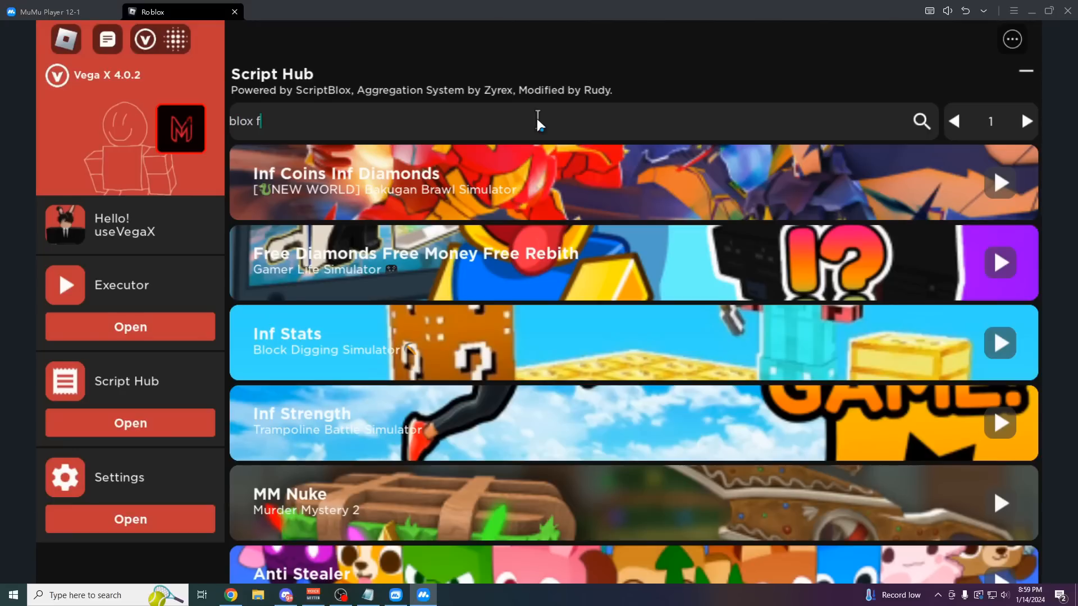
type("ruits")
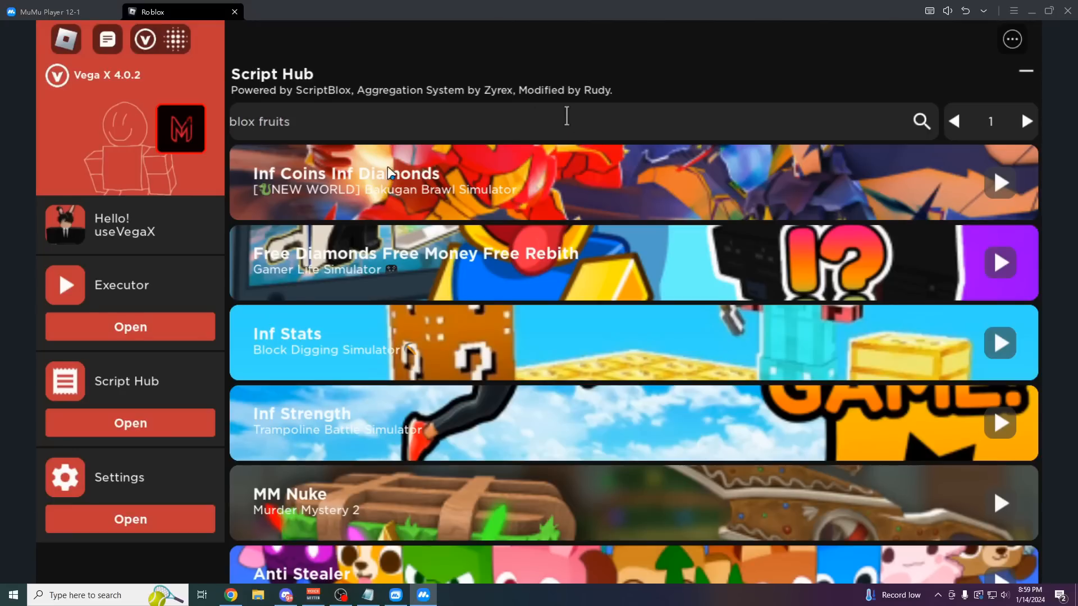
left_click(921, 122)
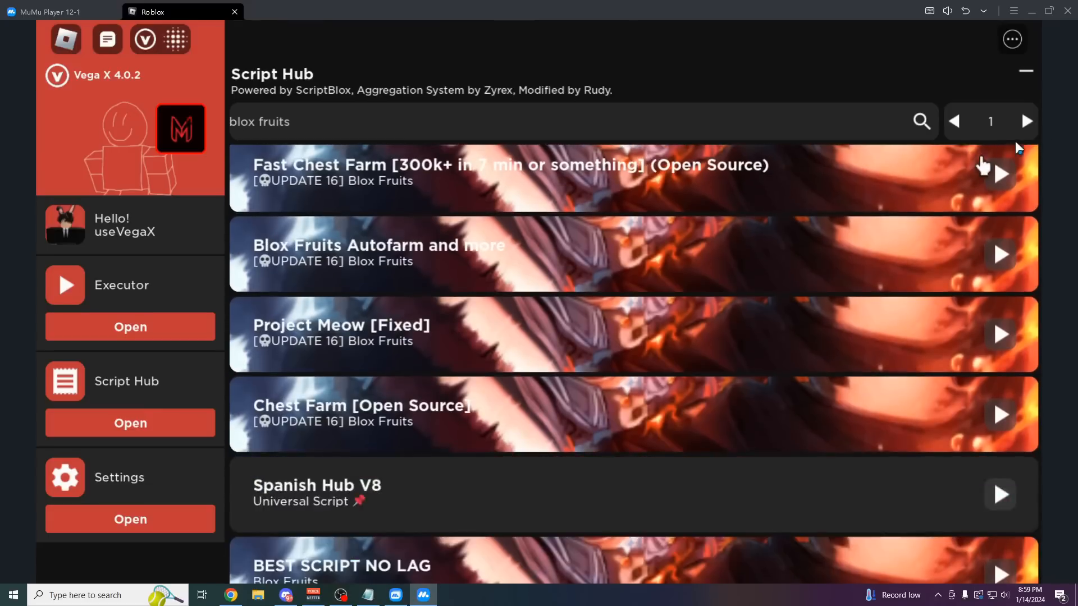
- Page through the results and run the Mango Hub script
left_click(1026, 121)
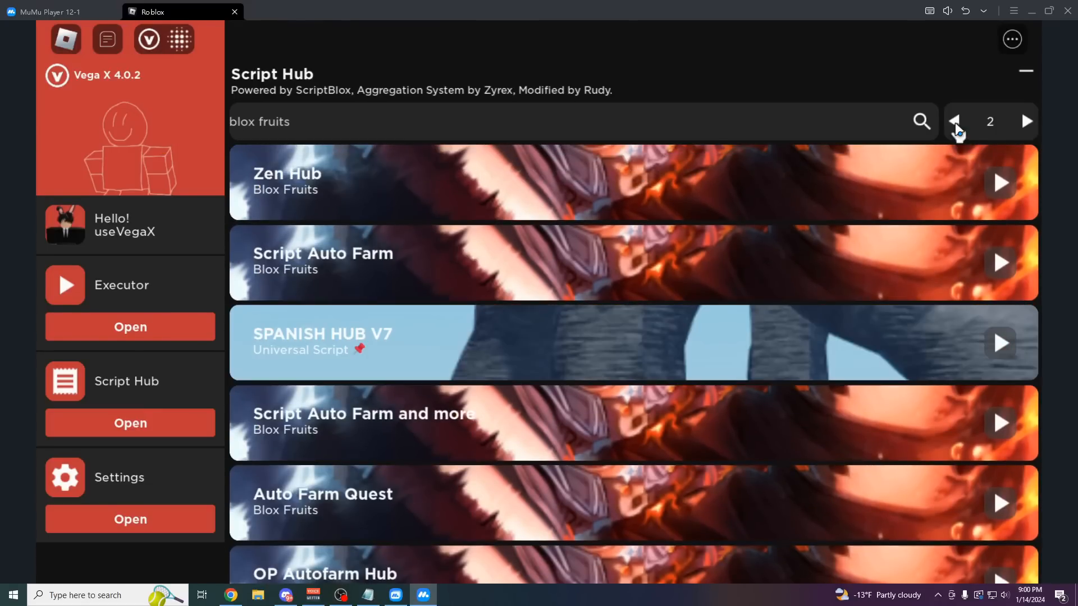
left_click(954, 122)
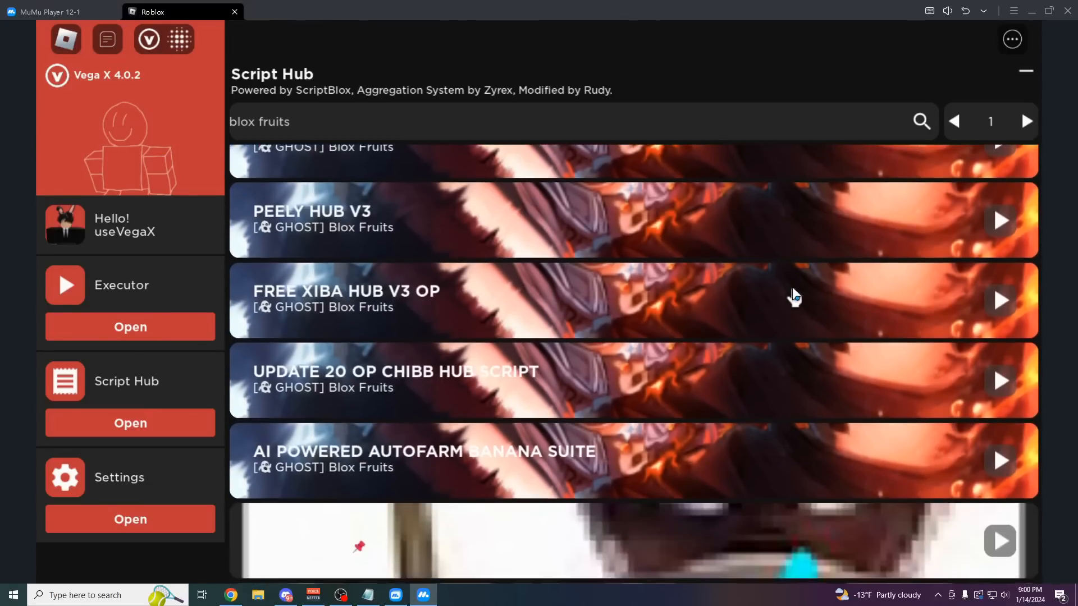
scroll("down", 3)
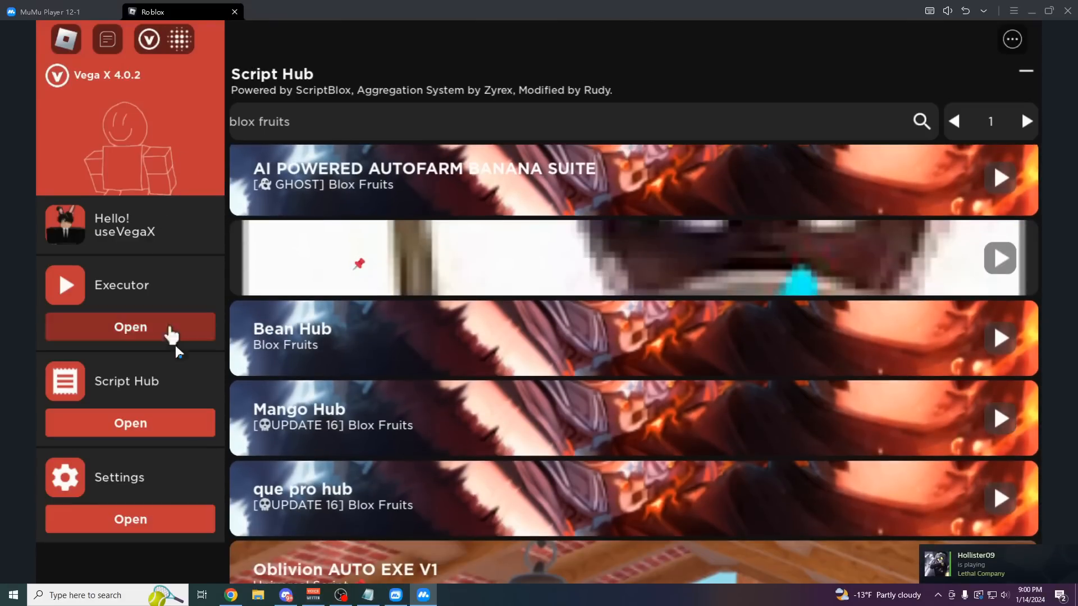
left_click(999, 418)
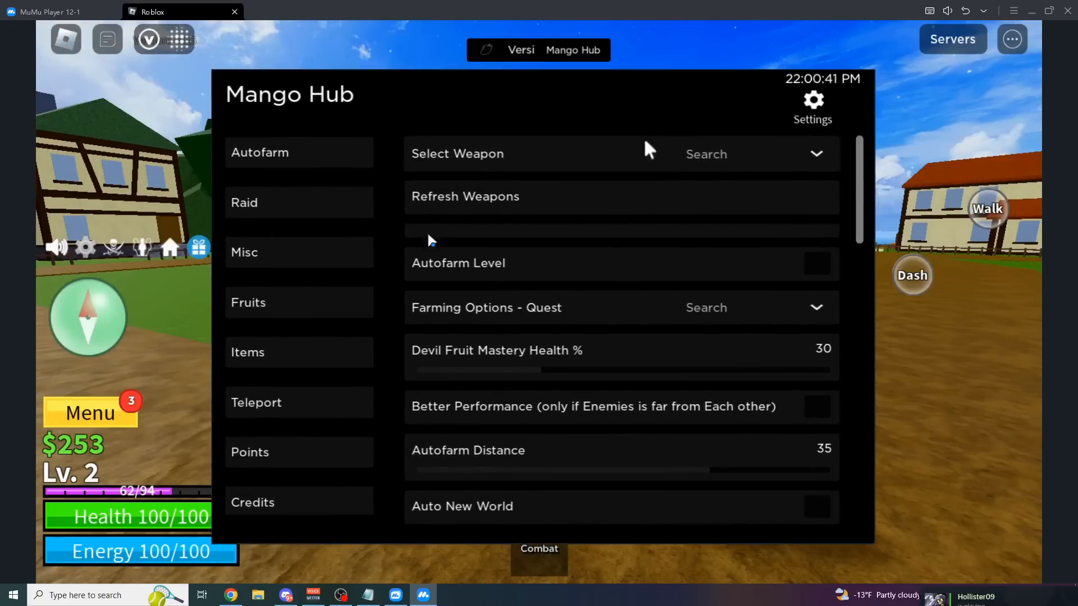
scroll("down", 3)
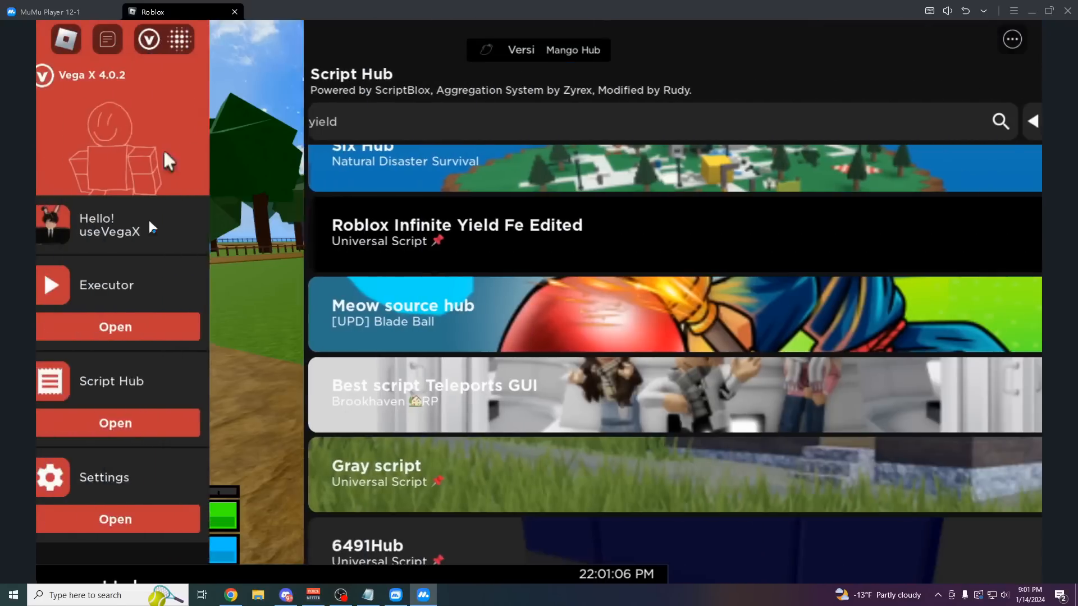
- Search 'infinite yield', run Infinite Yield Fe Edited, and dismiss the unstable device warning
type("infinite")
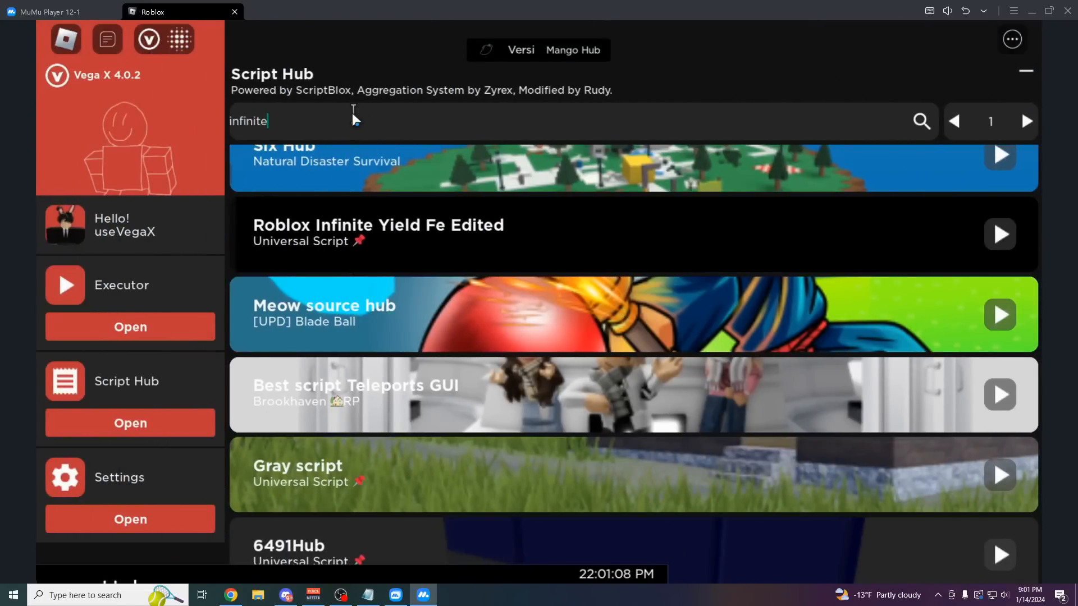
type("yield")
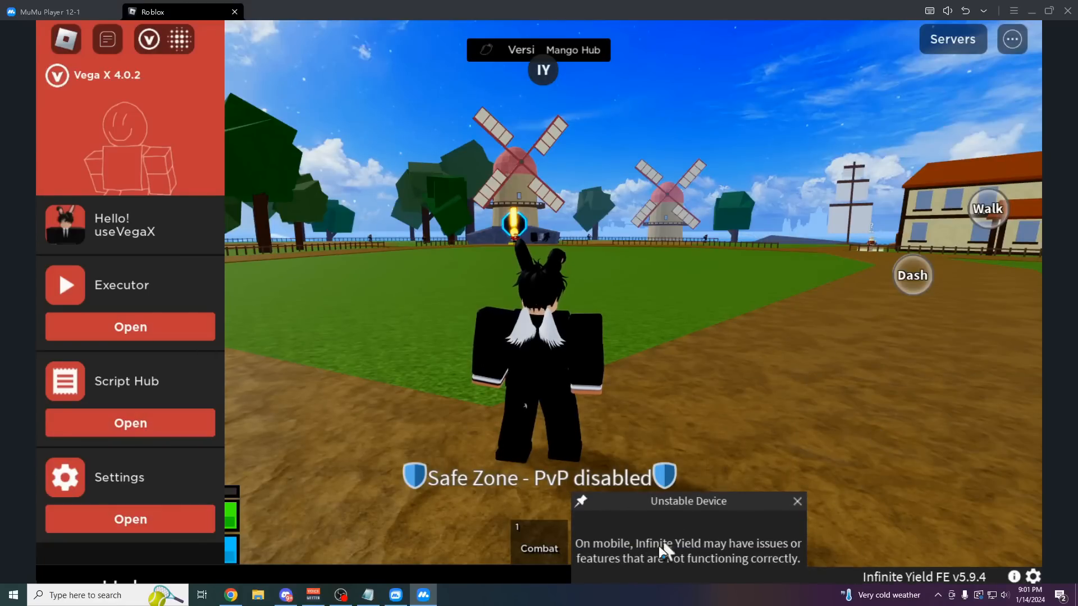
left_click(797, 501)
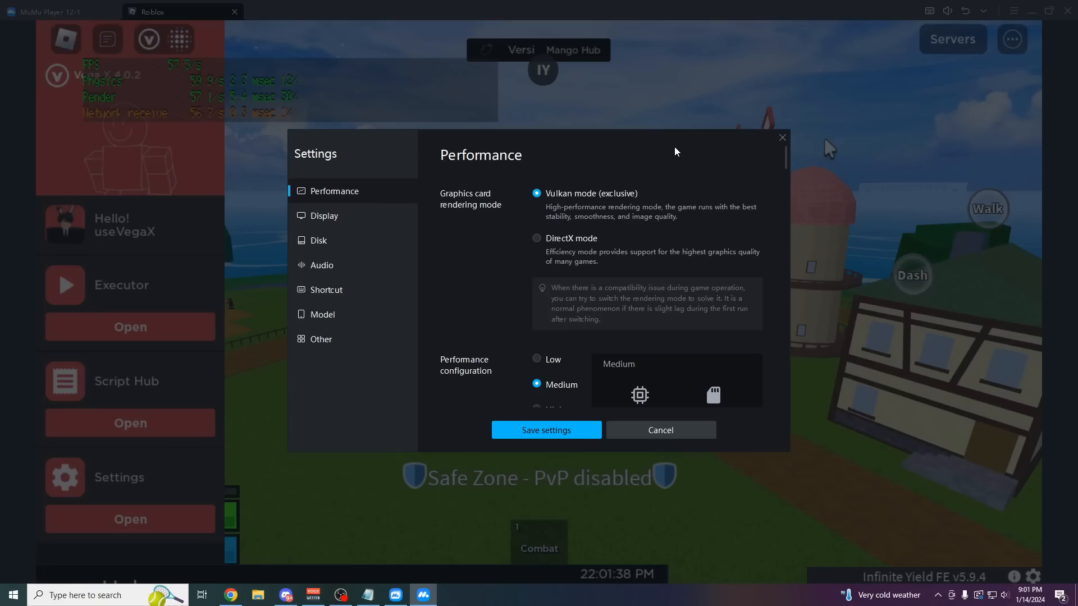
mouse_move(572, 297)
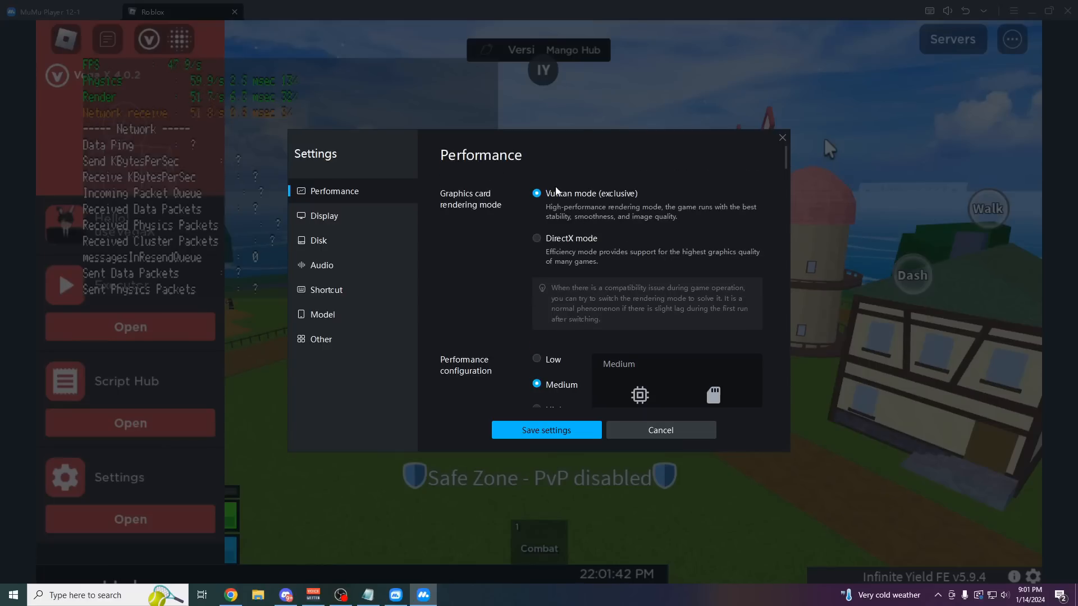
scroll("down", 3)
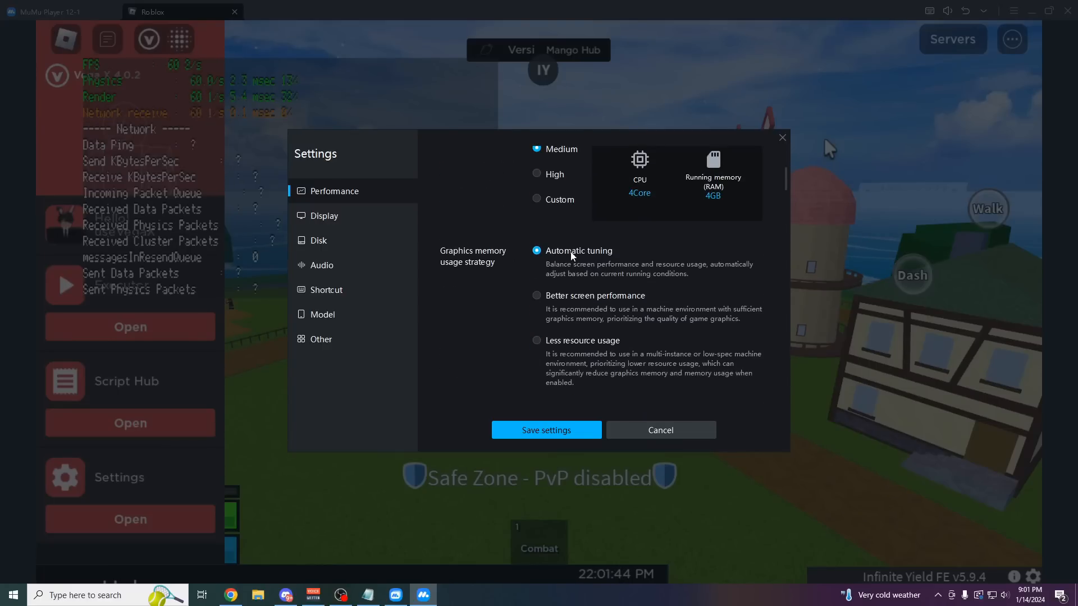
left_click(324, 215)
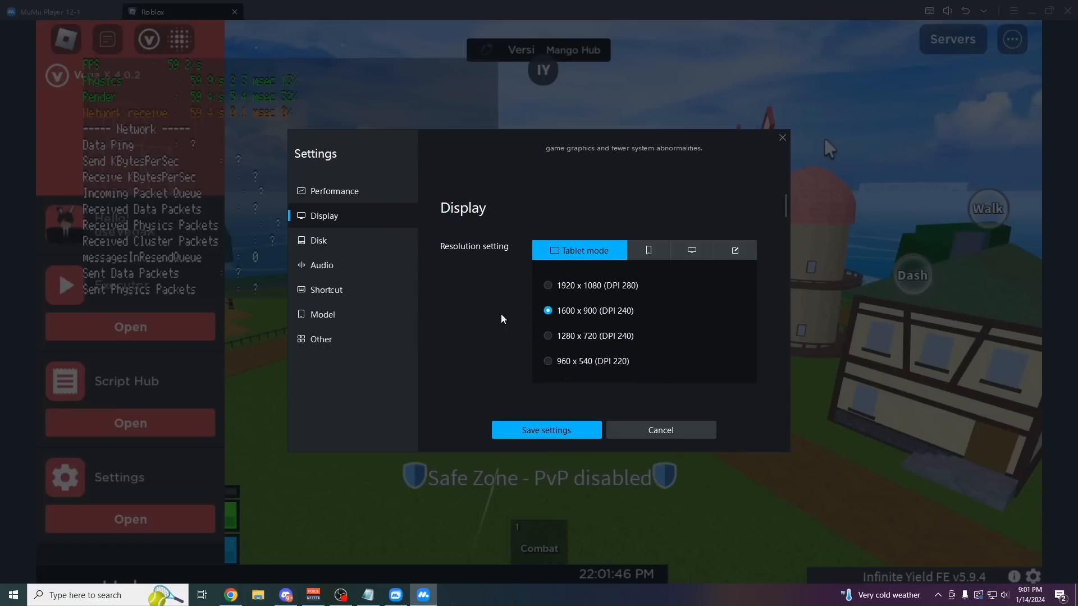
scroll("down", 3)
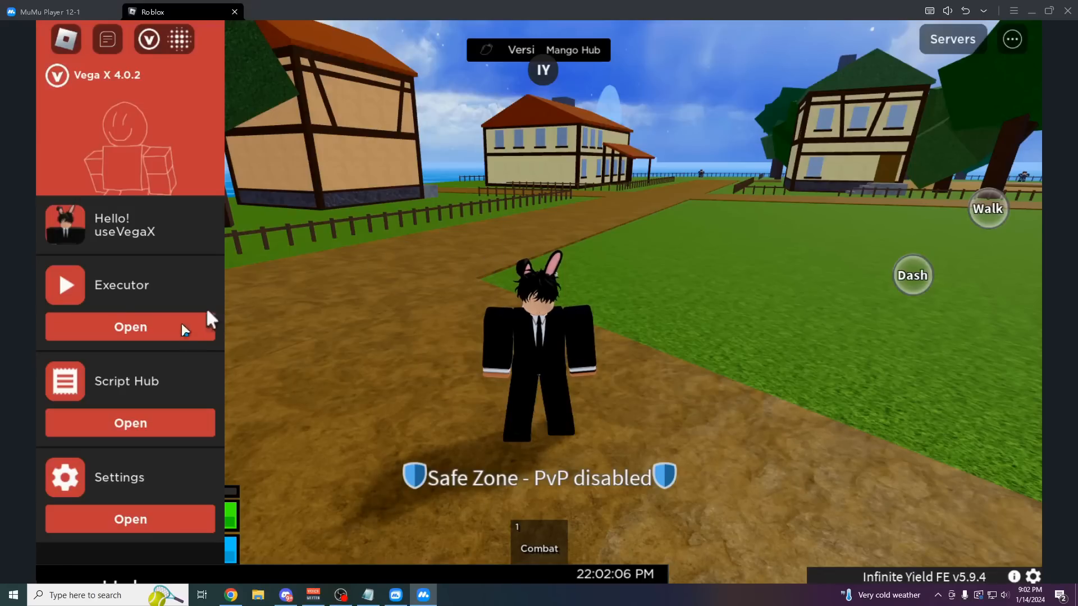
- Enter 90 in the Max FPS box of Vega X Settings and apply it
left_click(129, 326)
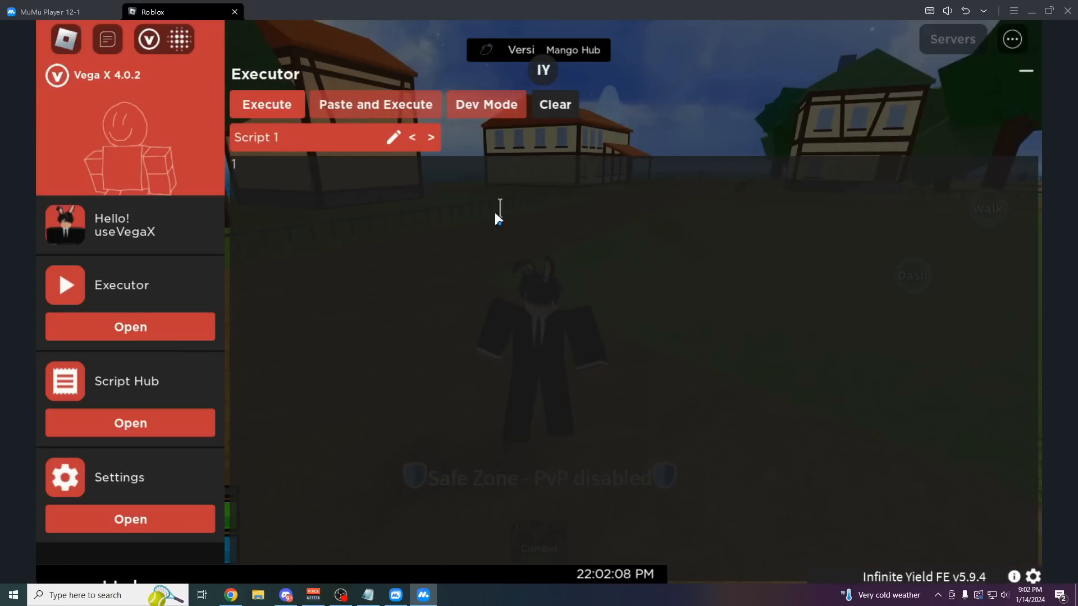
left_click(130, 519)
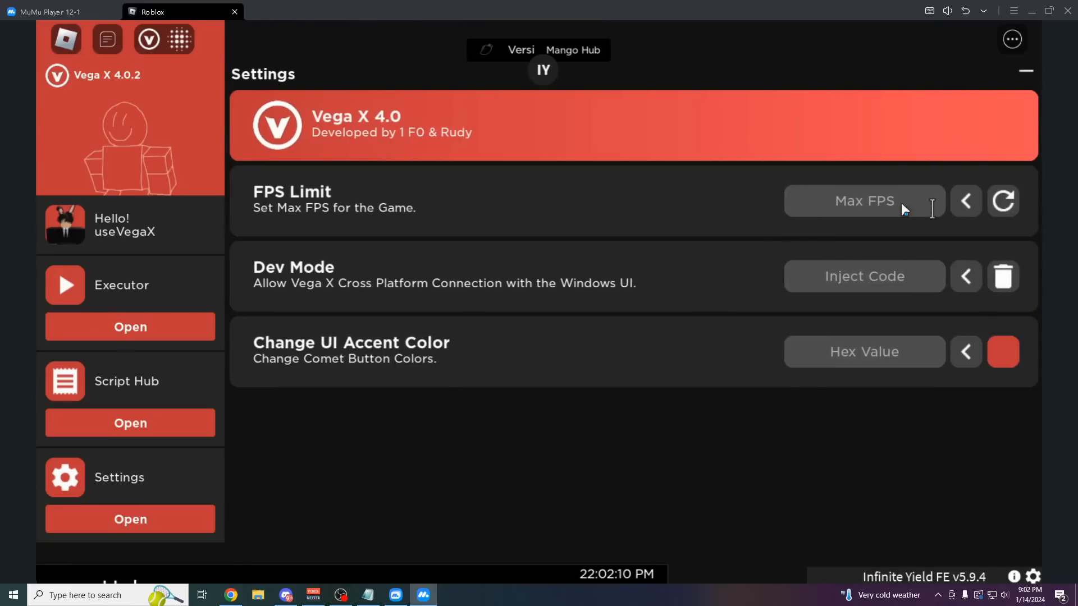
left_click(864, 201)
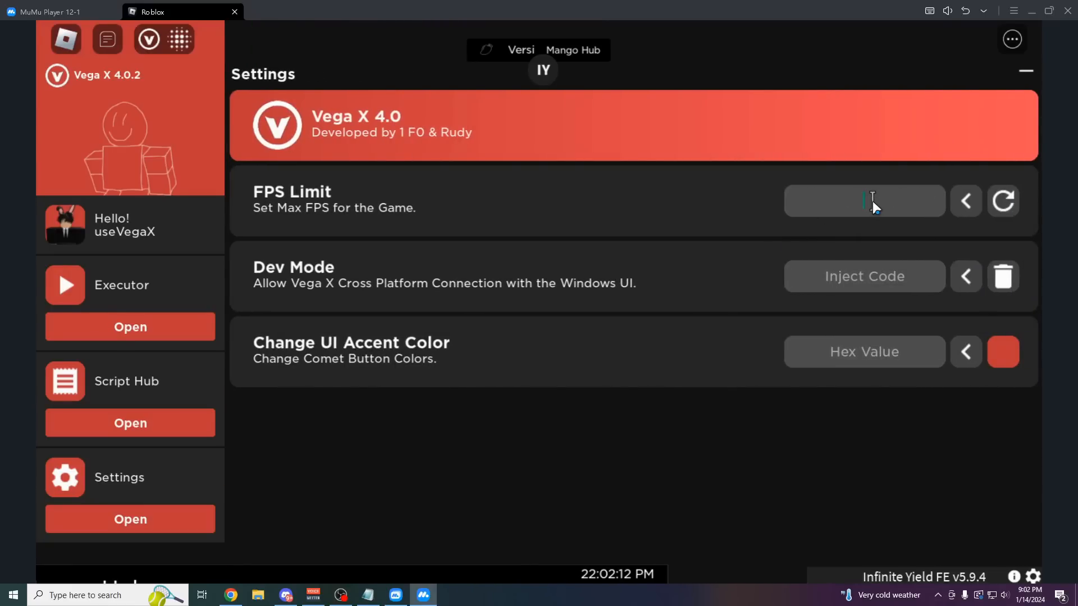
left_click(1002, 201)
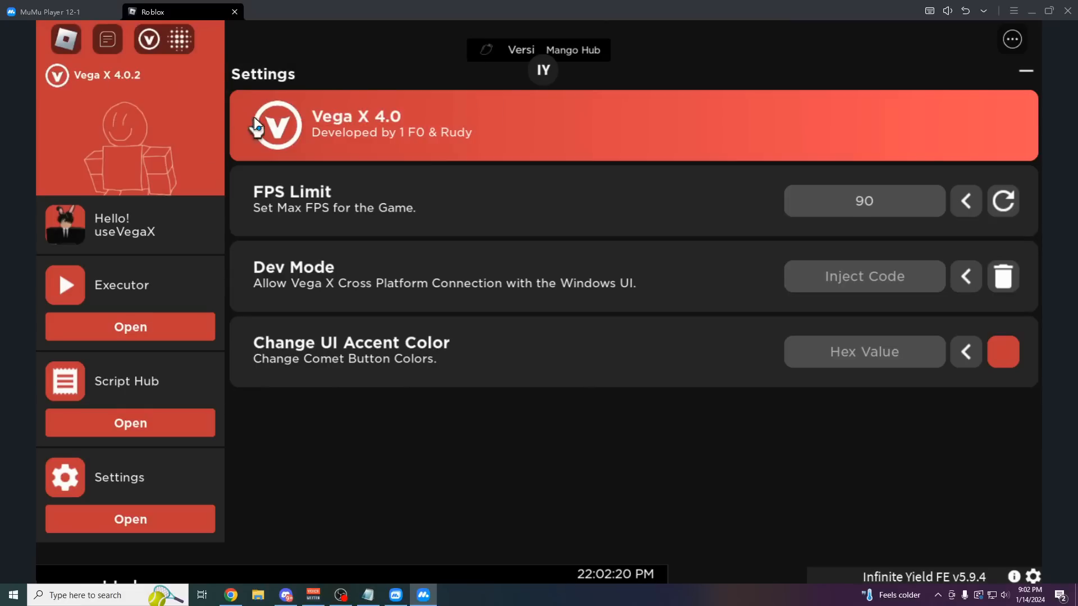
mouse_move(928, 251)
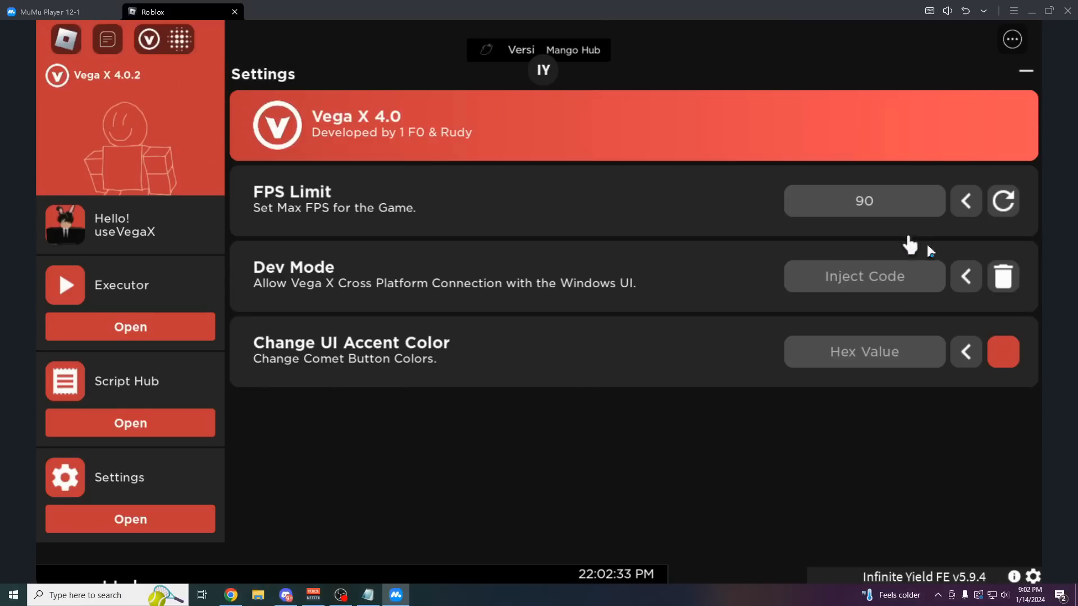
mouse_move(417, 306)
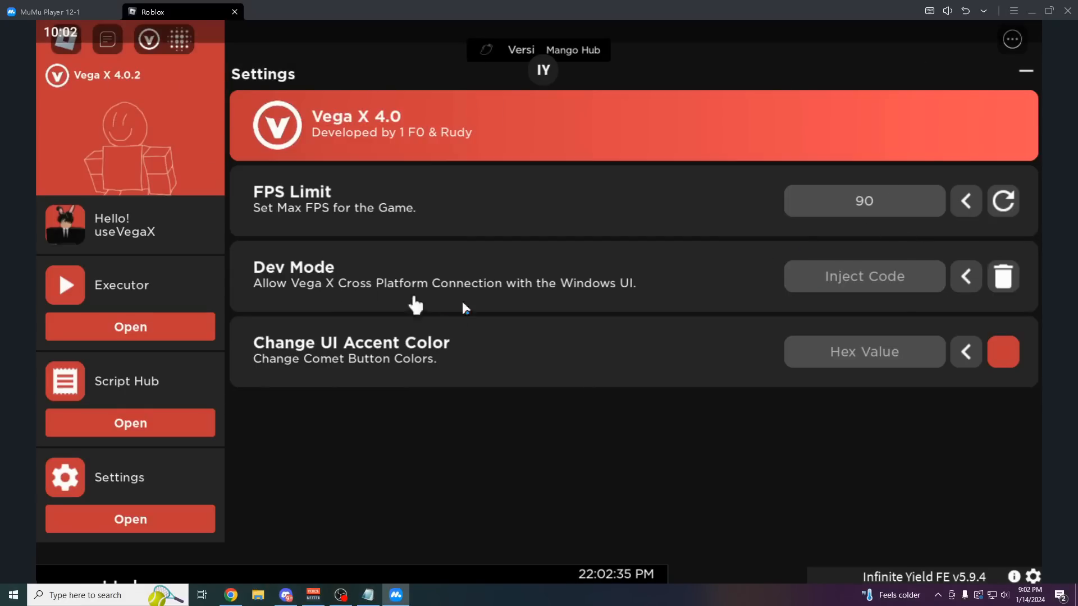
left_click(230, 595)
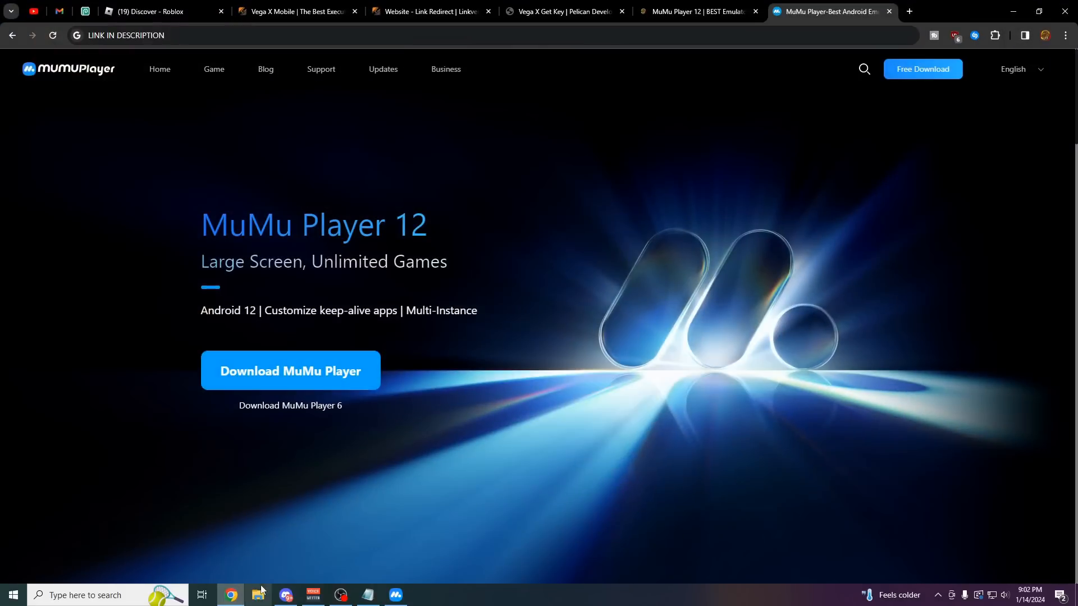
mouse_move(610, 123)
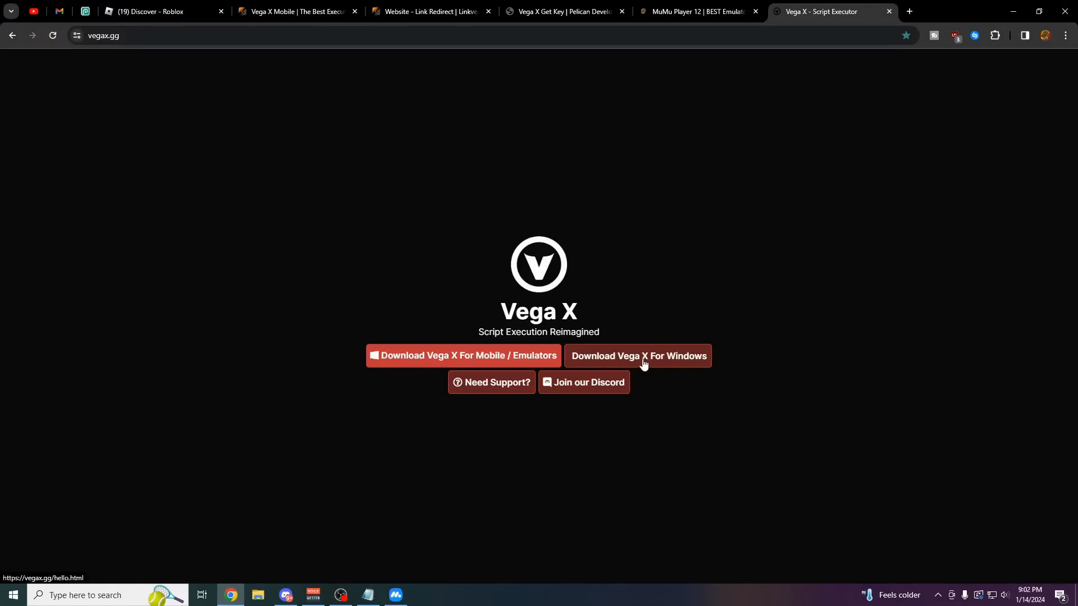
- Download Vega X for Windows from vegax.gg
left_click(637, 355)
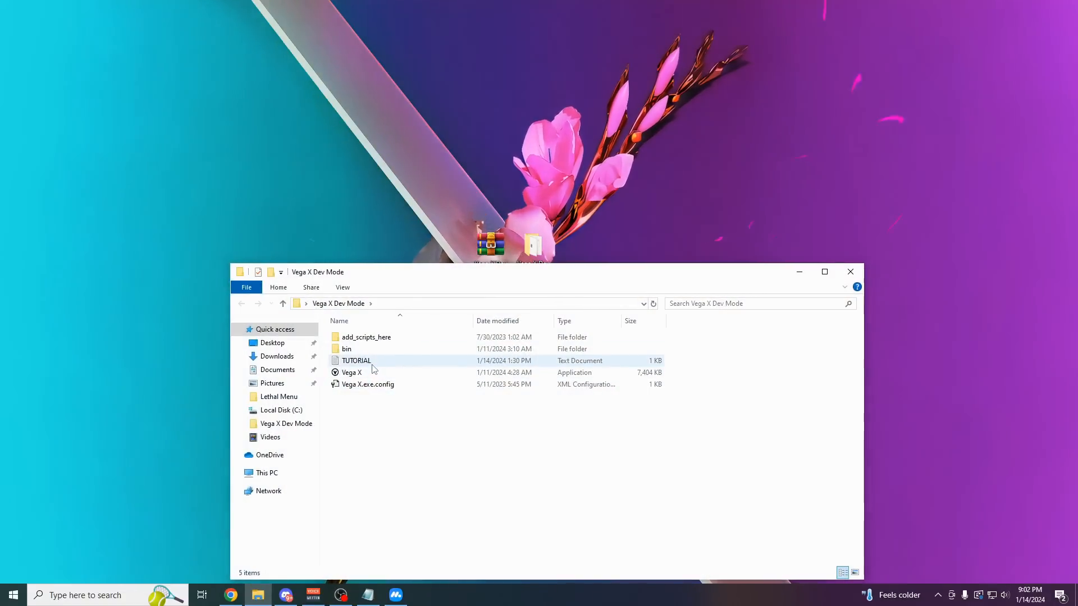
- Read the TUTORIAL notes, launch Vega X.exe, and copy its generated inject code
double_click(356, 361)
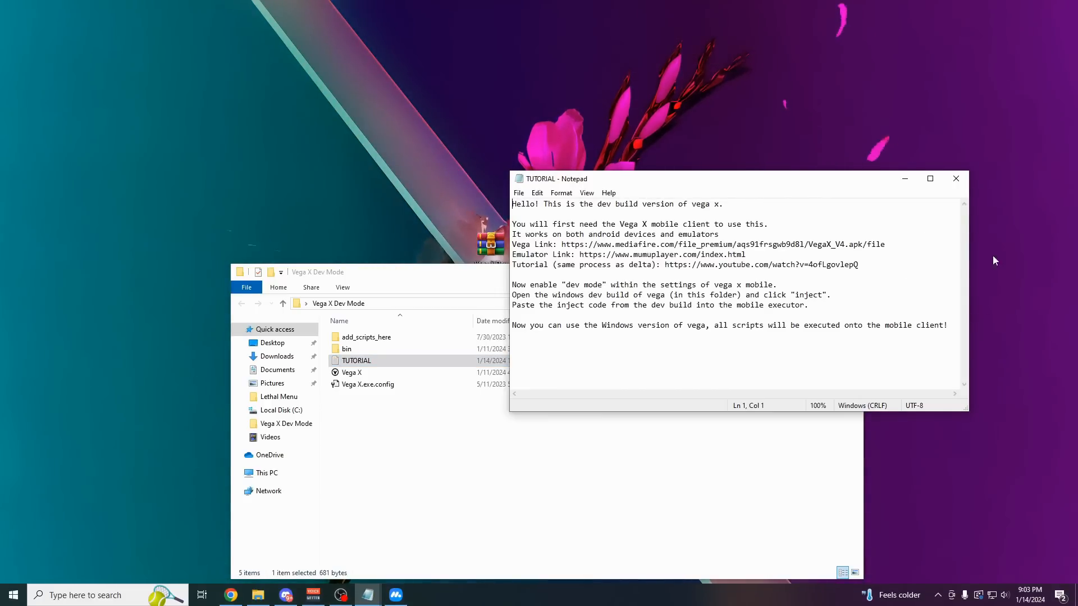
left_click(955, 179)
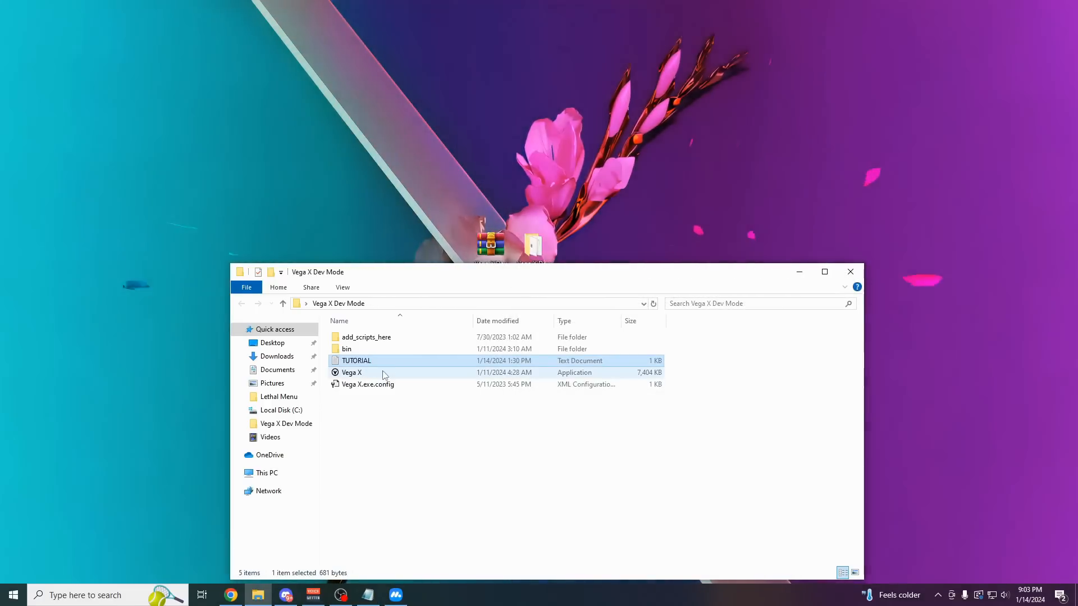
left_click(350, 372)
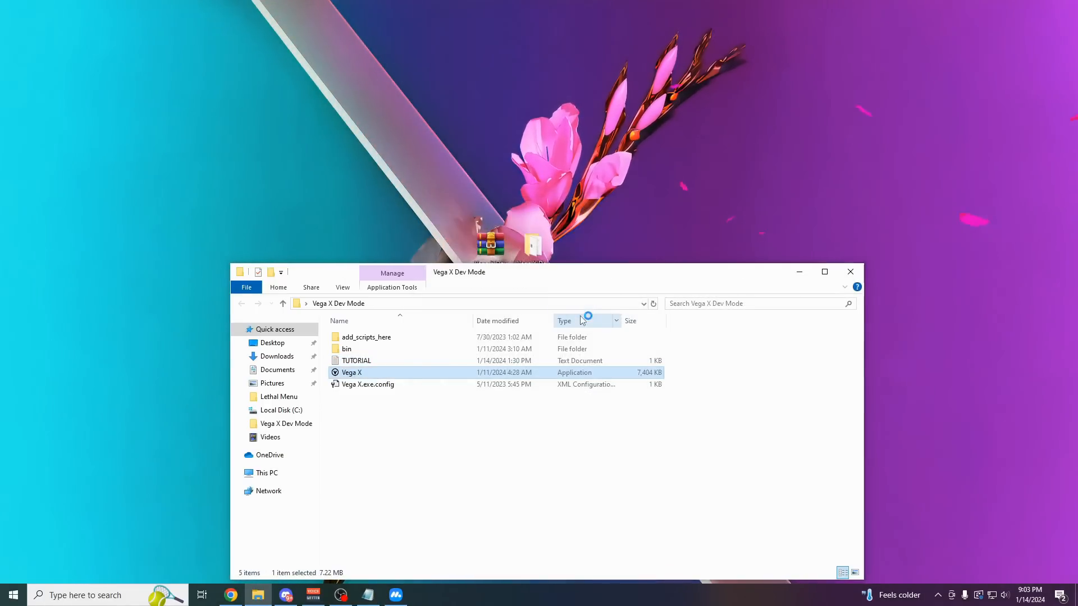
double_click(351, 372)
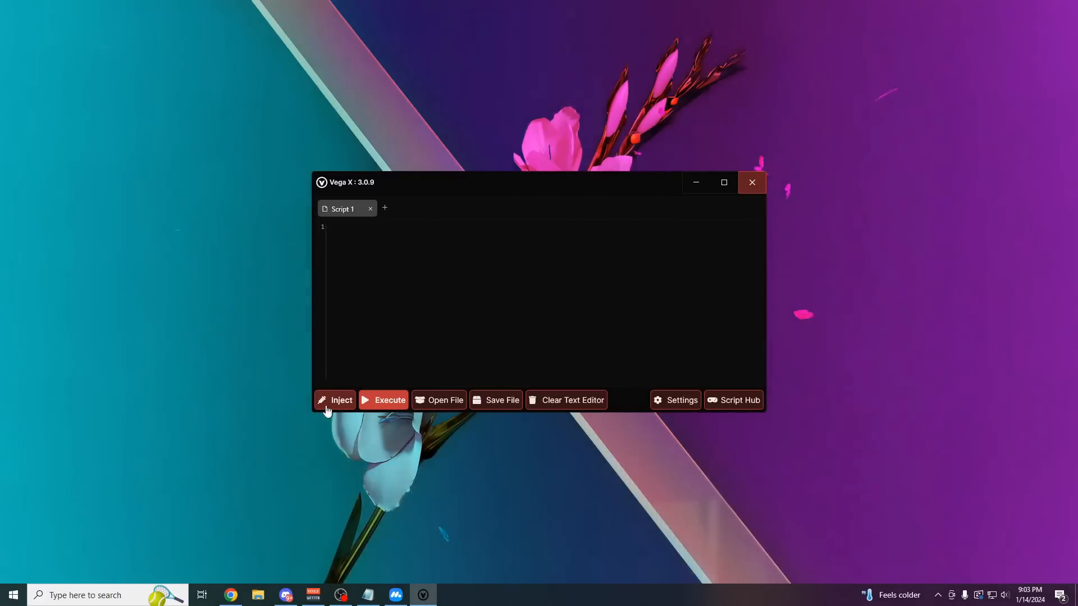
left_click(336, 400)
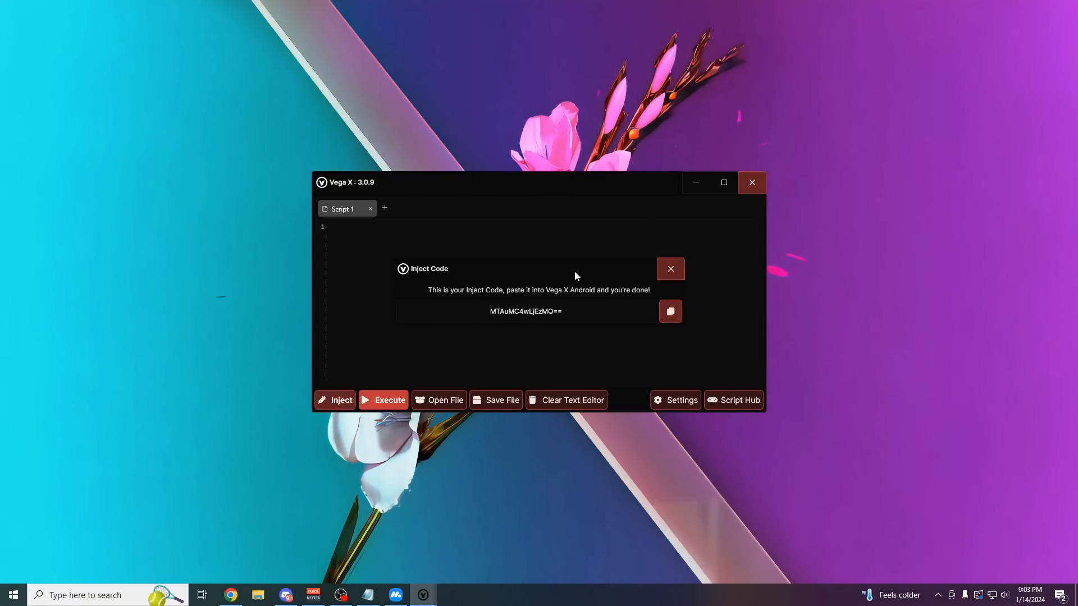
left_click(670, 269)
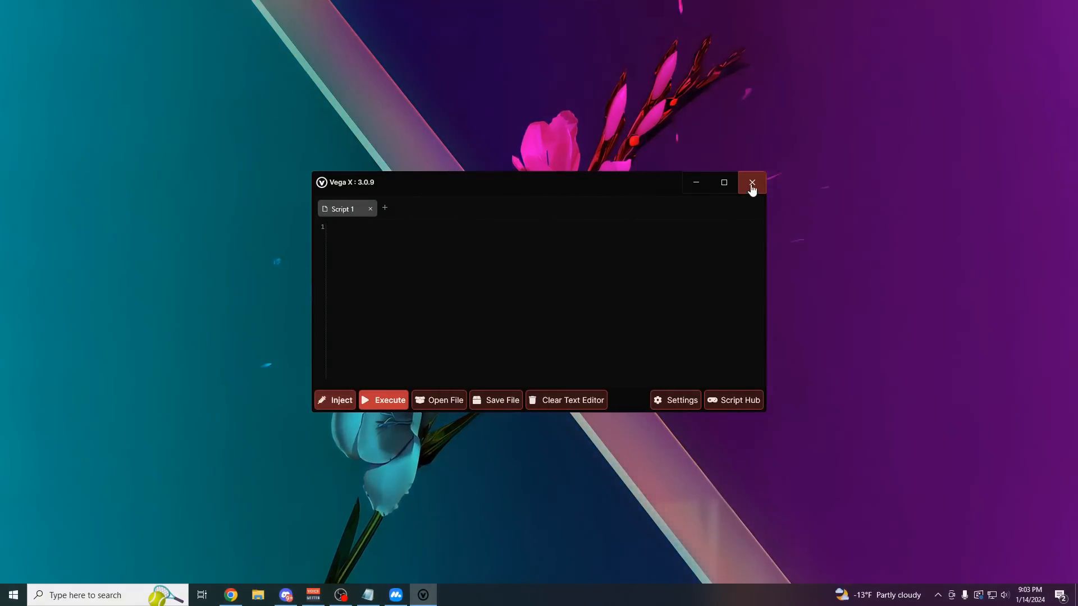
left_click(751, 182)
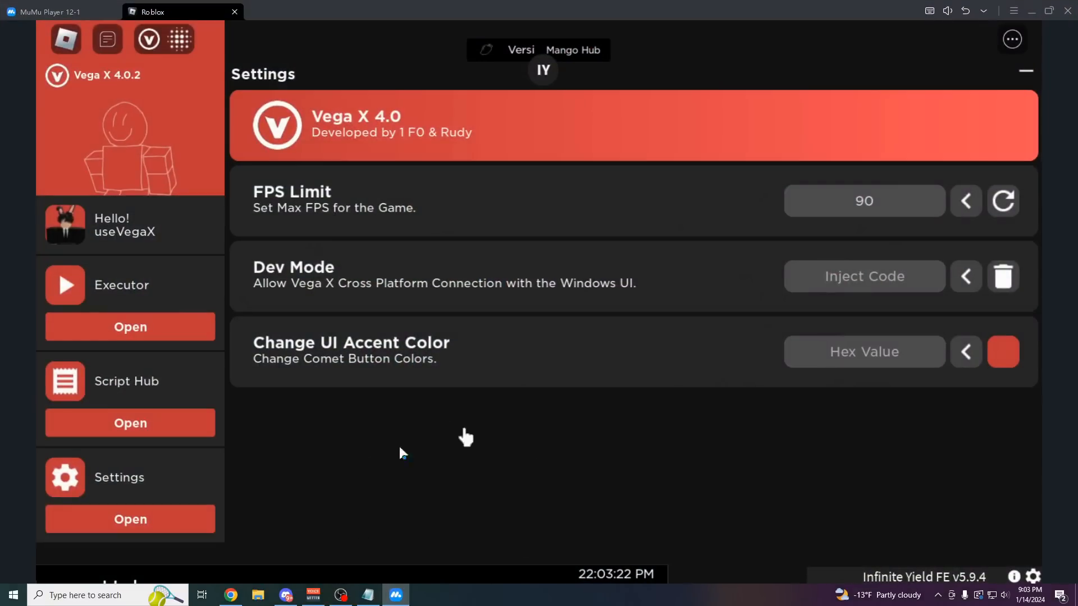
- Paste the inject code into Roblox's Dev Mode field, open Executor, and relaunch Vega X.exe
left_click(863, 275)
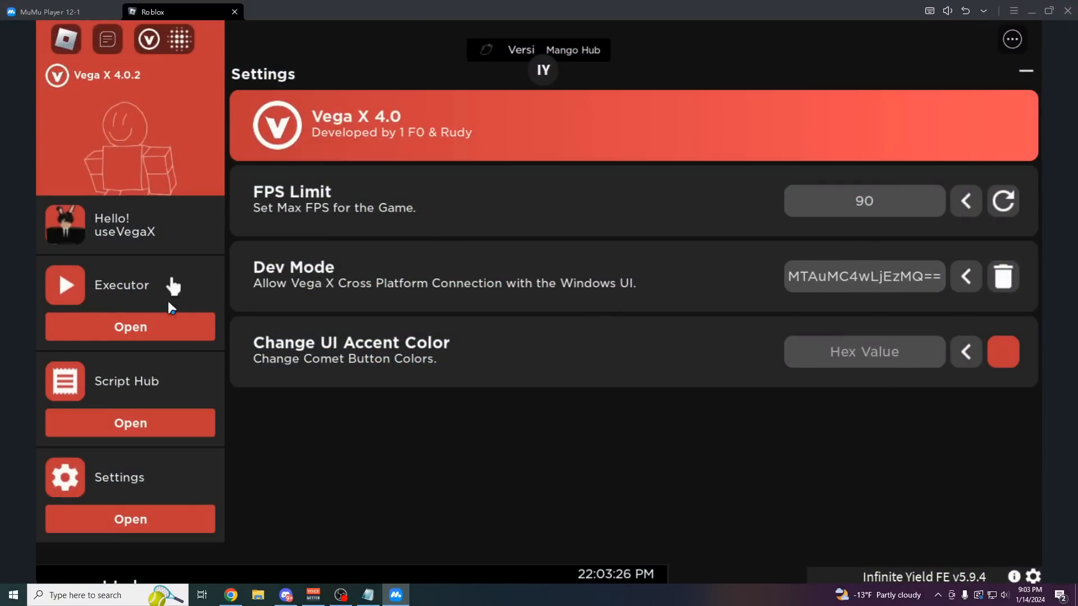
left_click(130, 327)
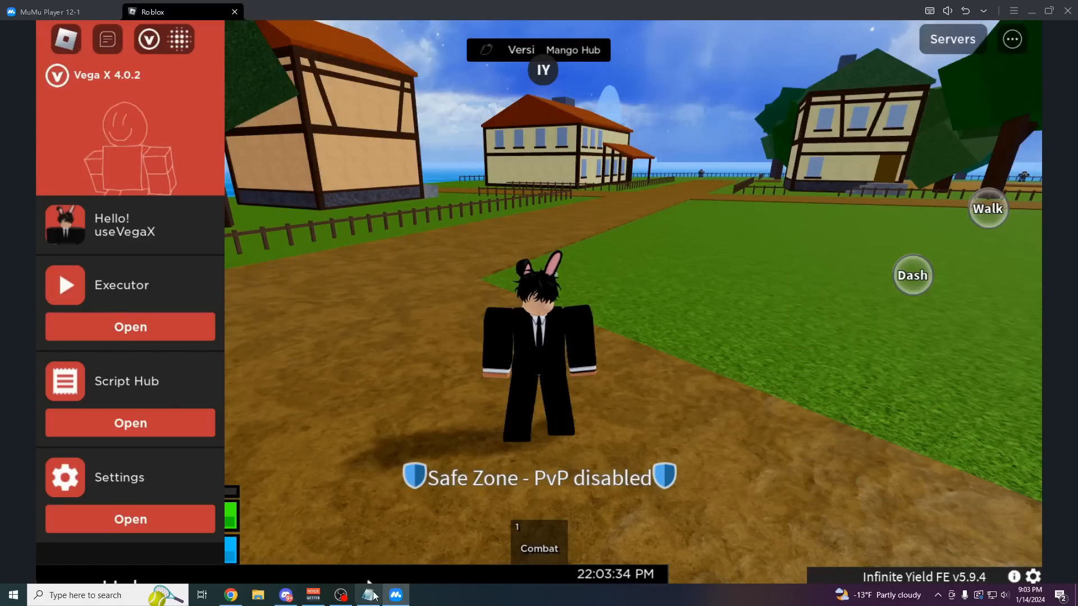
mouse_move(1011, 39)
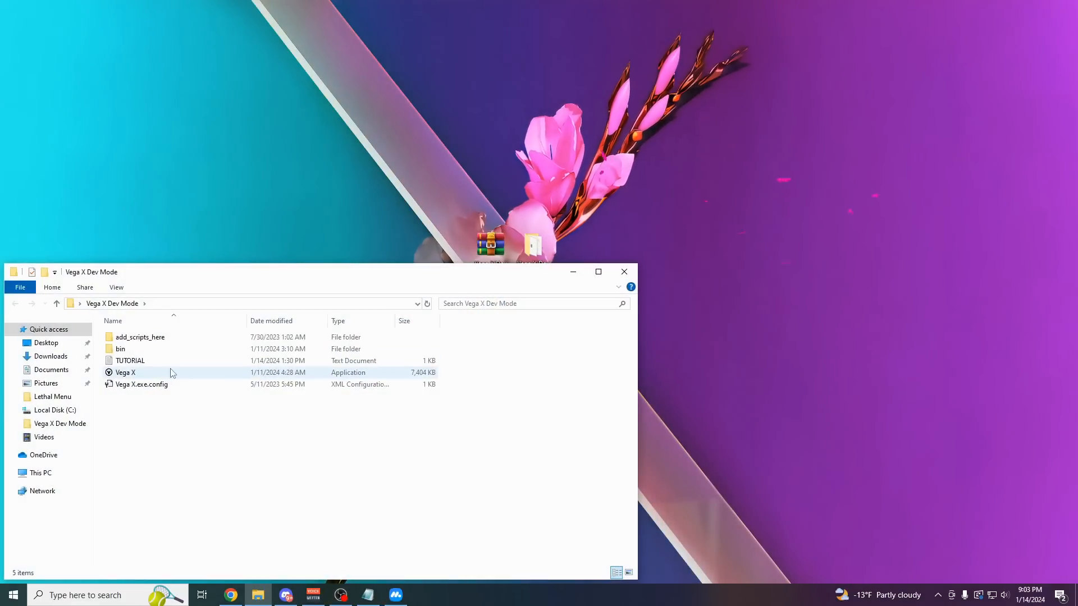
left_click(125, 372)
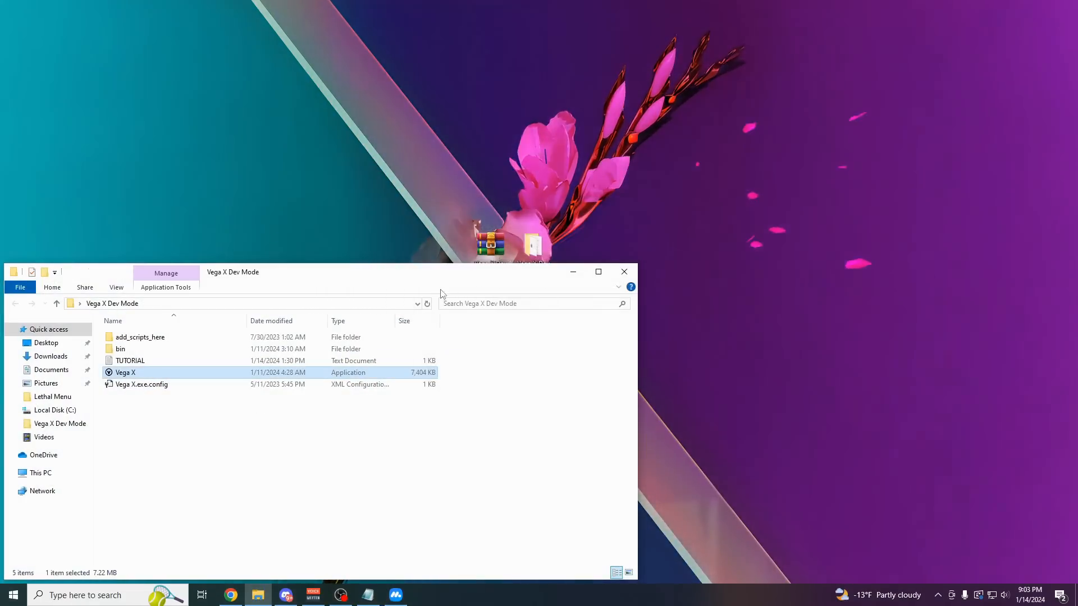
double_click(125, 372)
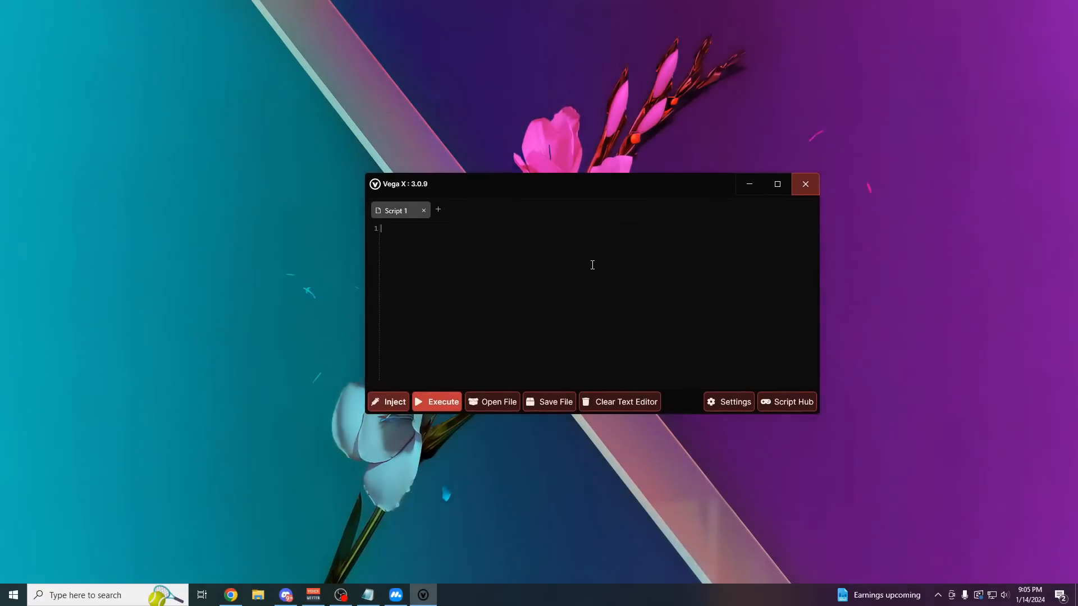
- Type print('Hi') in the Script 1 editor, then visit Script Hub and go back
type("print('")
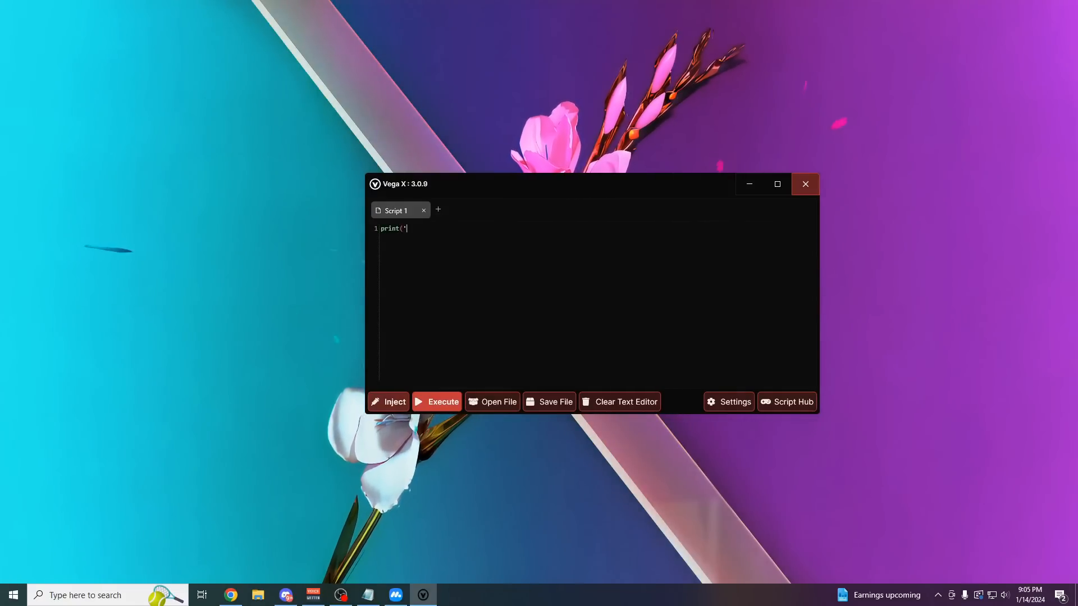
type("Hi'")
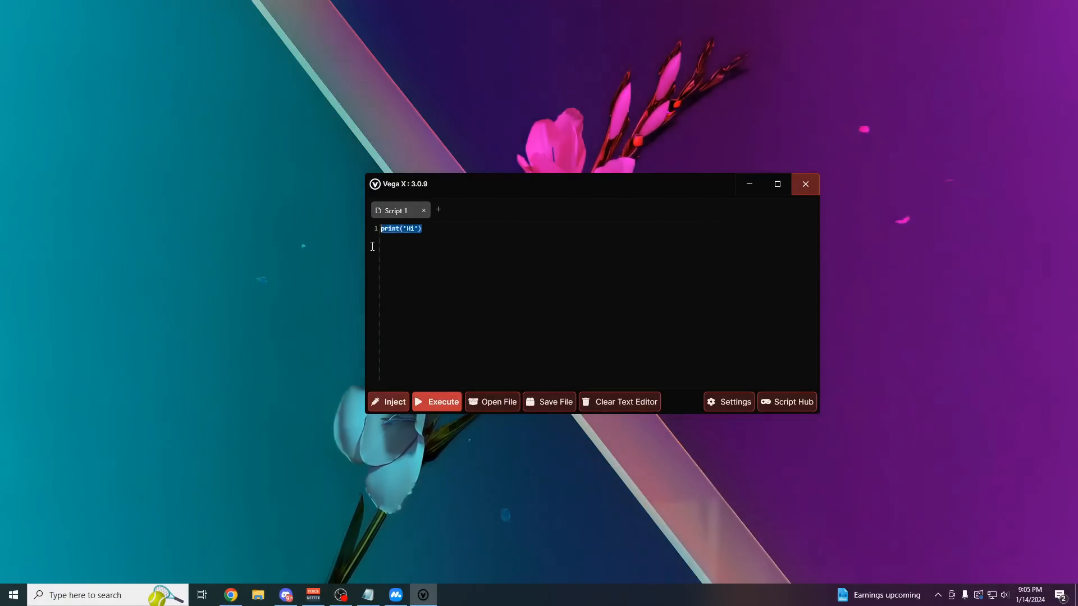
left_click(512, 333)
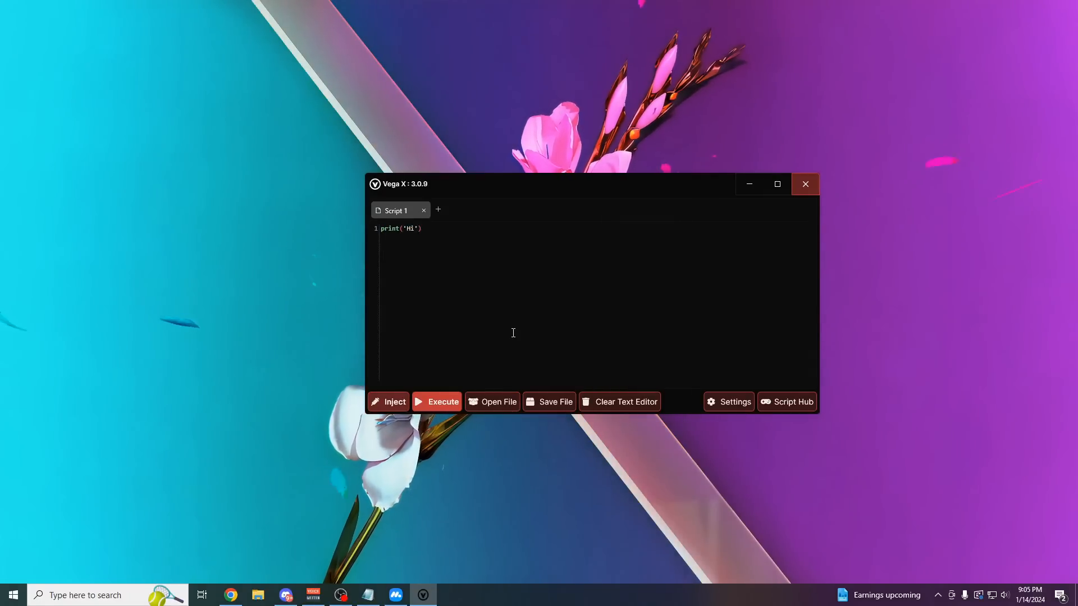
left_click(787, 401)
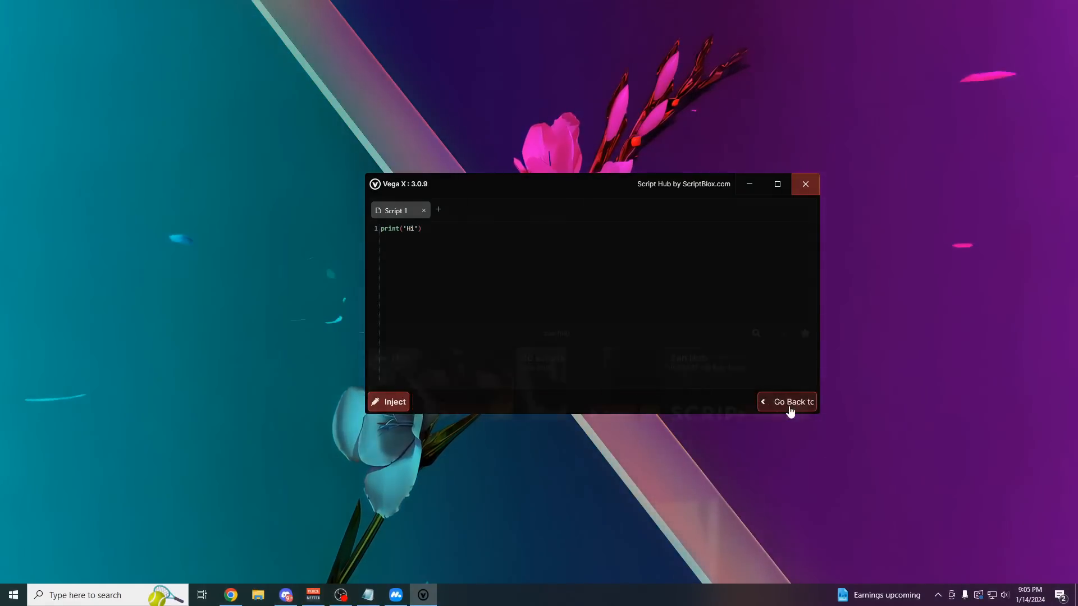
left_click(787, 402)
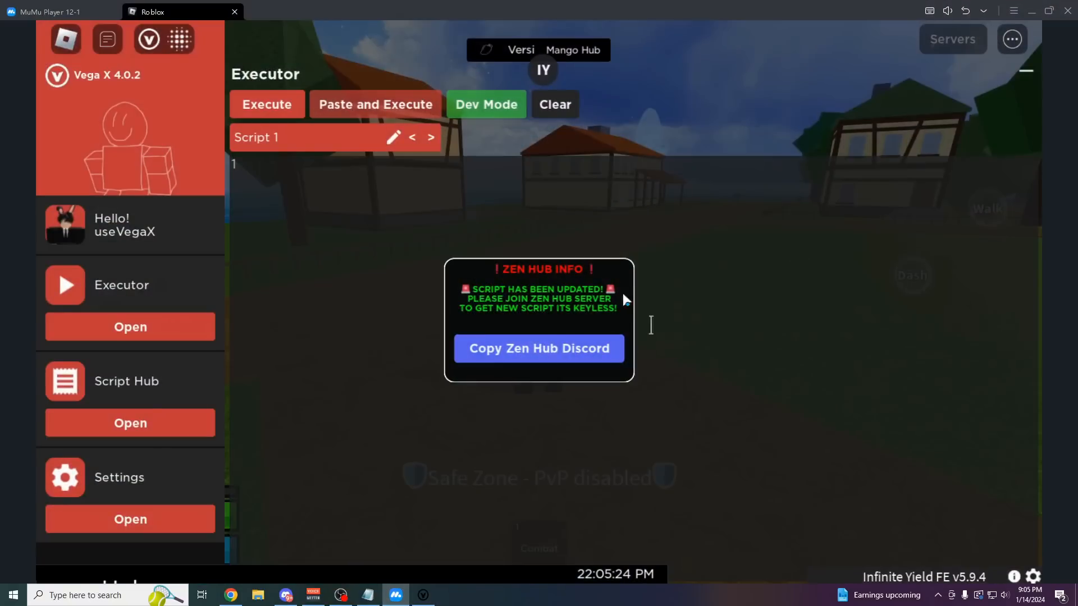
mouse_move(536, 165)
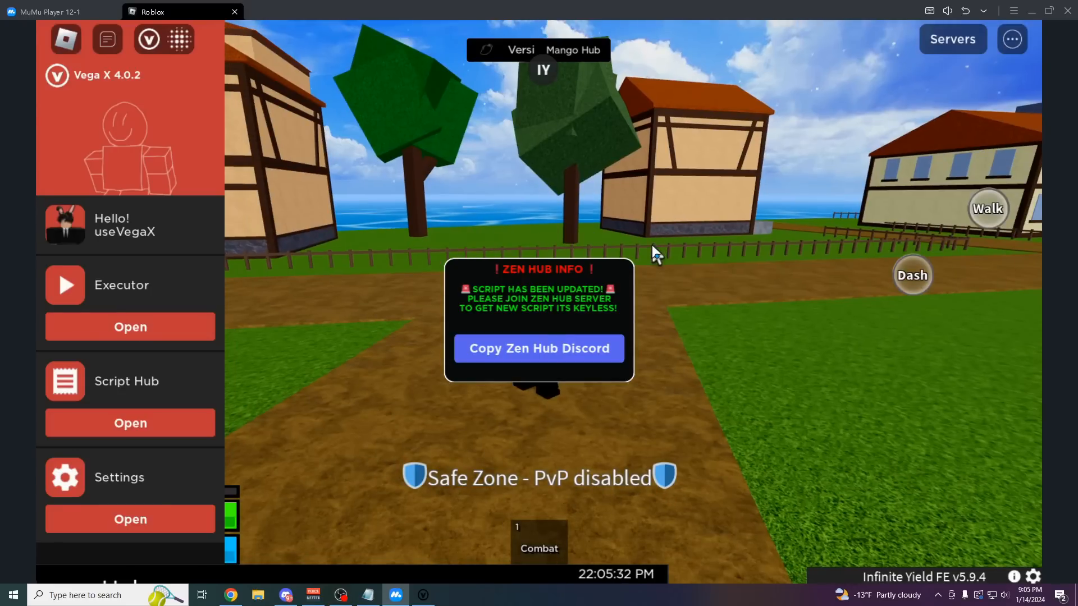
mouse_move(1010, 39)
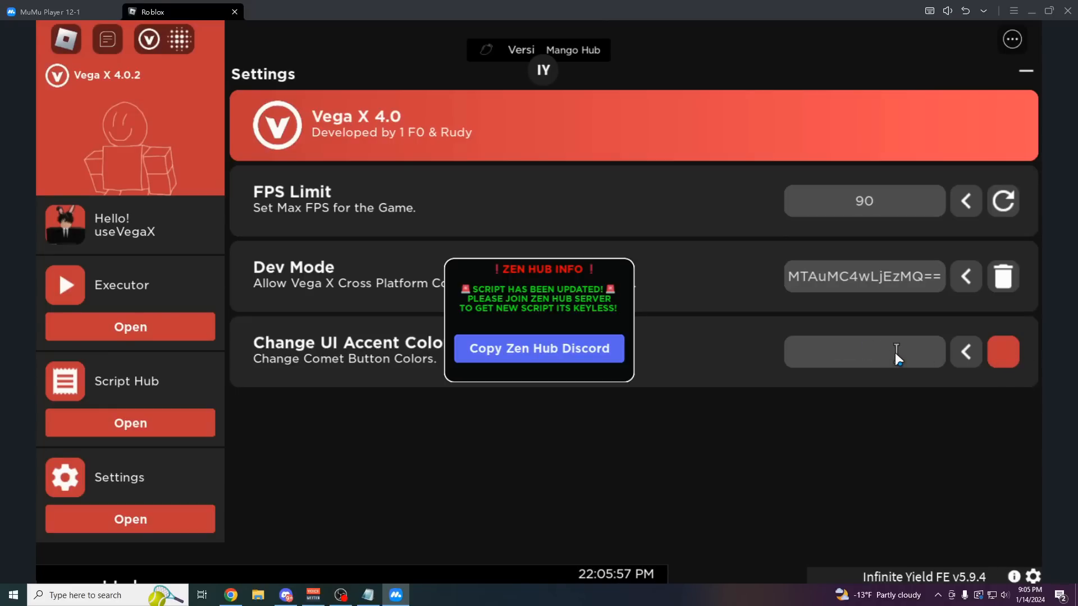
mouse_move(873, 373)
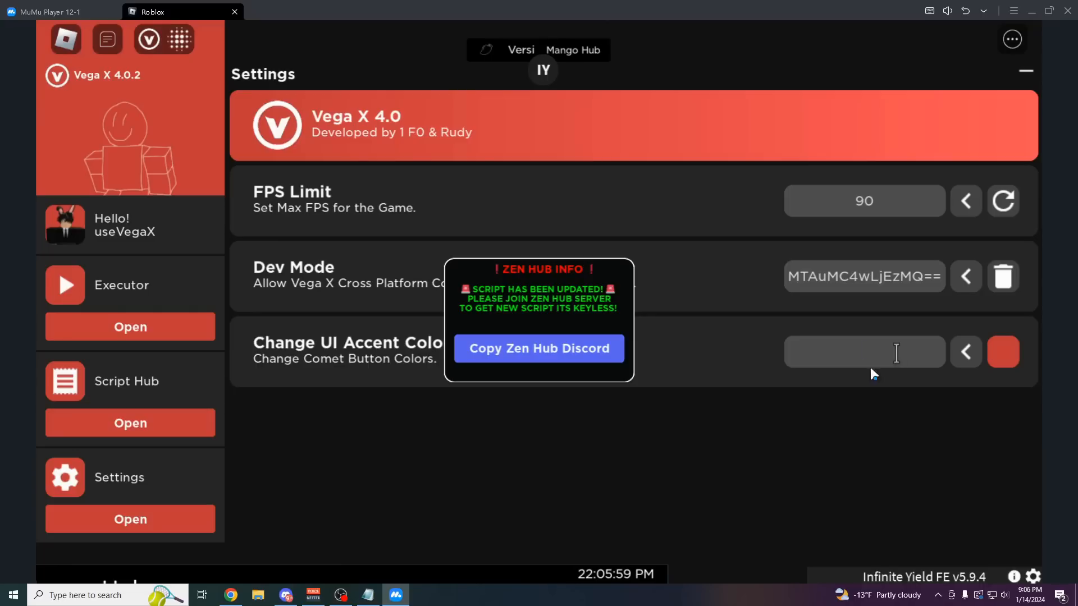
mouse_move(829, 370)
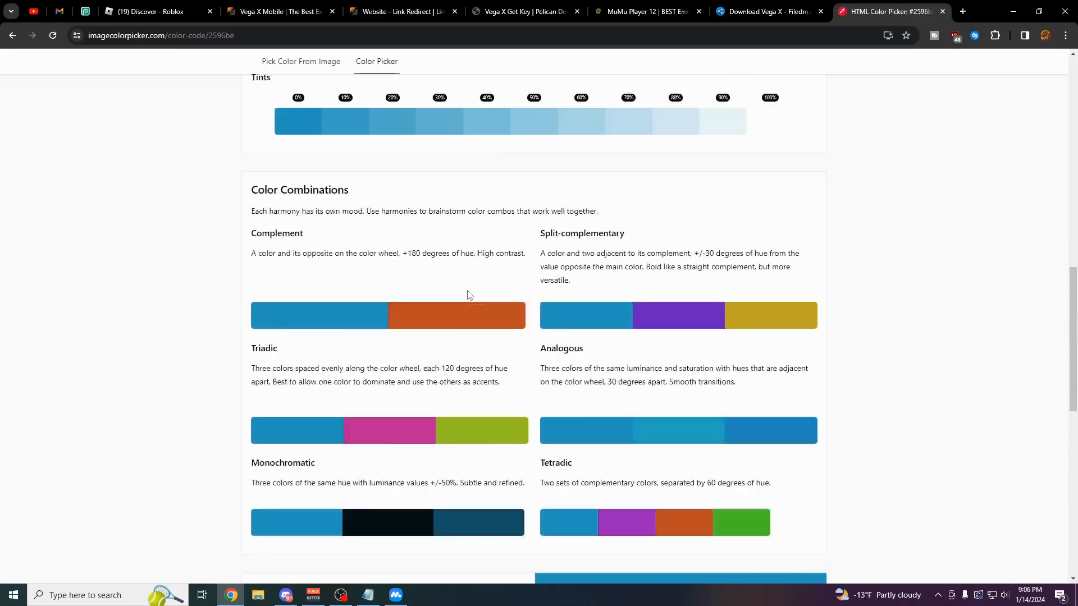
- Scroll up imagecolorpicker.com and set the HEX value to #000000
scroll("up", 3)
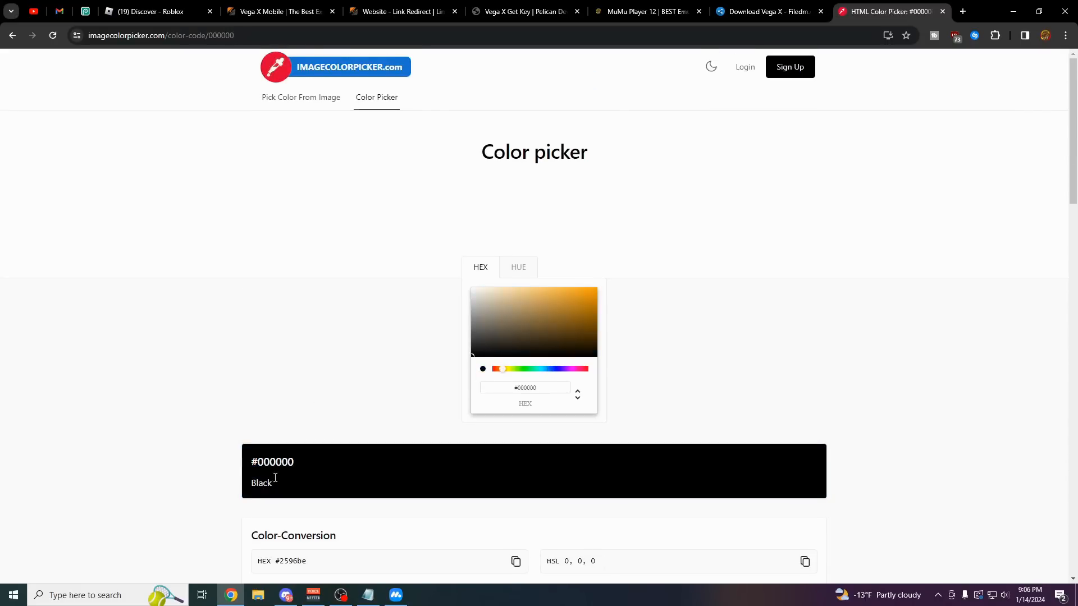
left_click(422, 600)
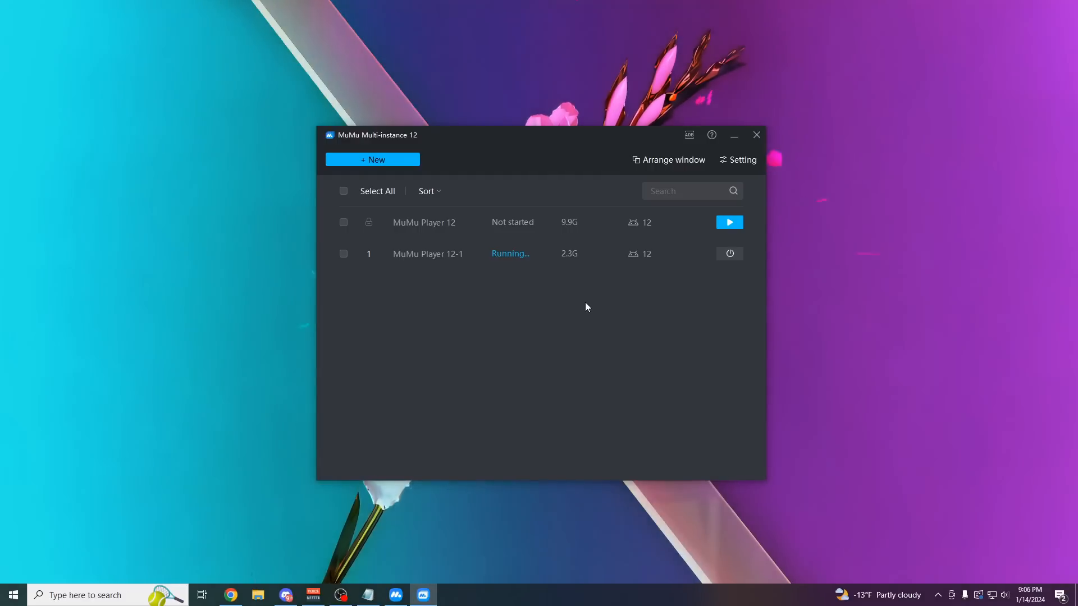
mouse_move(730, 227)
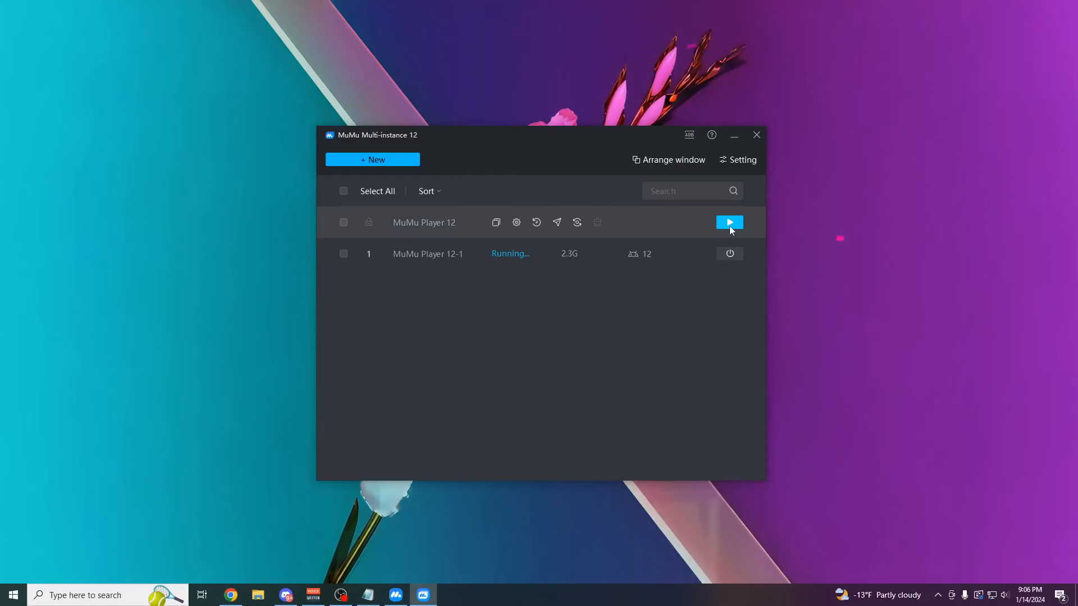
- Start the MuMu Player 12 instance, then search Windows for LDPlayer9
left_click(730, 222)
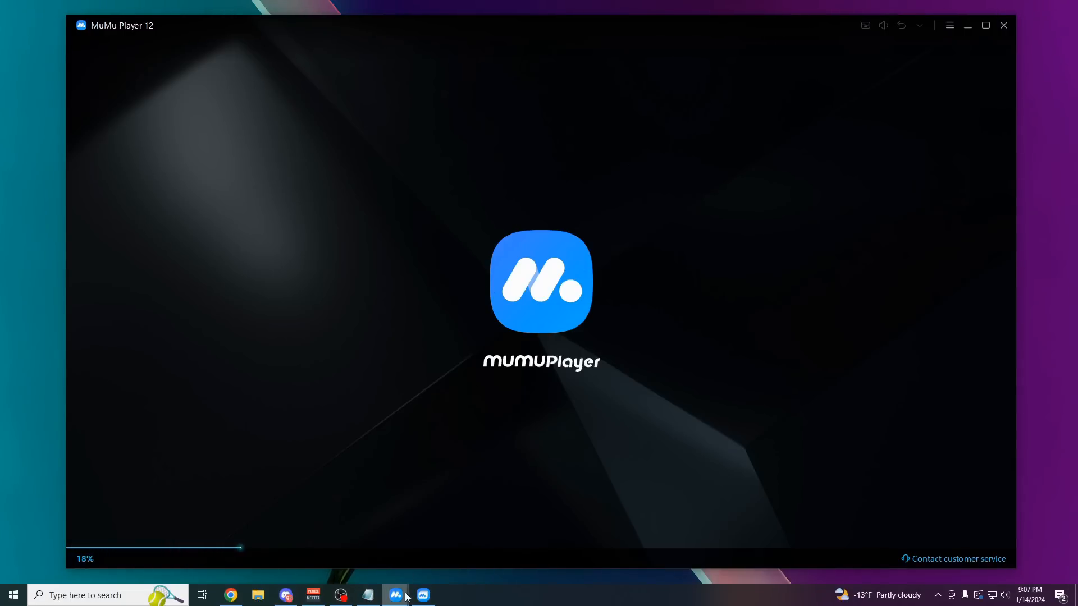
mouse_move(395, 594)
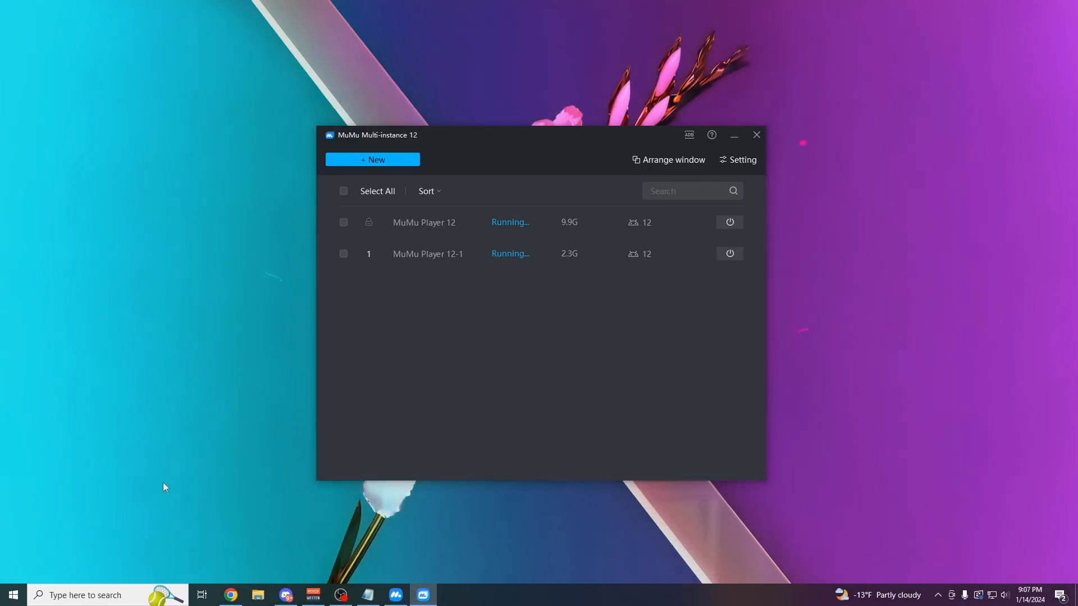
type("lsd")
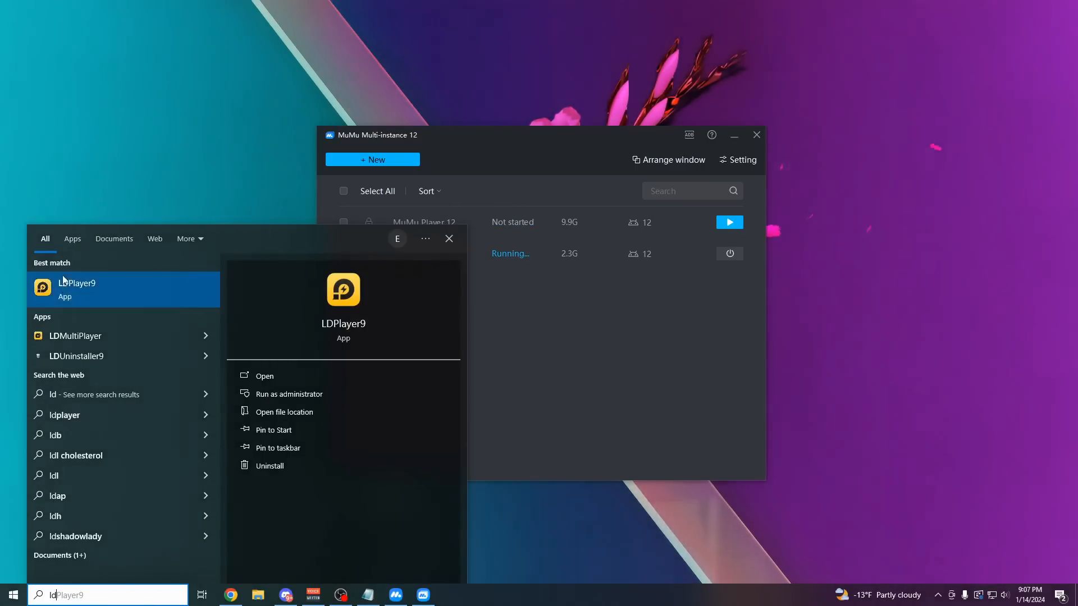
- Launch LDPlayer9 from the search results and exit it from the prompt
left_click(264, 375)
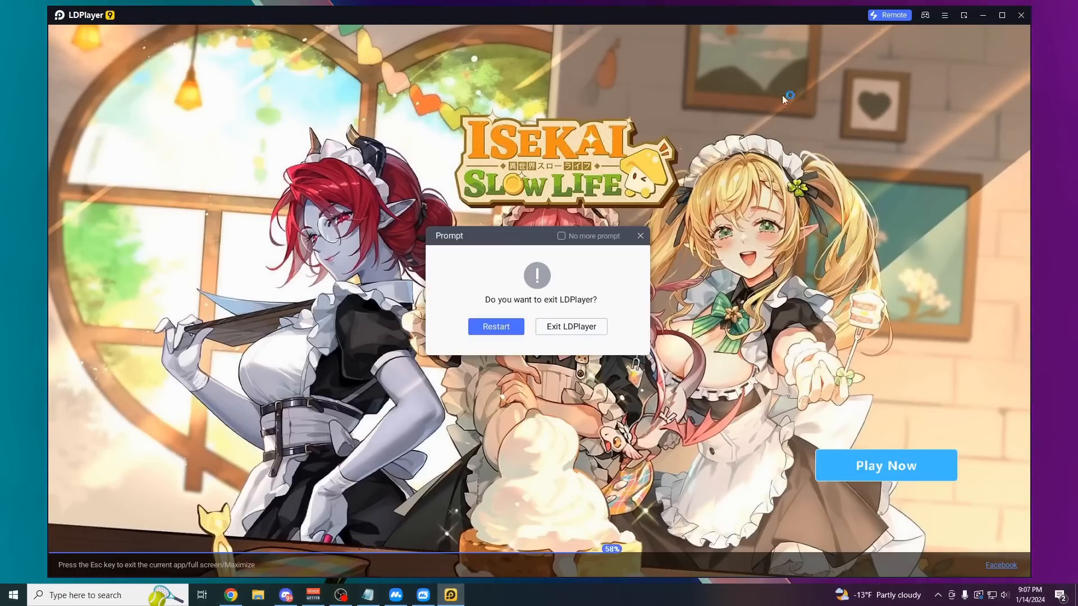
left_click(571, 326)
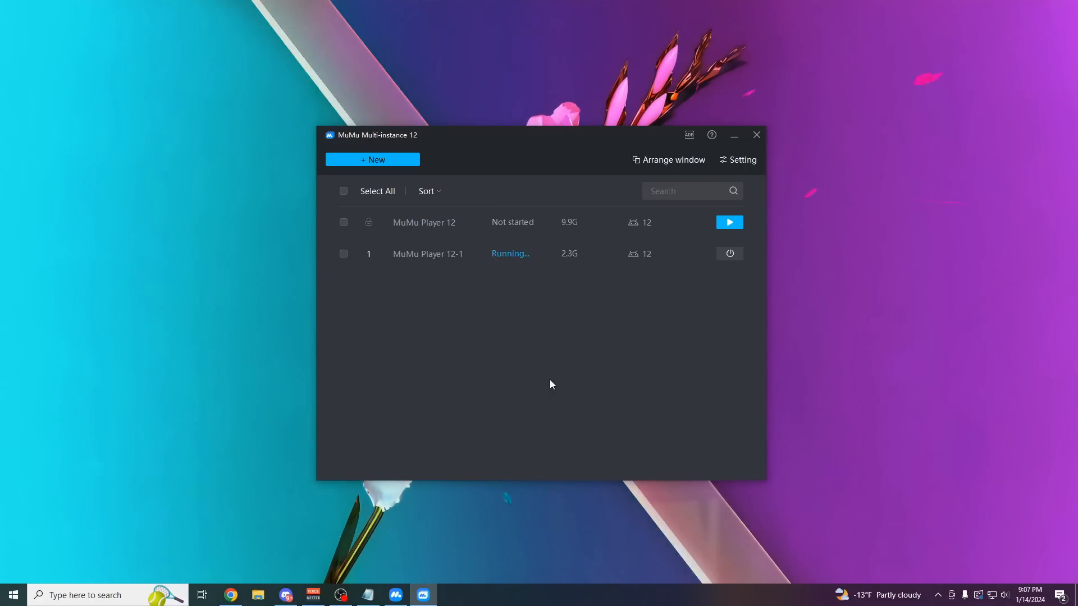
mouse_move(431, 564)
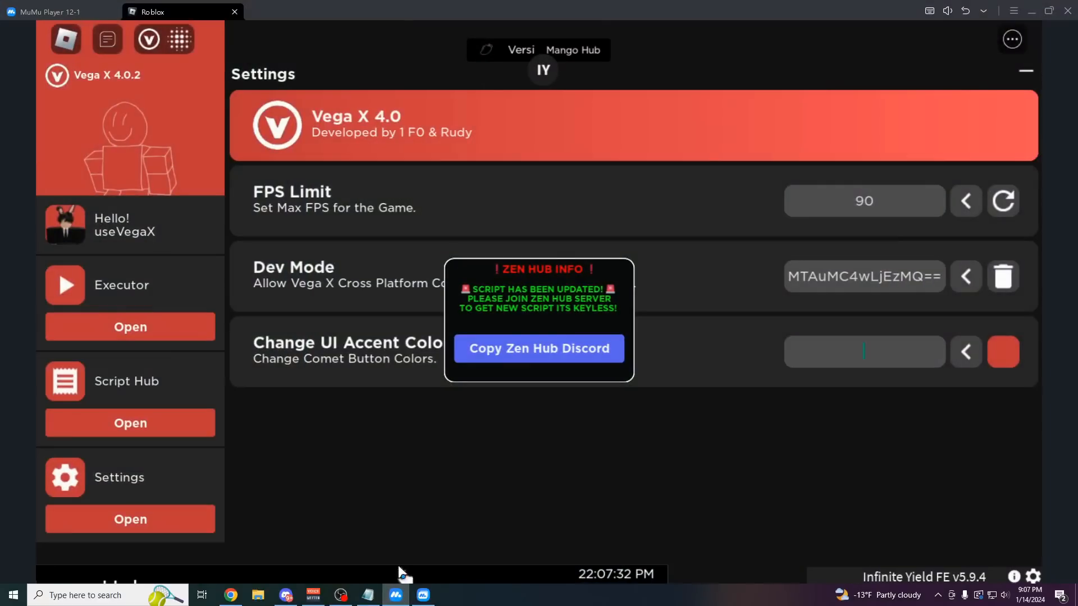
mouse_move(200, 327)
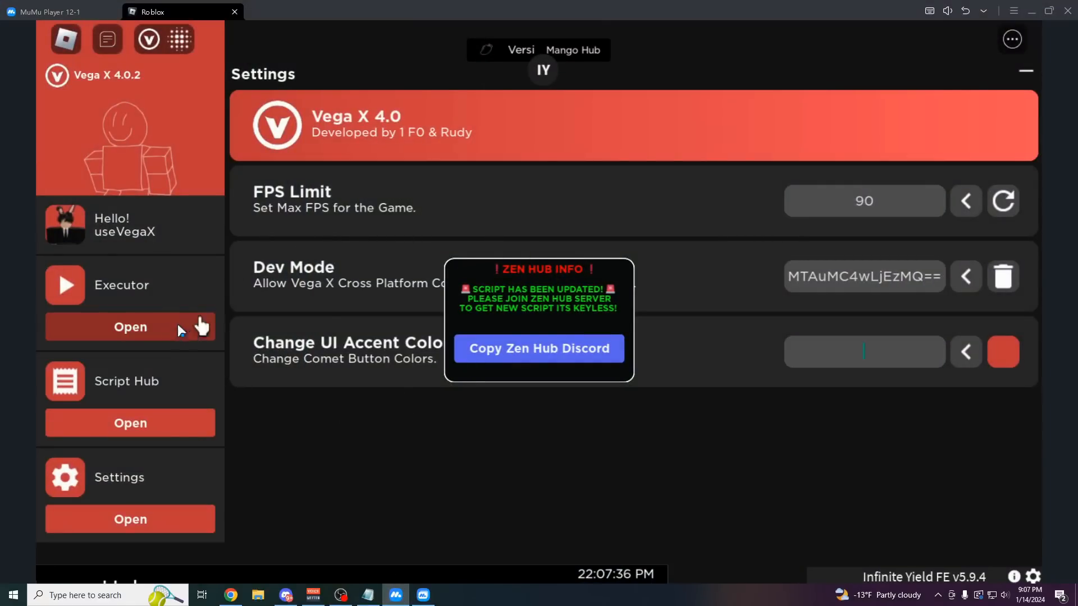
- Toggle the Vega X Executor panel open and closed over the Blox Fruits scene
left_click(130, 327)
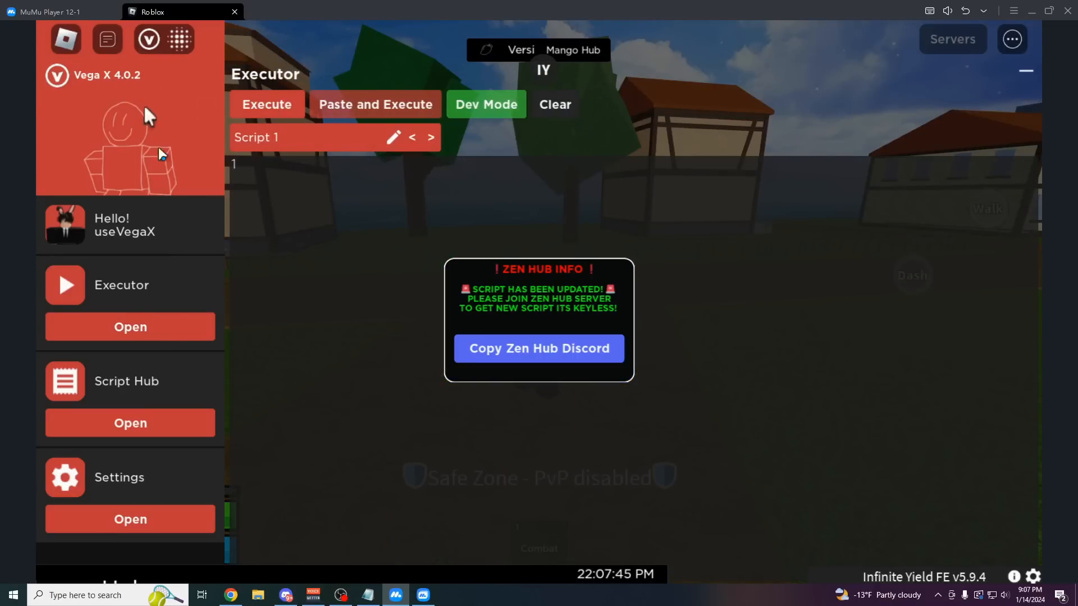
mouse_move(687, 265)
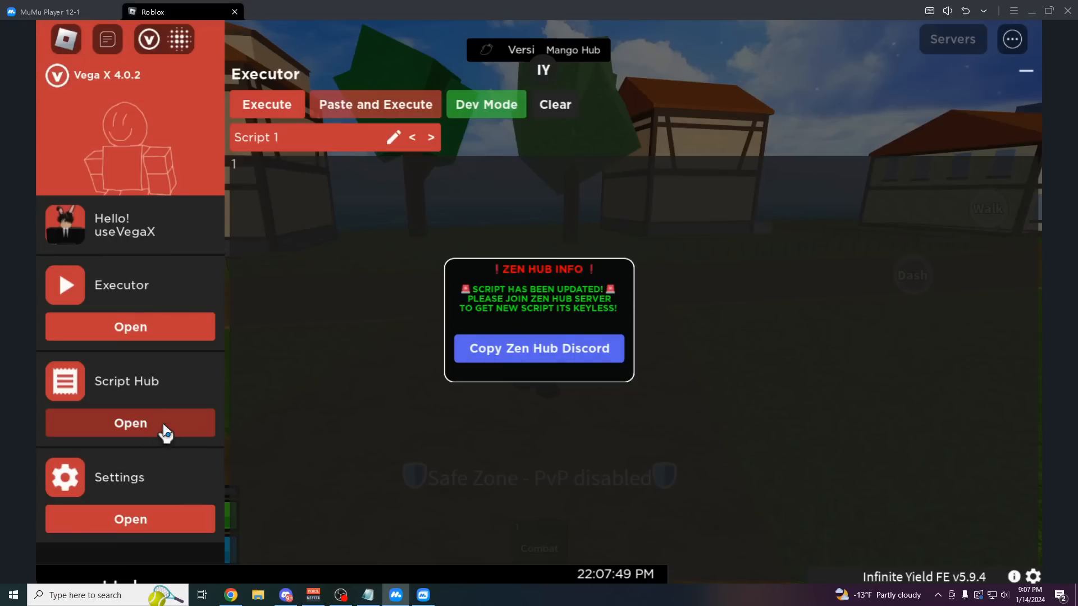
mouse_move(711, 184)
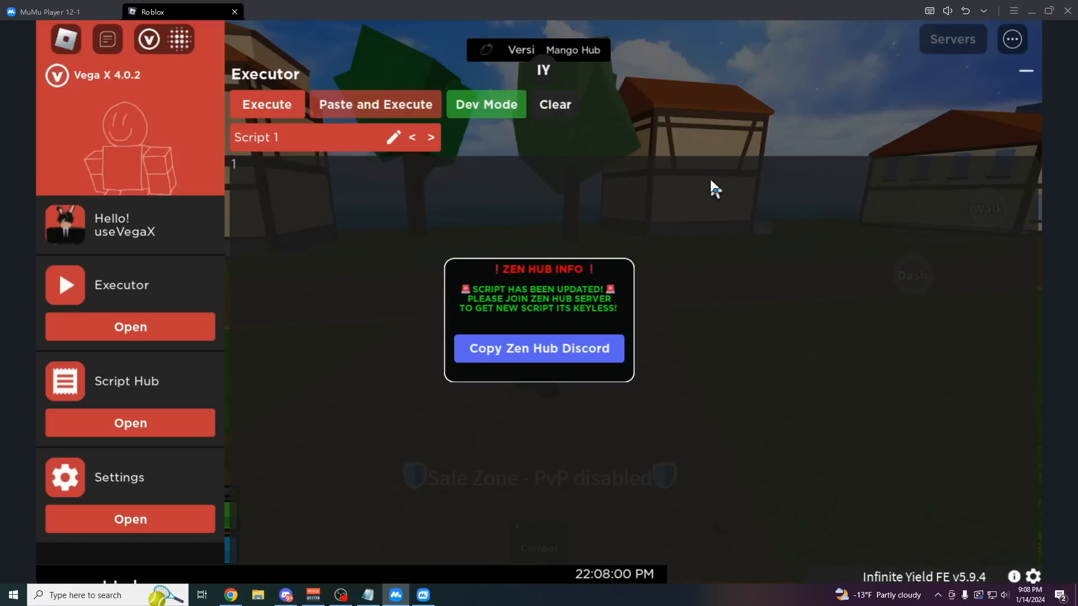
mouse_move(745, 117)
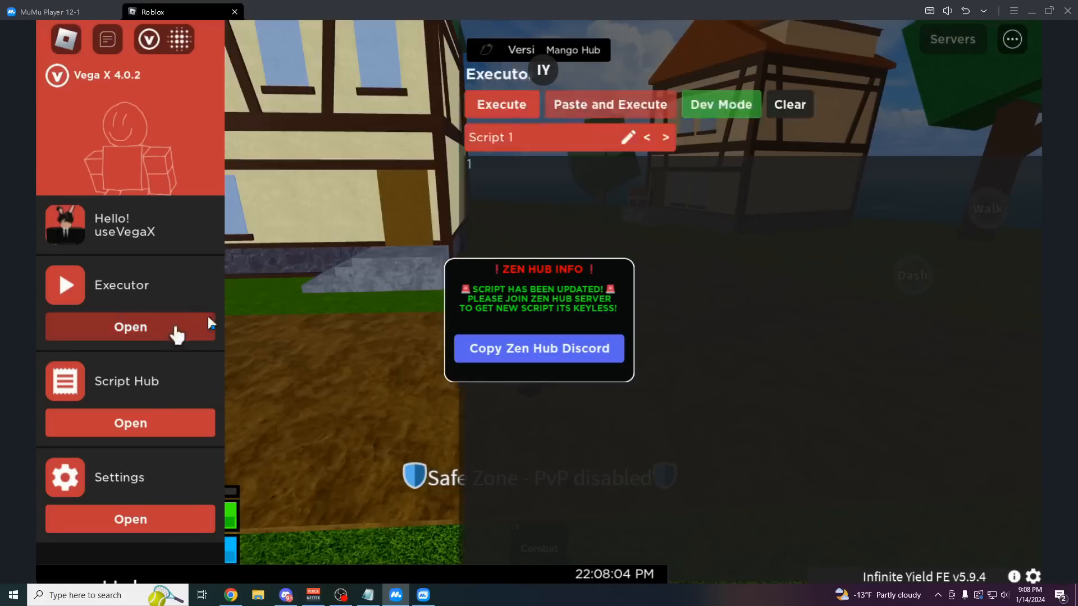
left_click(129, 327)
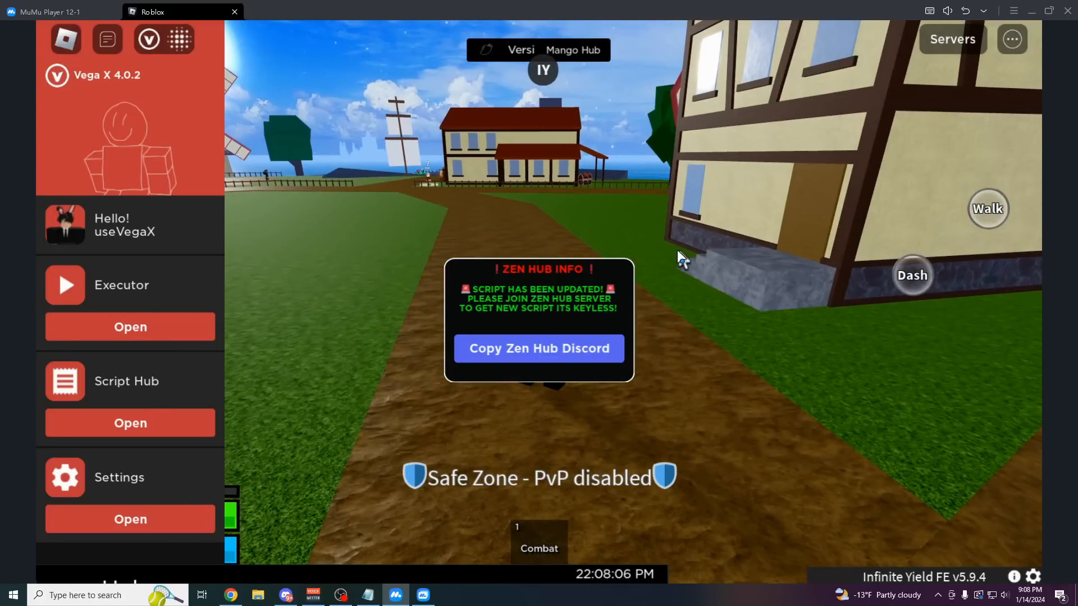